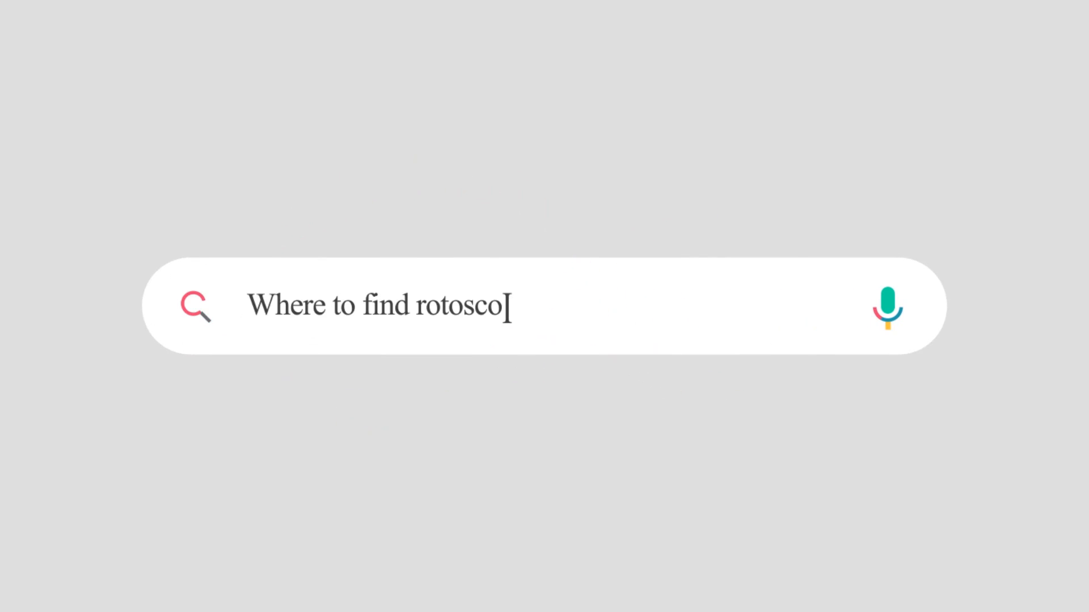
Launch NukeX from the taskbar with a new empty script.
text(py tutorial?)
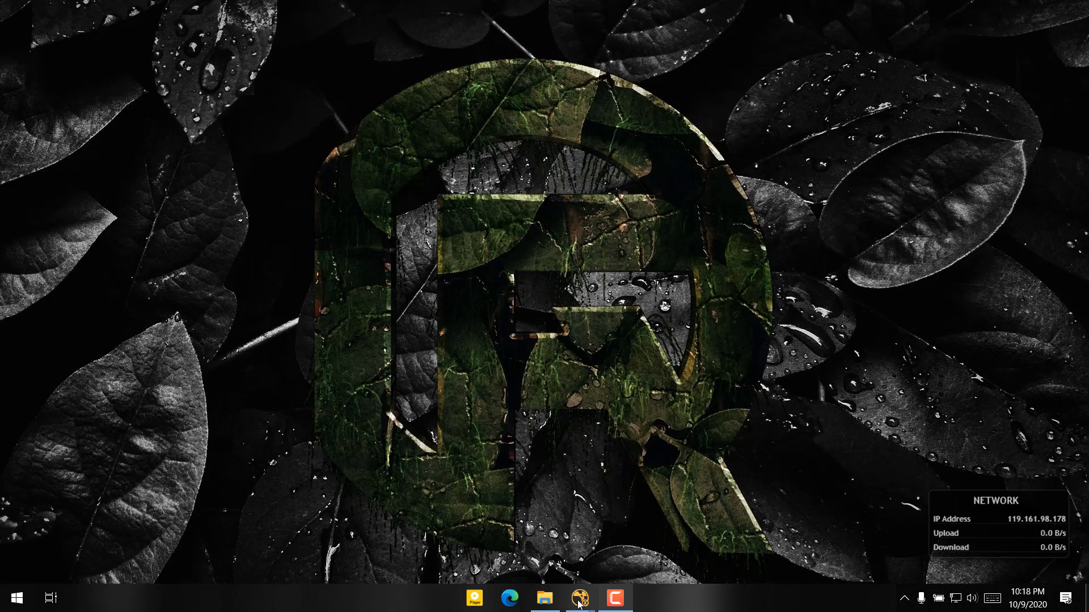
click(580, 598)
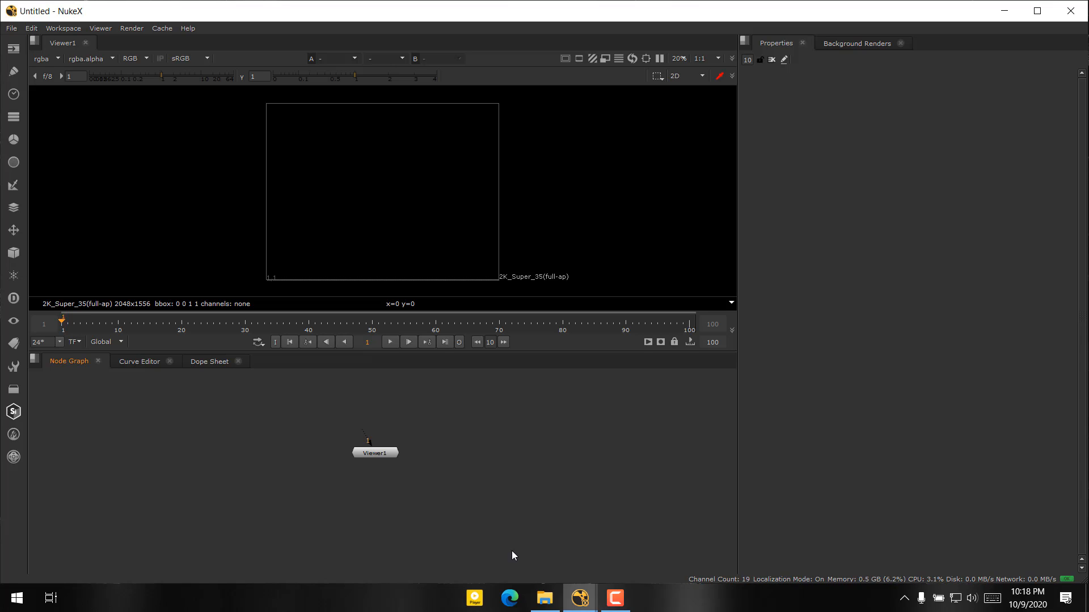
Preview the Women - 32387 clip in PotPlayer from File Explorer, then close the player.
click(544, 598)
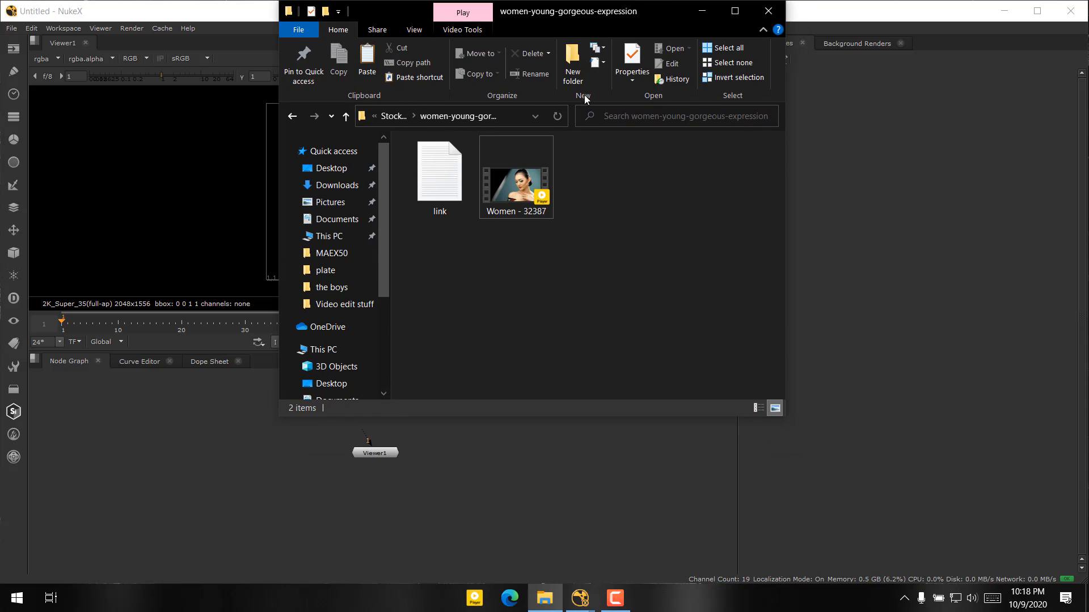
click(514, 163)
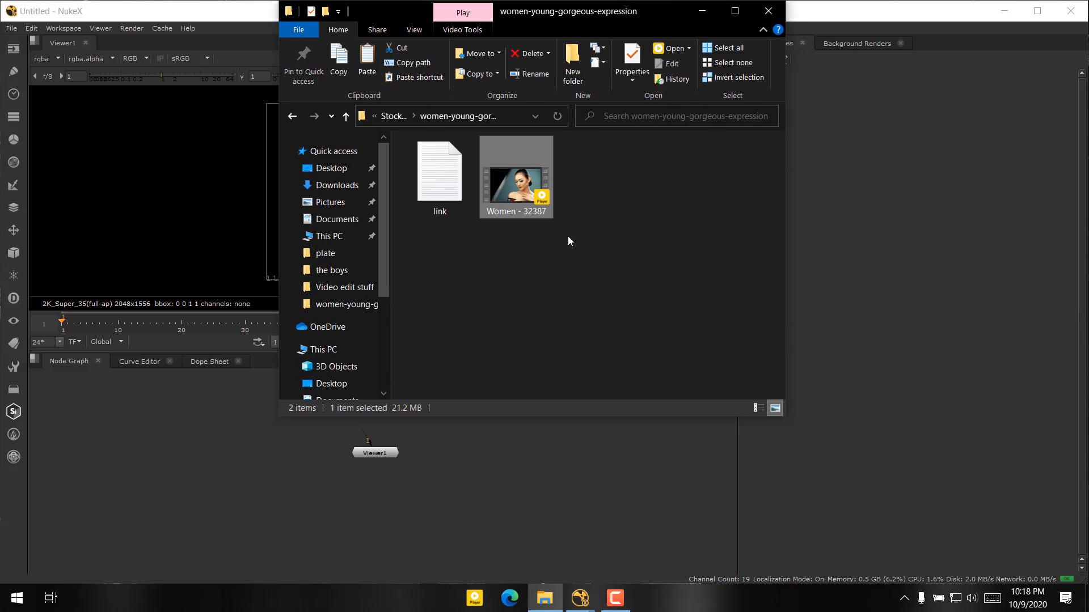
double_click(515, 167)
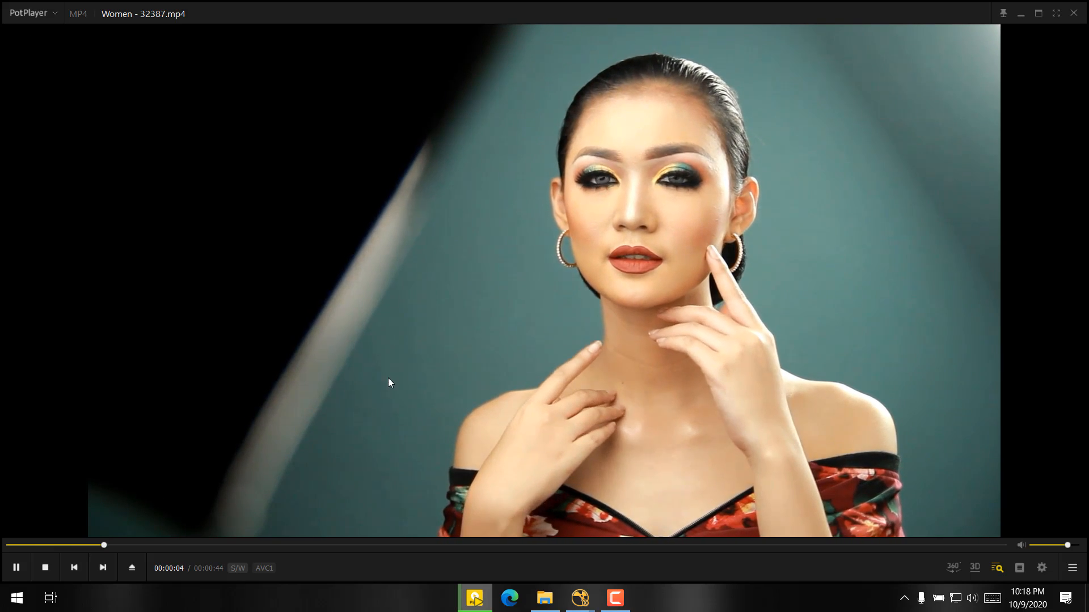
click(543, 598)
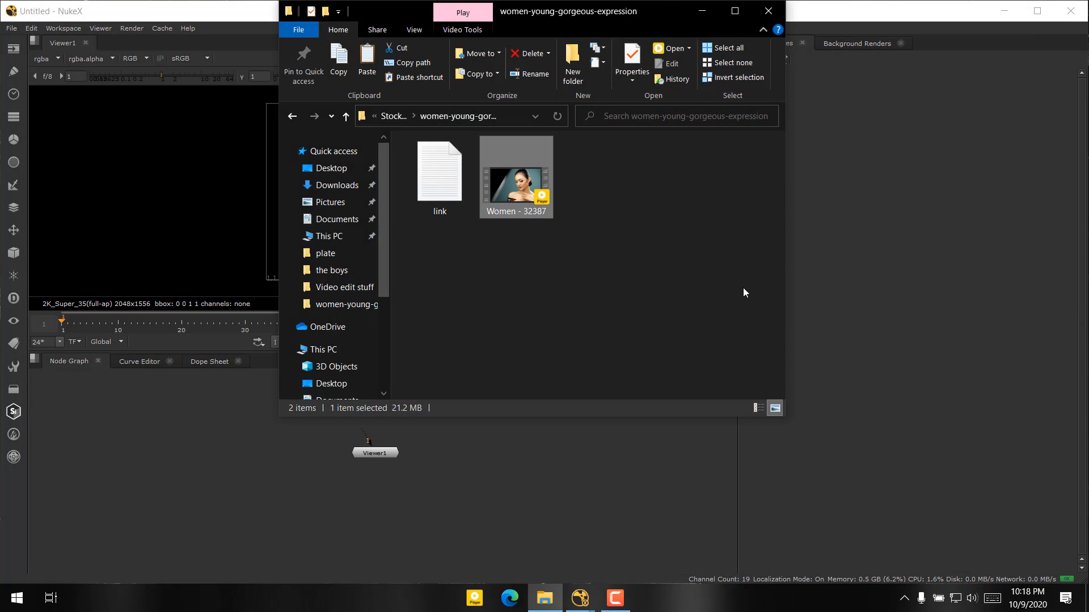
mouse_move(703, 287)
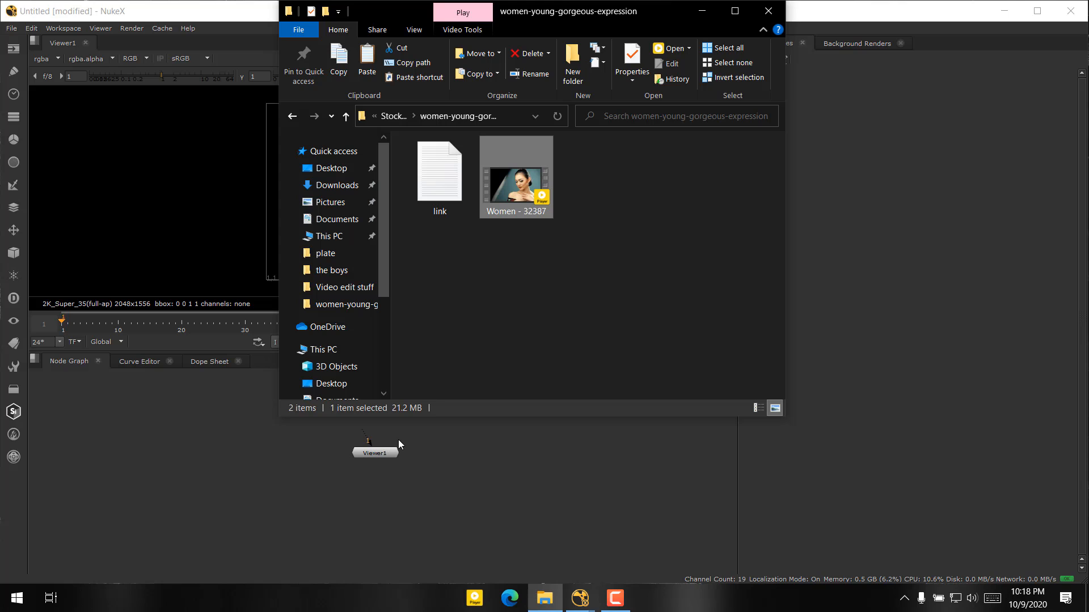
Load the Women - 32387 clip as a Read node feeding Viewer1 and start playback.
drag(516, 177, 253, 431)
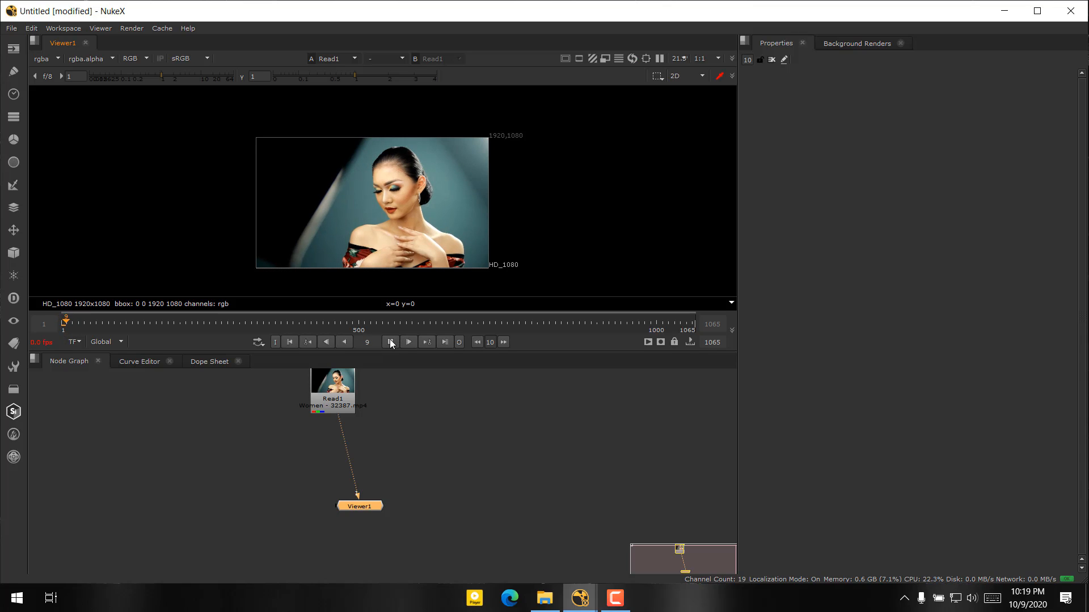
click(391, 341)
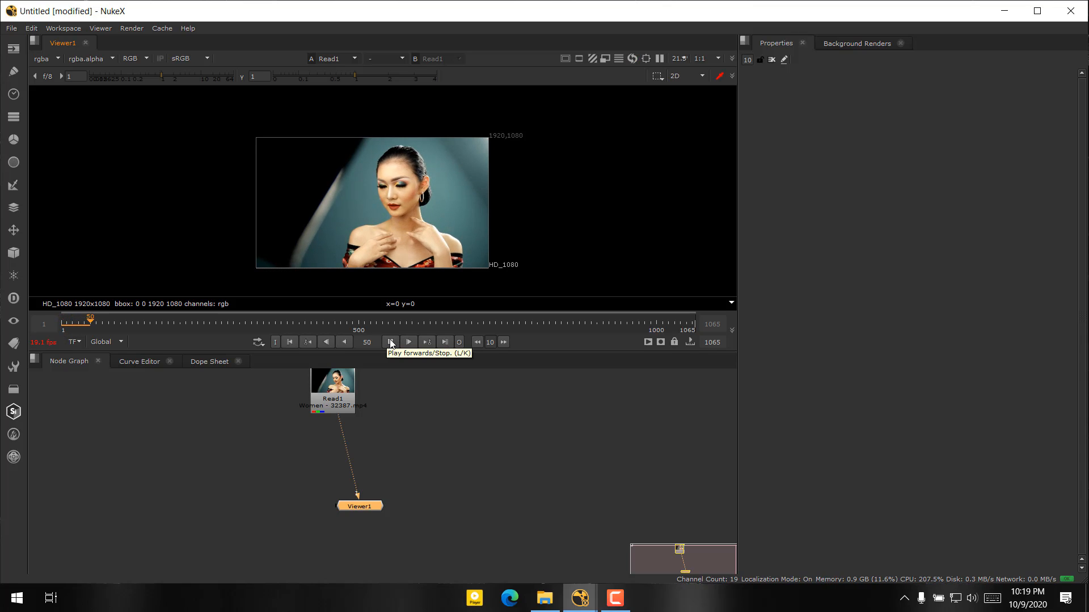
click(391, 343)
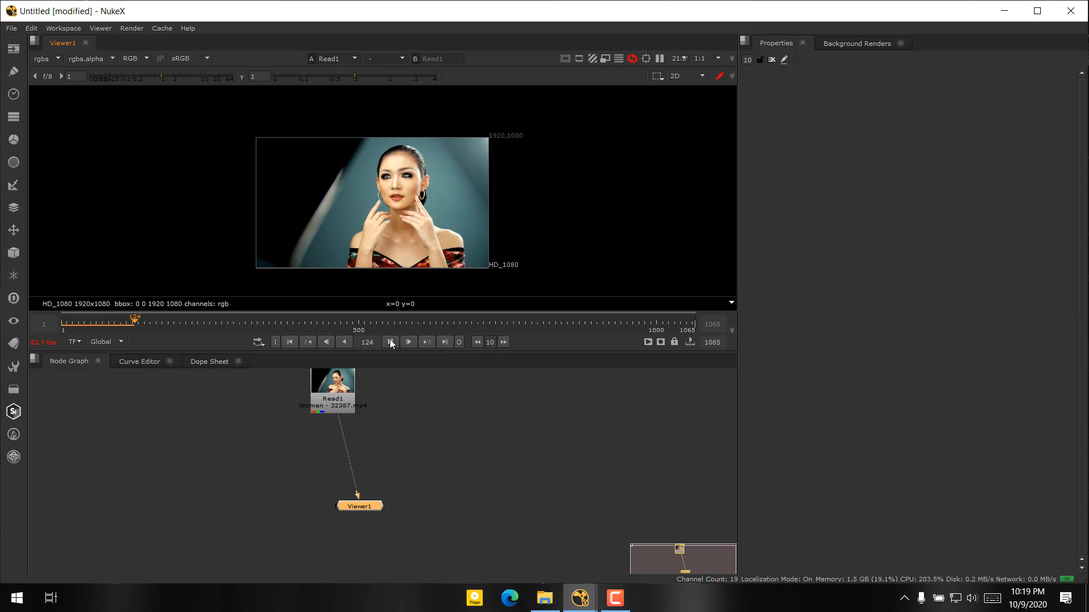
click(407, 342)
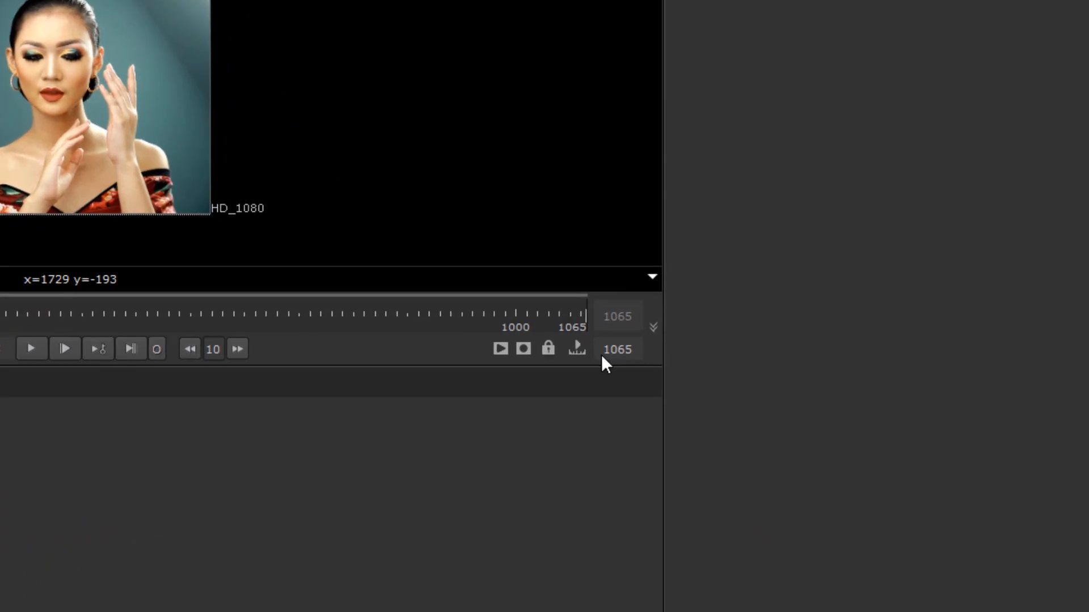
Adjust the playback range's last frame and play the clip again, then stop.
click(616, 350)
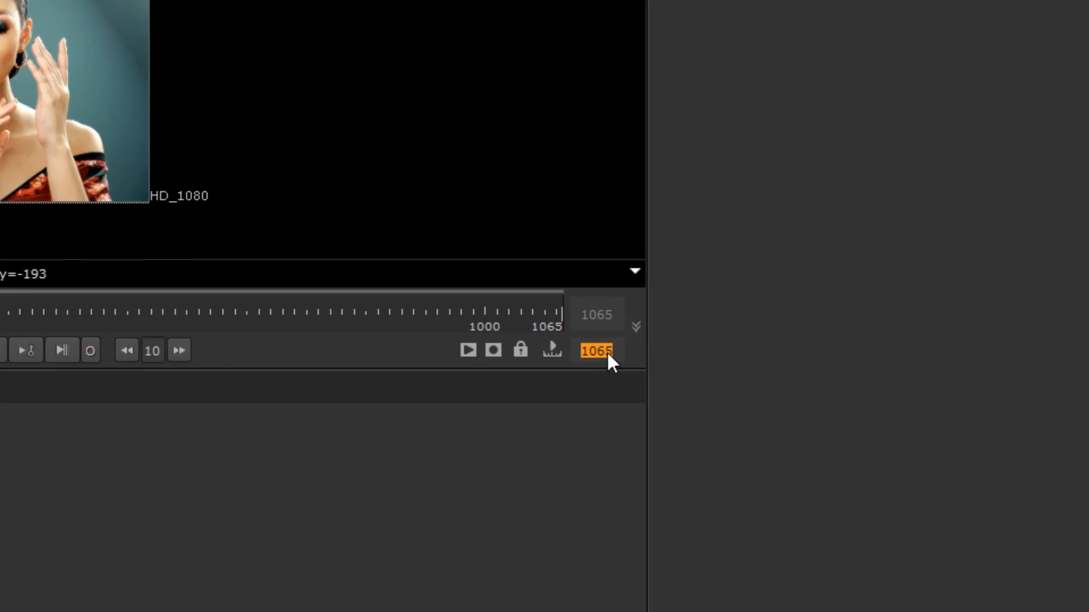
mouse_move(610, 357)
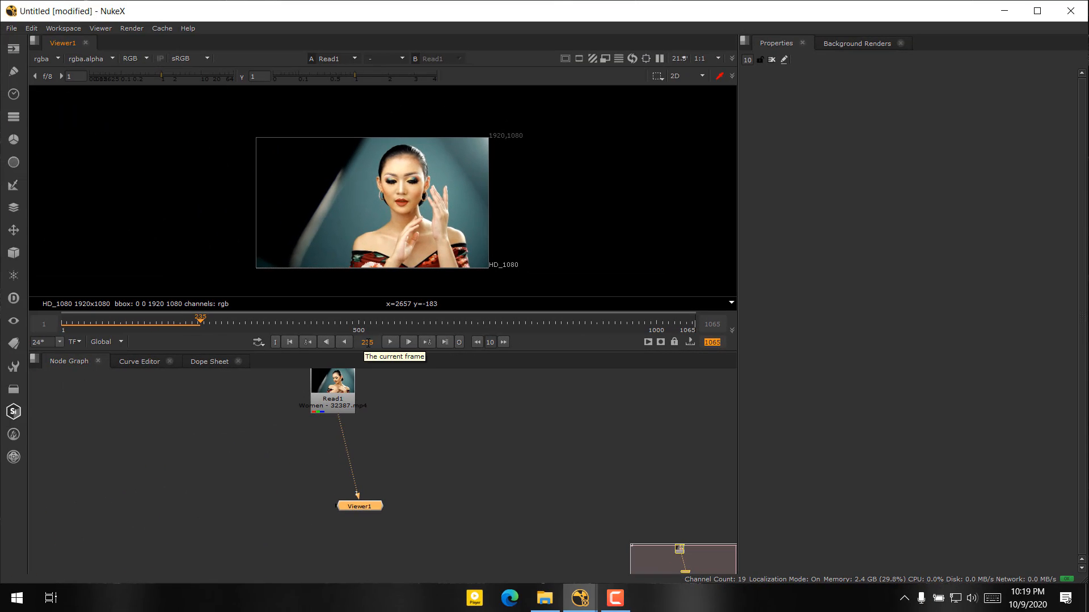
click(409, 342)
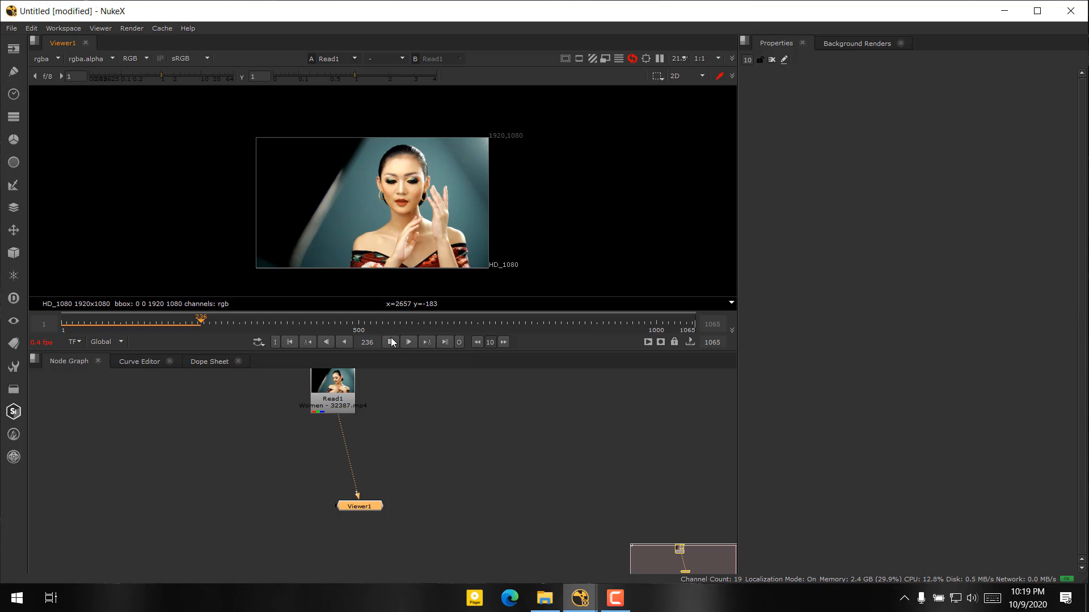
click(391, 341)
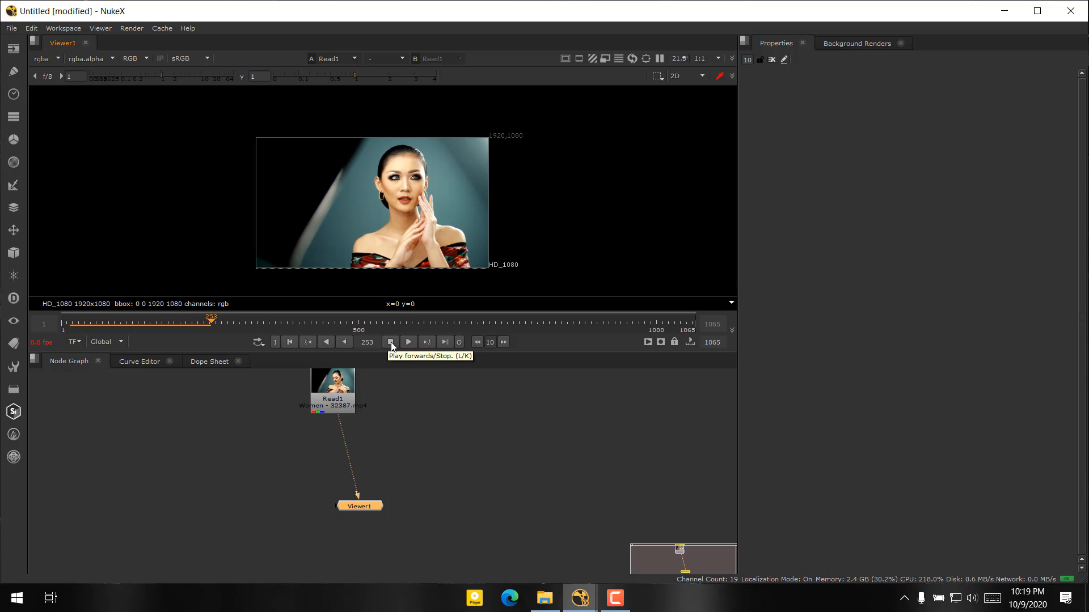
click(391, 341)
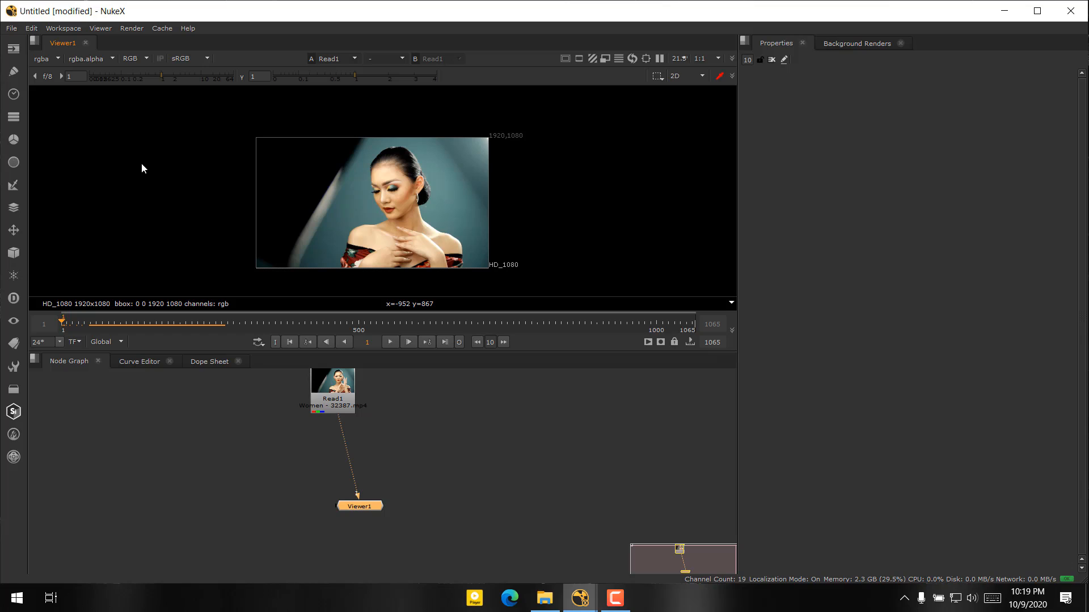
mouse_move(233, 287)
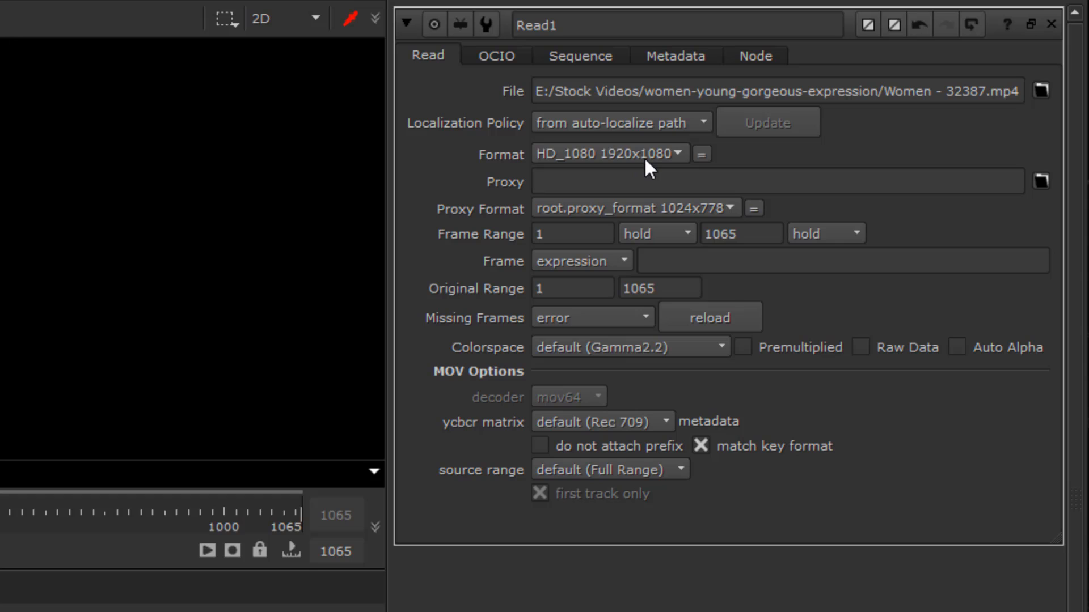
mouse_move(645, 167)
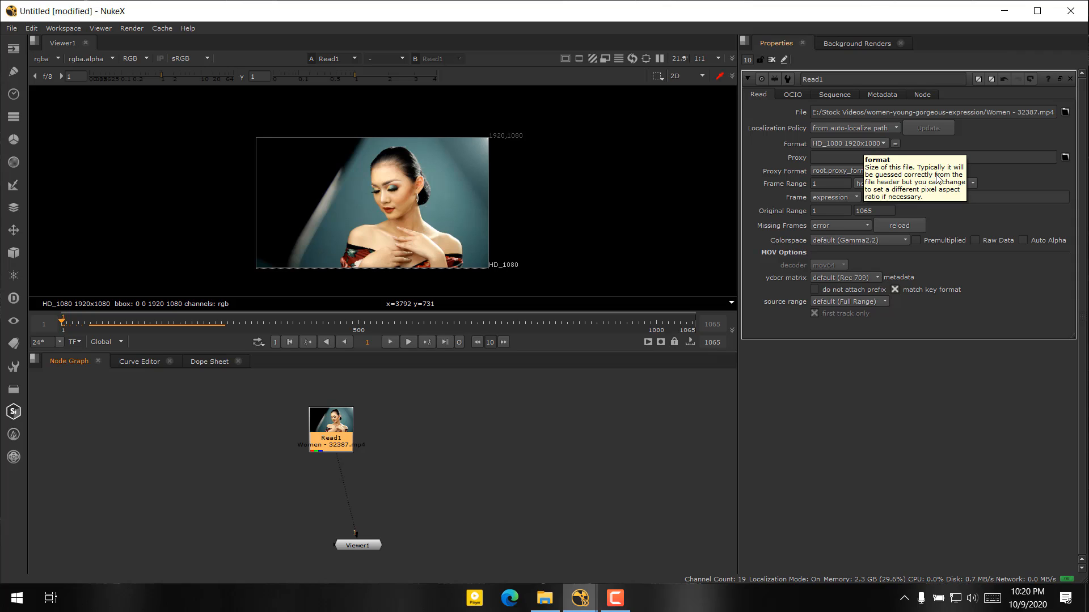
Reposition the Read1 and Viewer1 nodes in the node graph.
drag(331, 429, 333, 403)
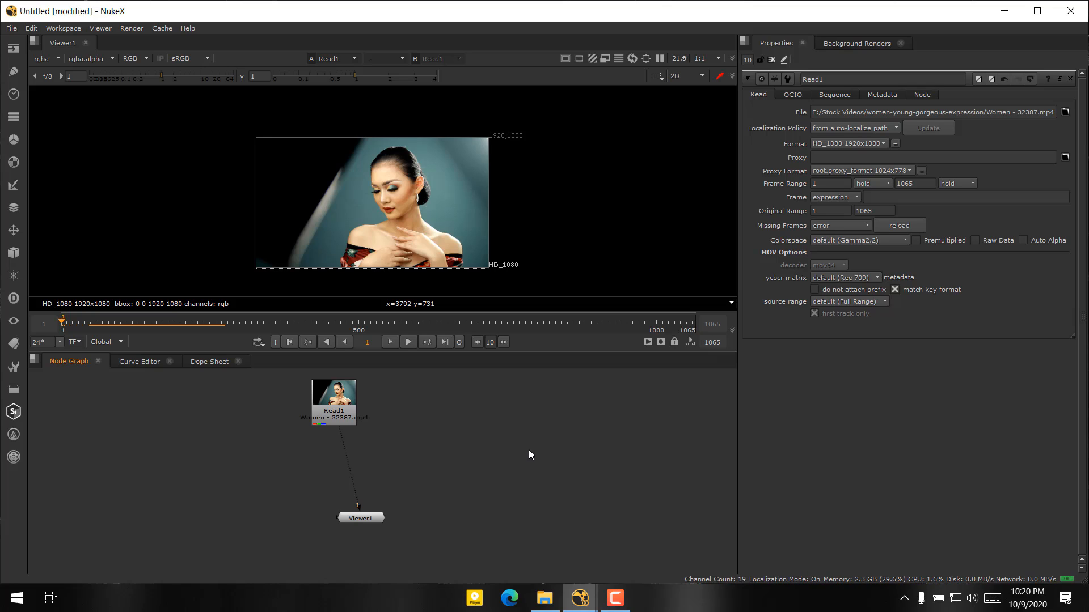
mouse_move(826, 389)
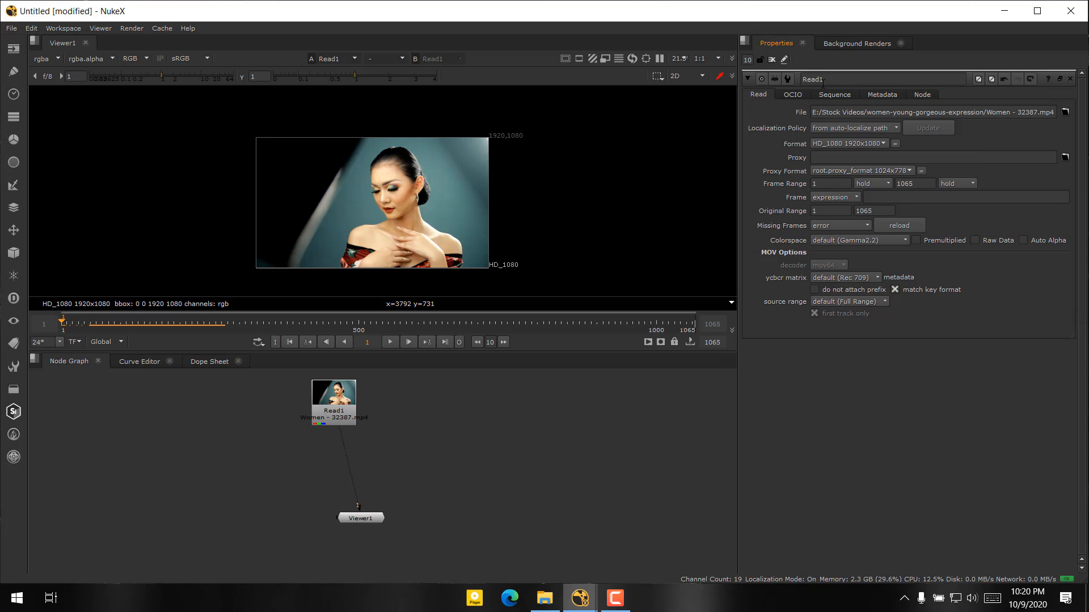
mouse_move(873, 438)
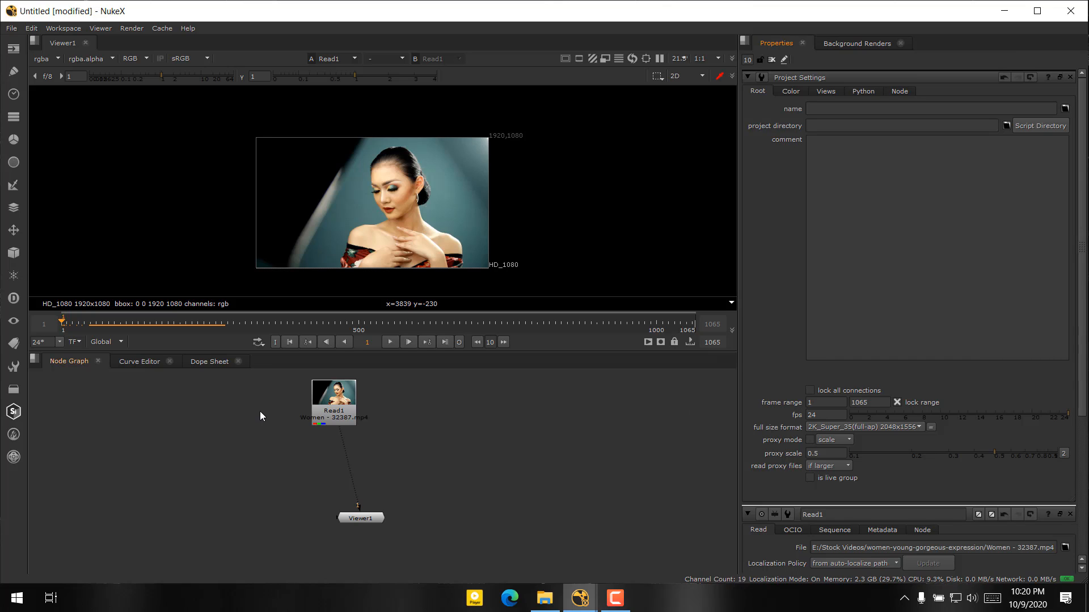
mouse_move(584, 443)
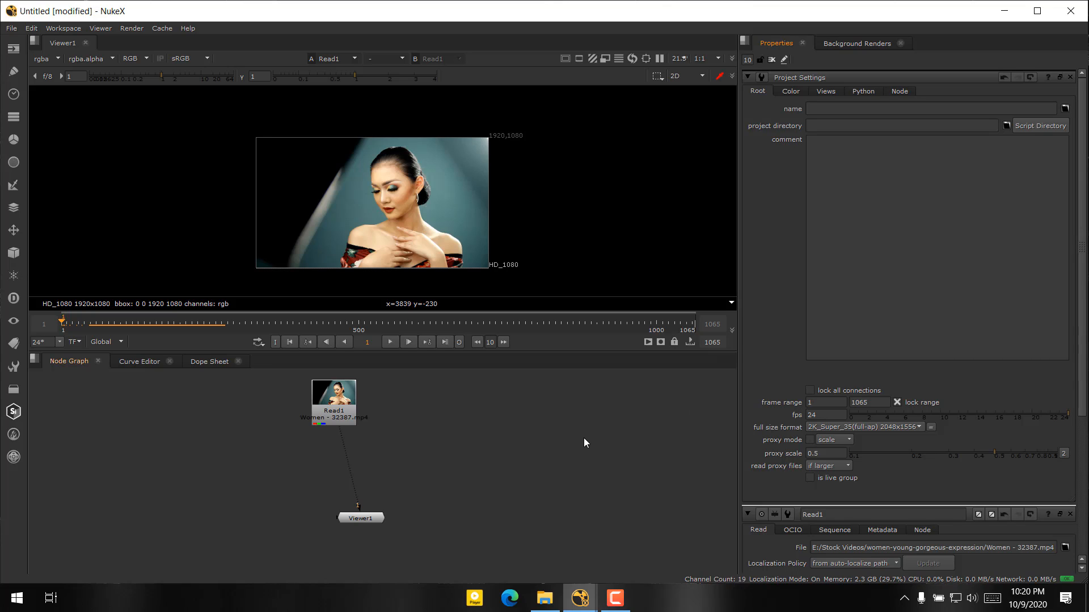
mouse_move(796, 402)
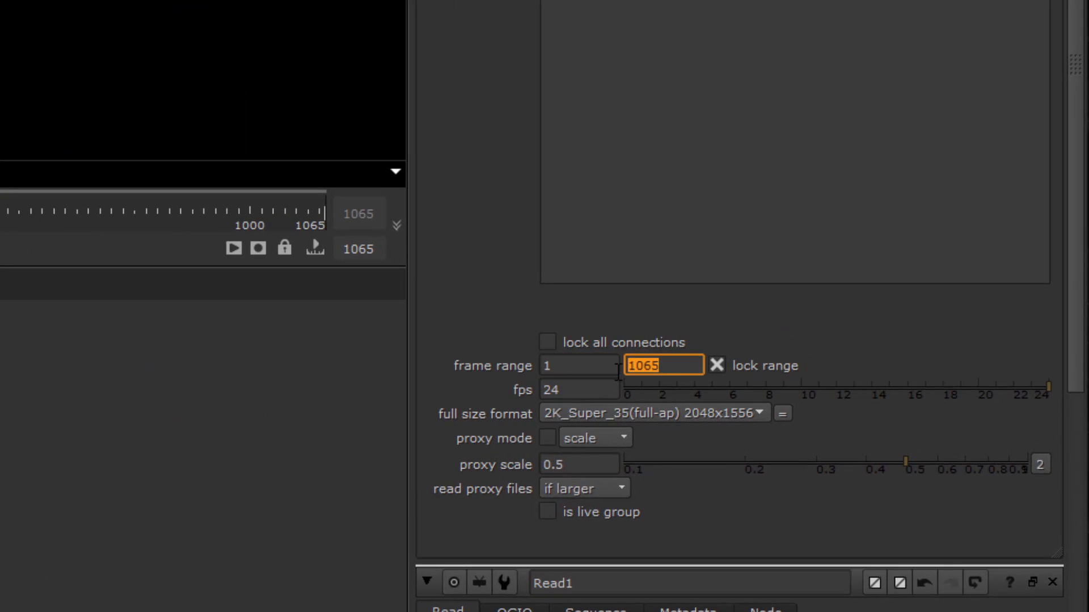
Set the project frame range end to 30 and the full size format to HD_1080 1920x1080.
text(30)
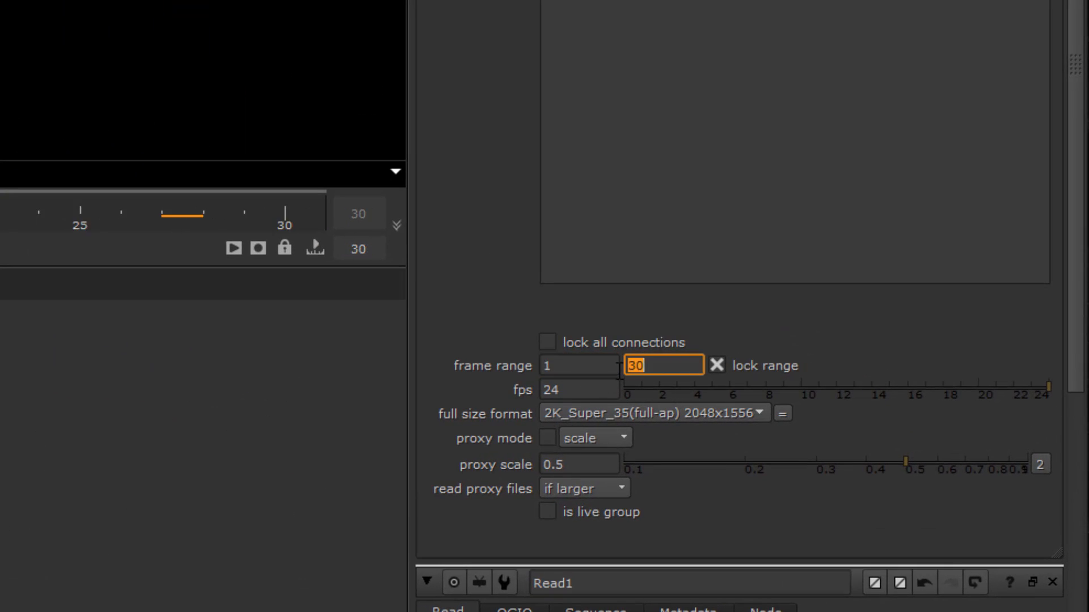
click(717, 367)
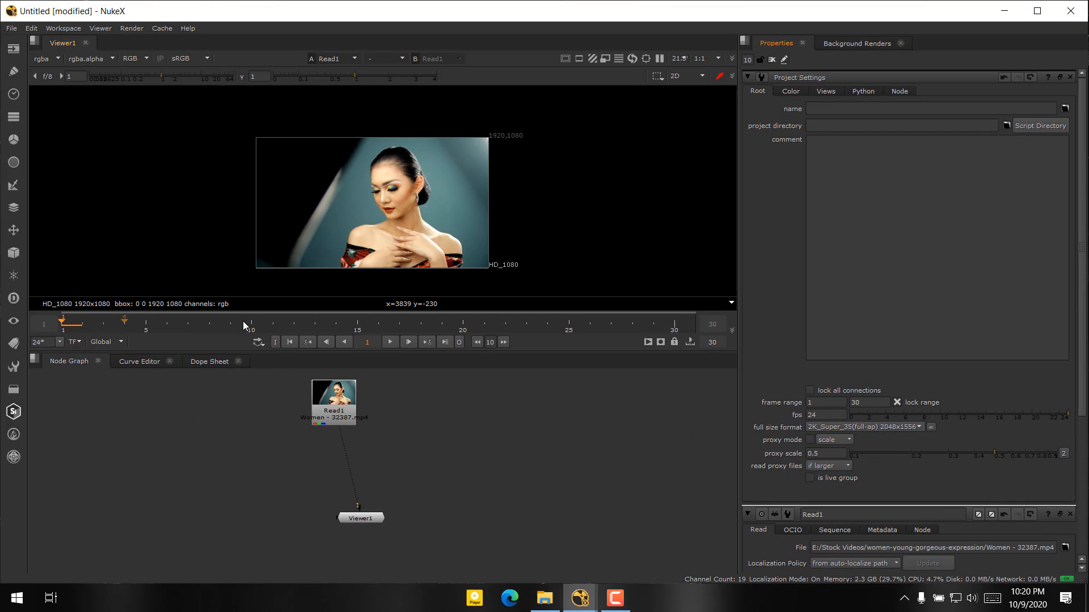
click(389, 341)
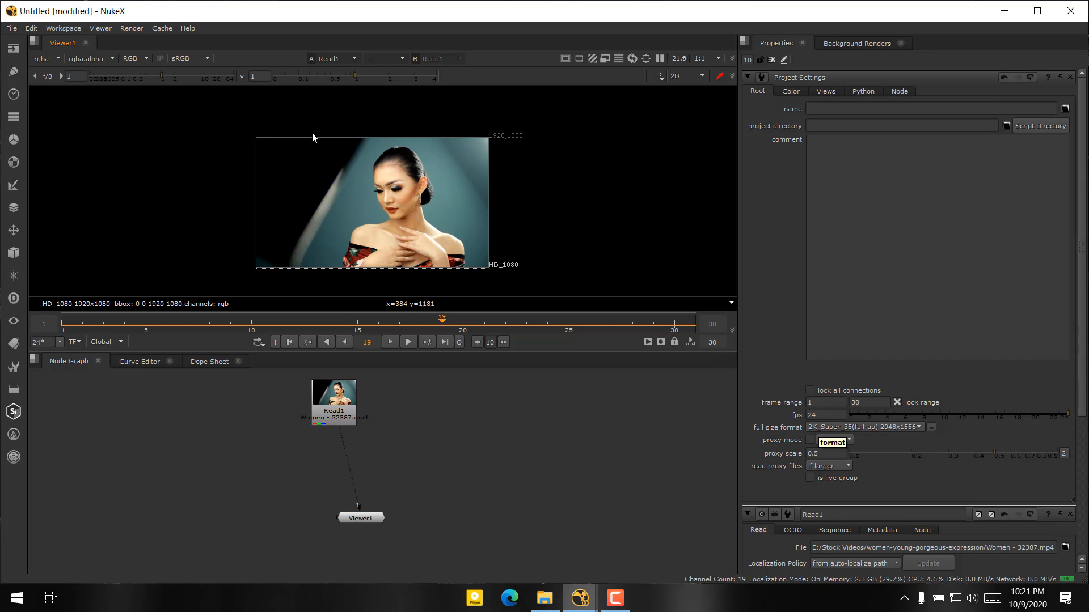
click(832, 440)
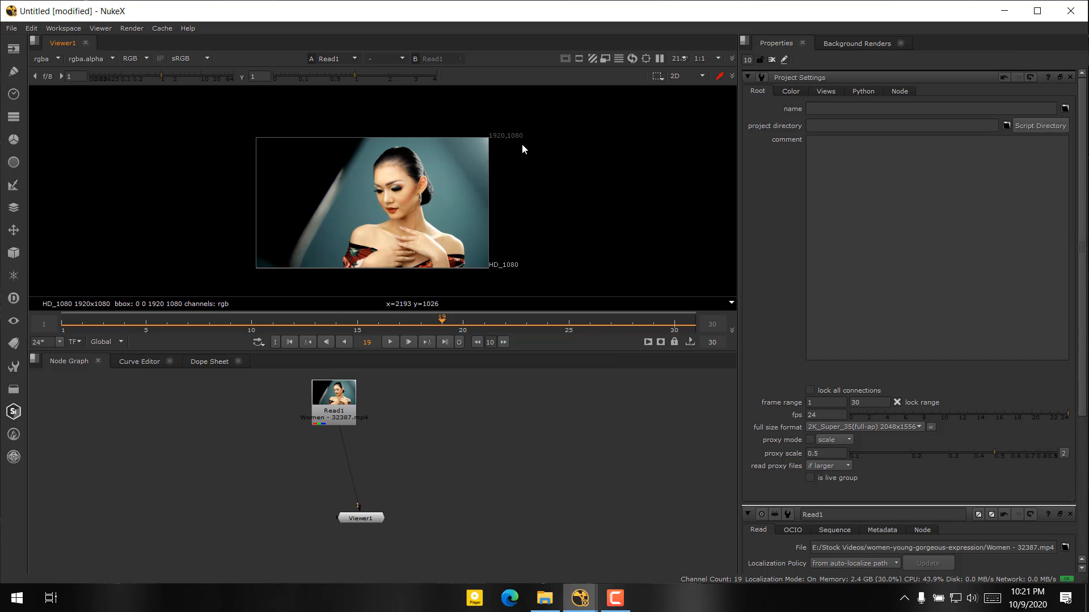
click(864, 428)
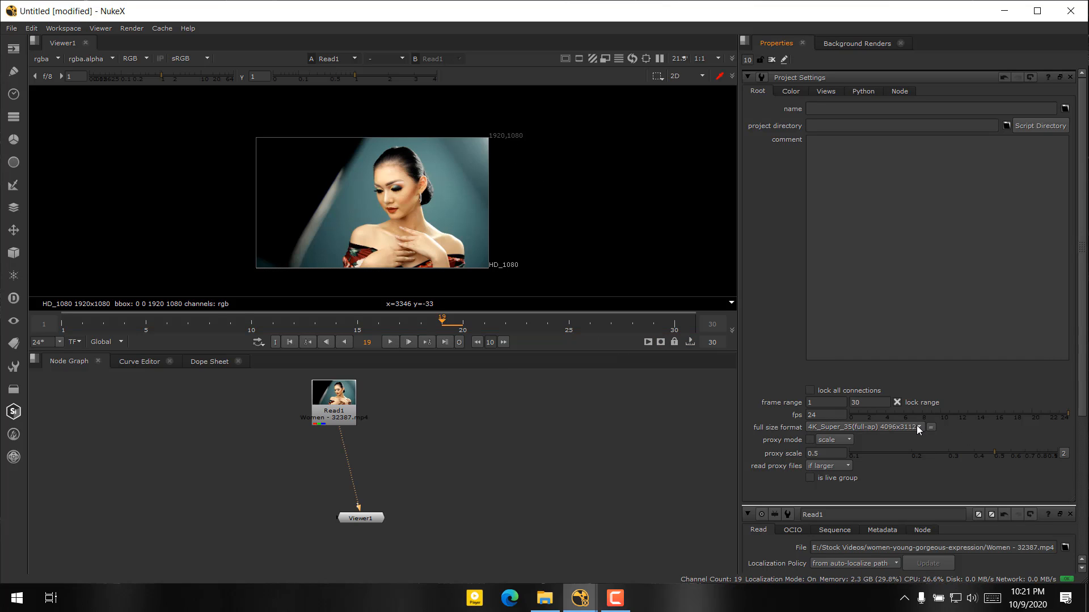
click(917, 427)
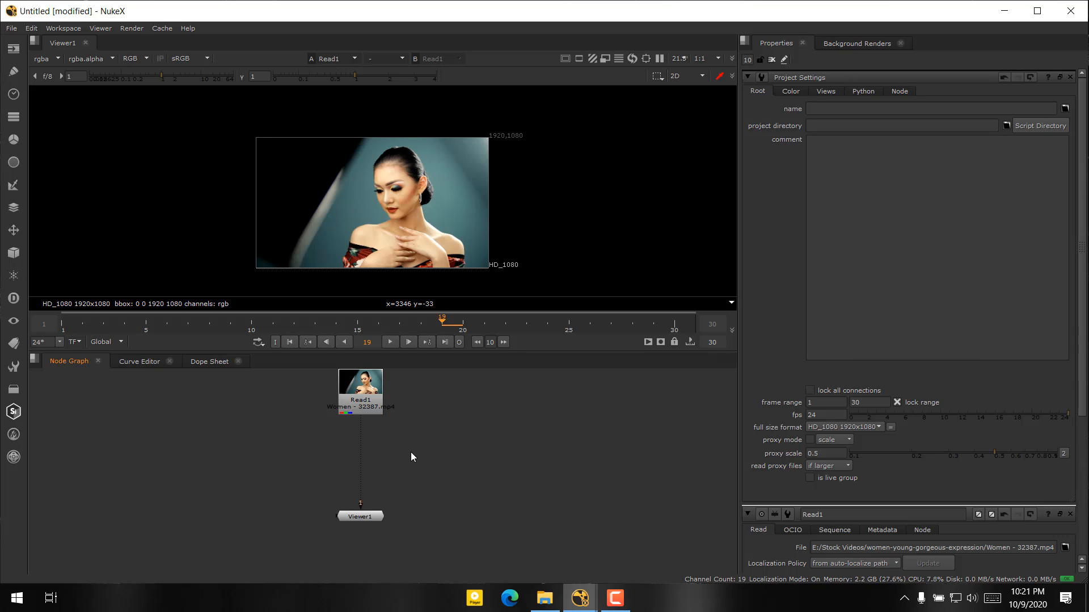
Add a Write [Image] node and insert it on the pipe between Read1 and Viewer1.
right_click(429, 204)
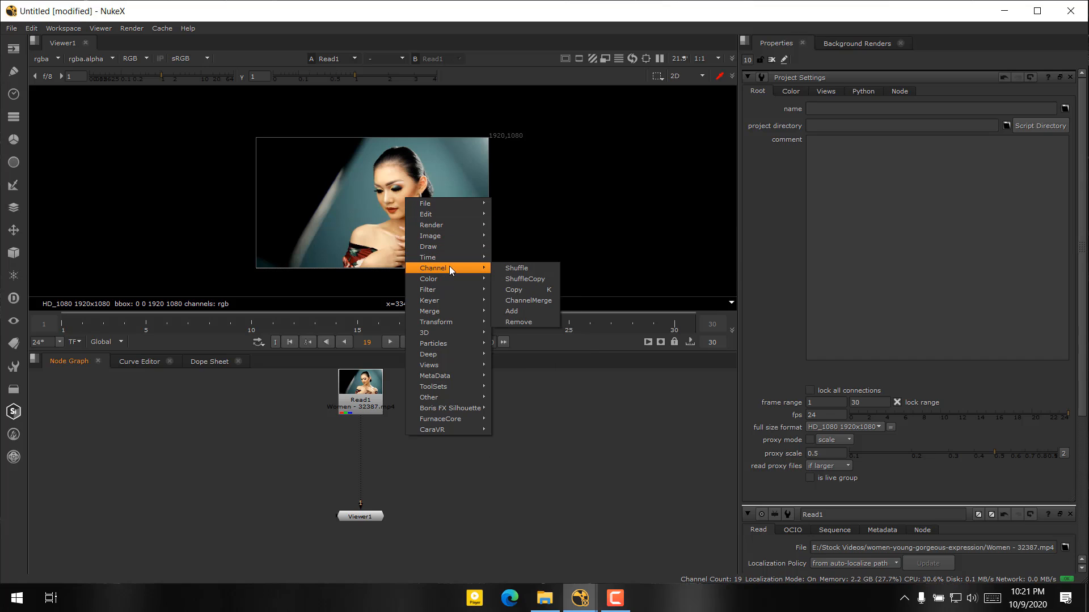
click(415, 460)
text(write)
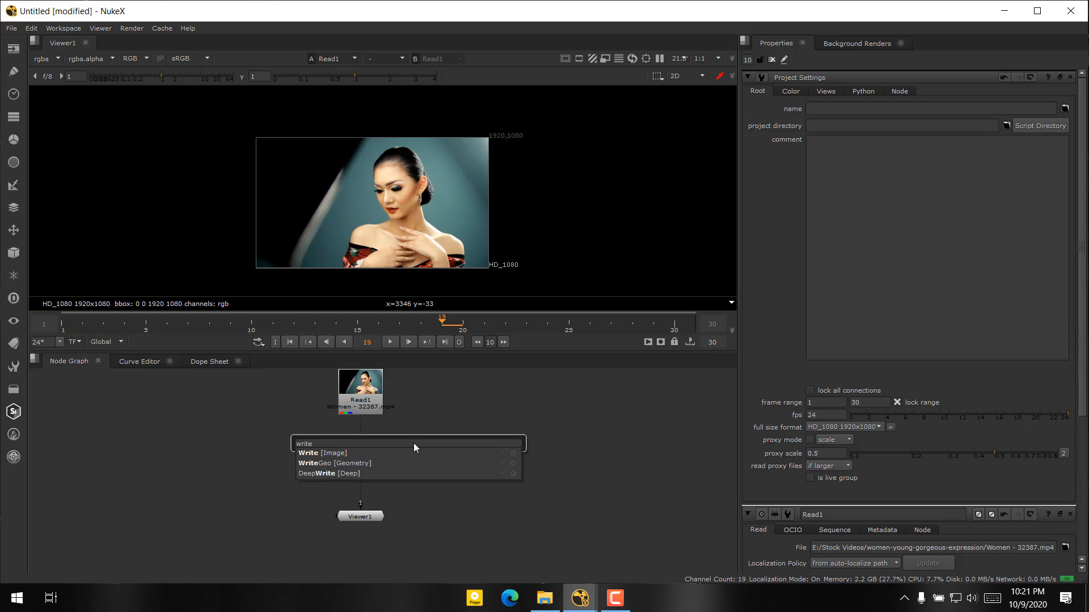
click(321, 452)
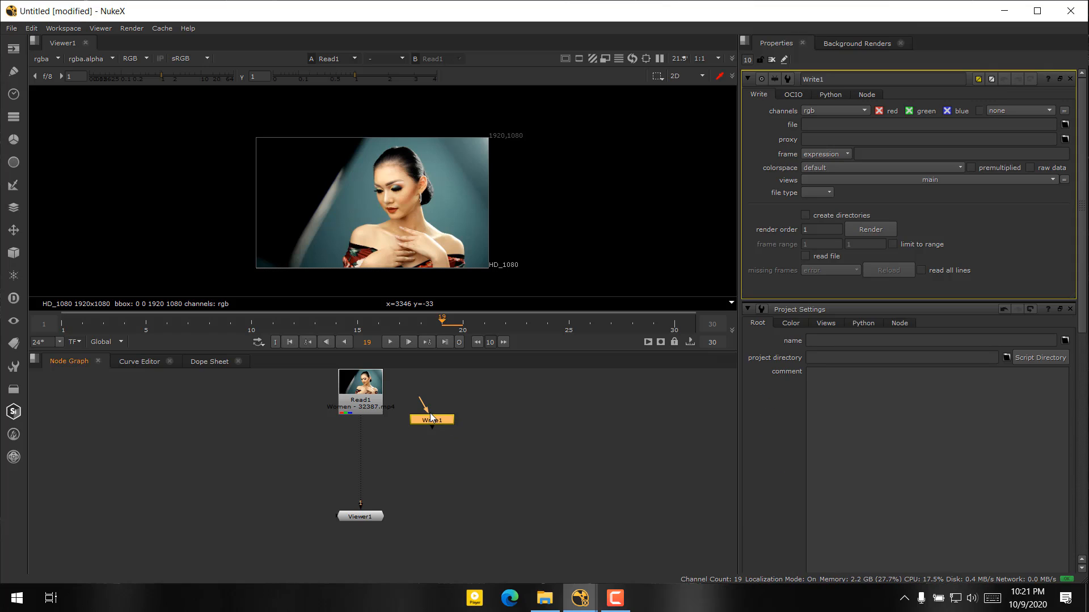
drag(431, 419, 362, 455)
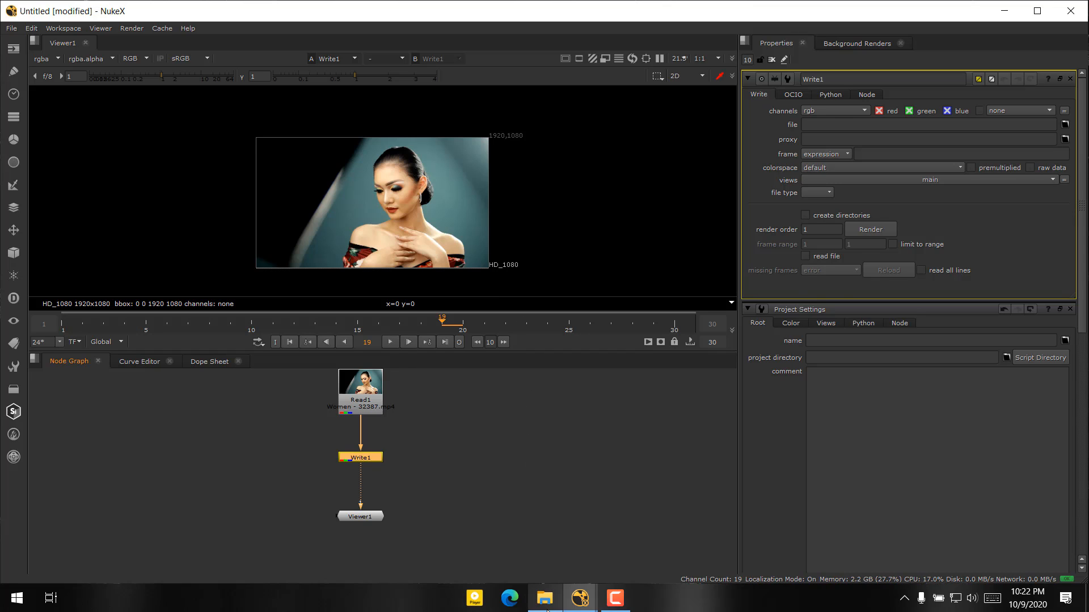
click(544, 598)
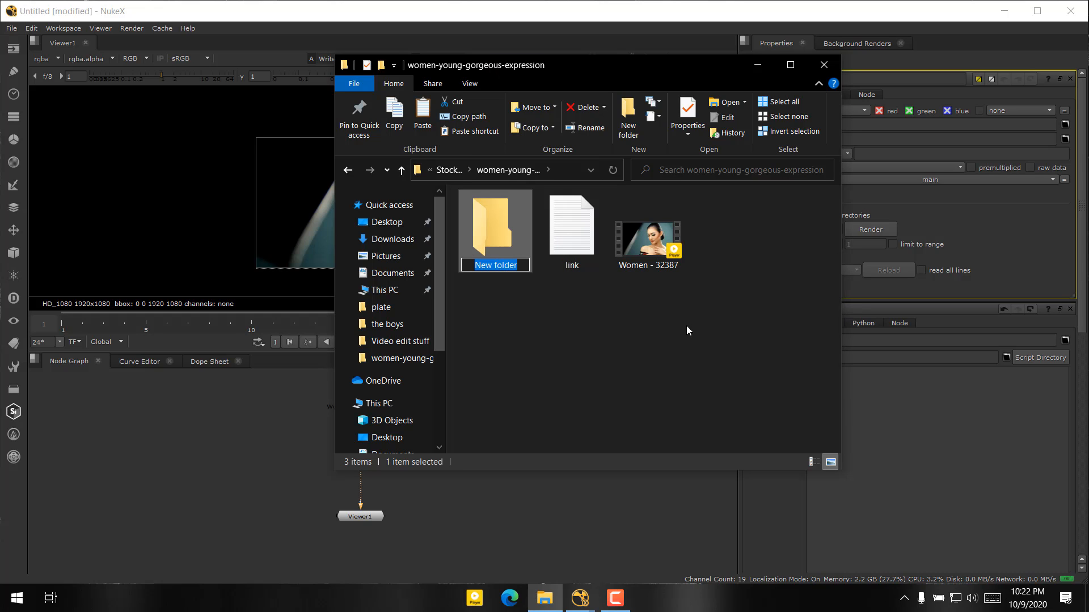
Name the new folder 'plate', enter it and reveal its full path in the address bar.
text(plare)
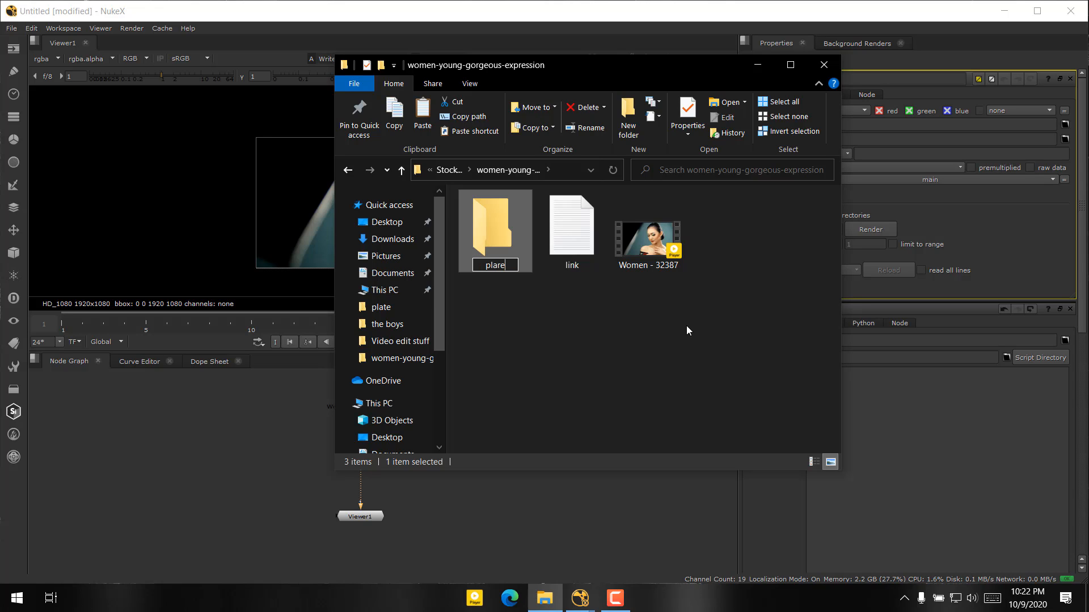
key(Backspace)
text(t)
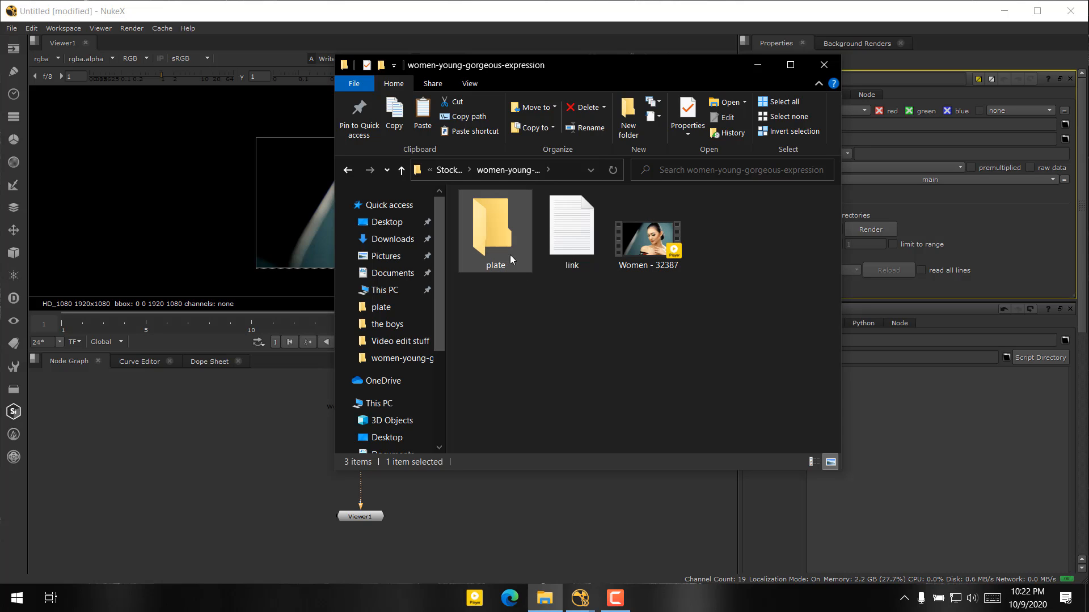
double_click(494, 222)
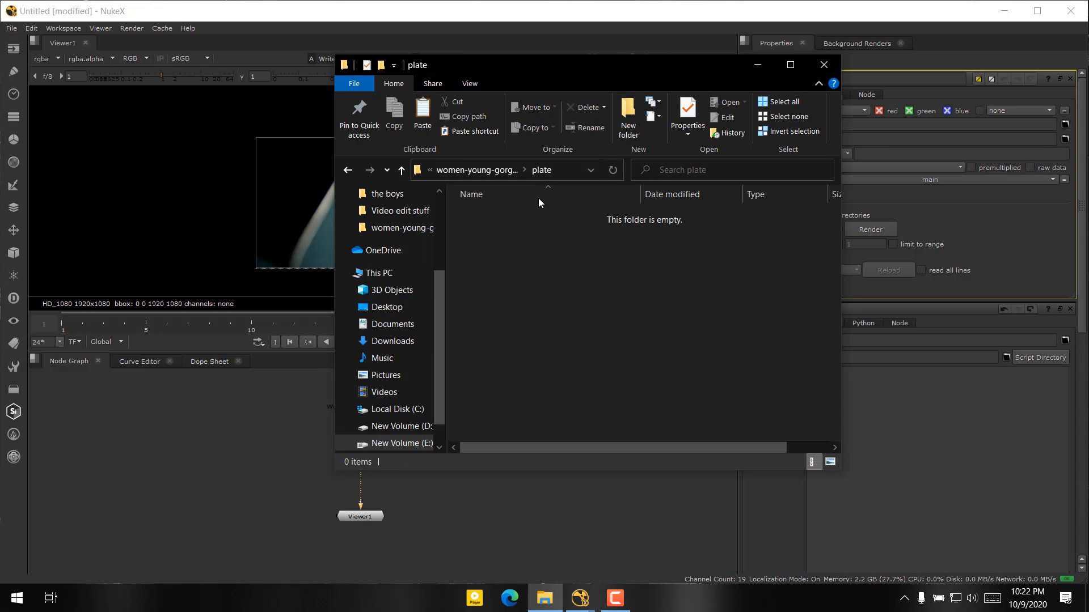
click(514, 169)
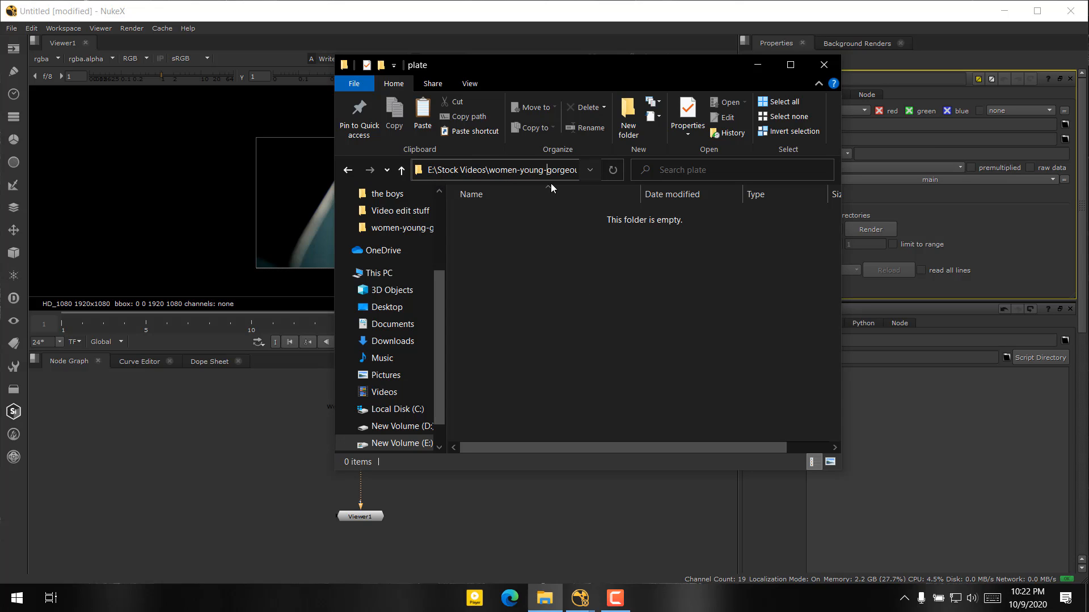
click(497, 169)
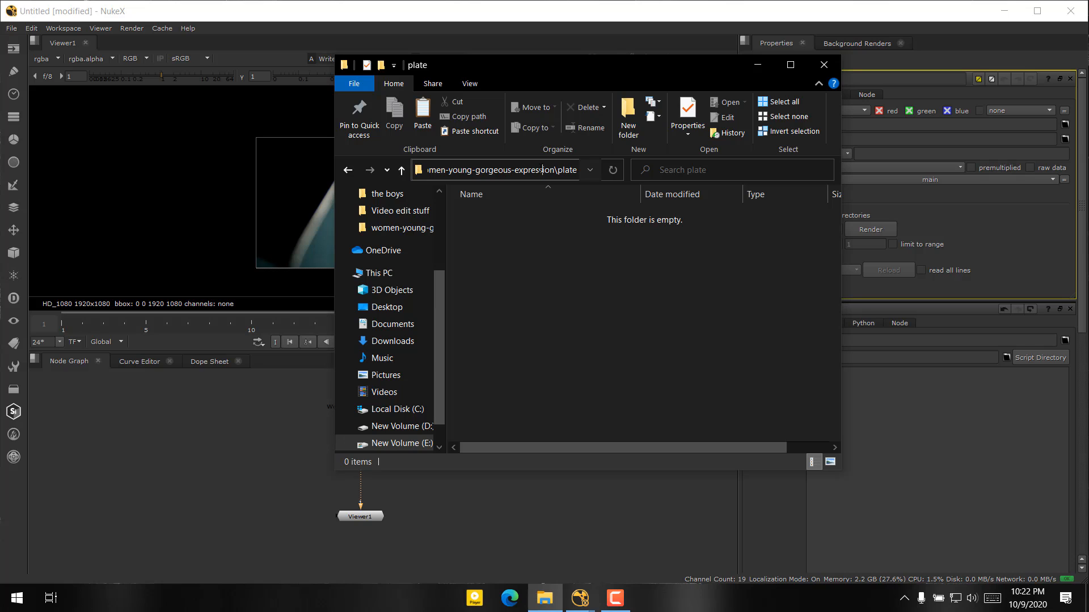
click(500, 169)
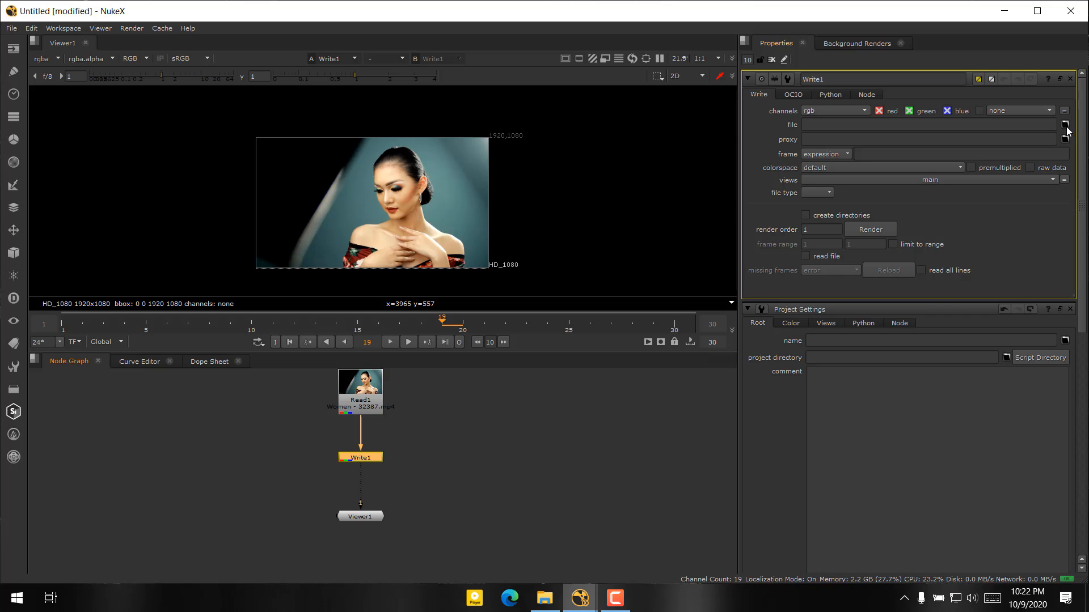
Browse the Write node's file chooser to E:/Stock Videos/women-young-gorgeous-expression/plate/.
click(1062, 124)
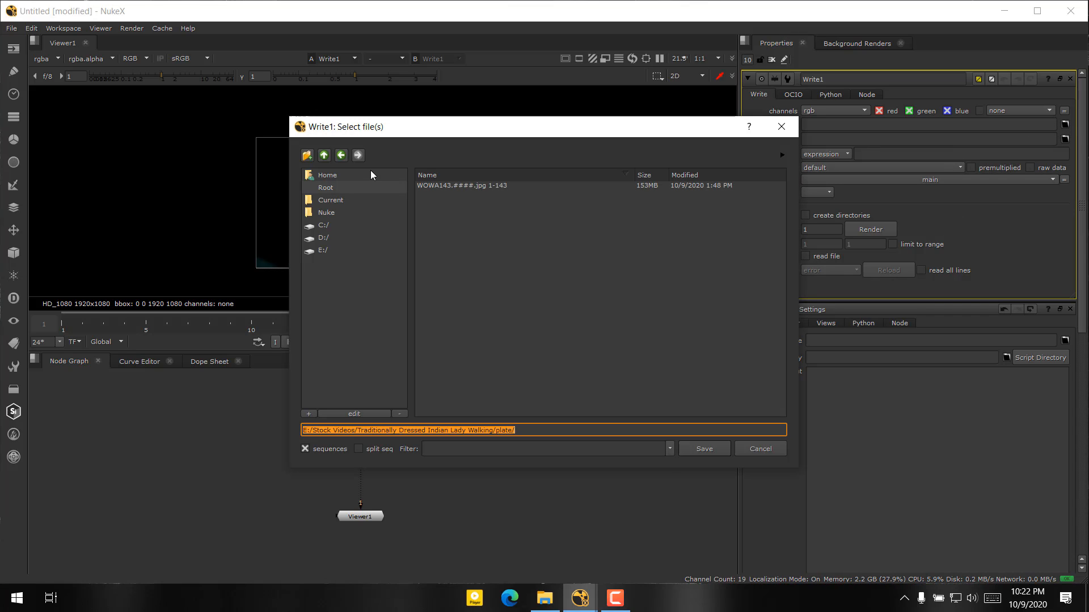
click(323, 249)
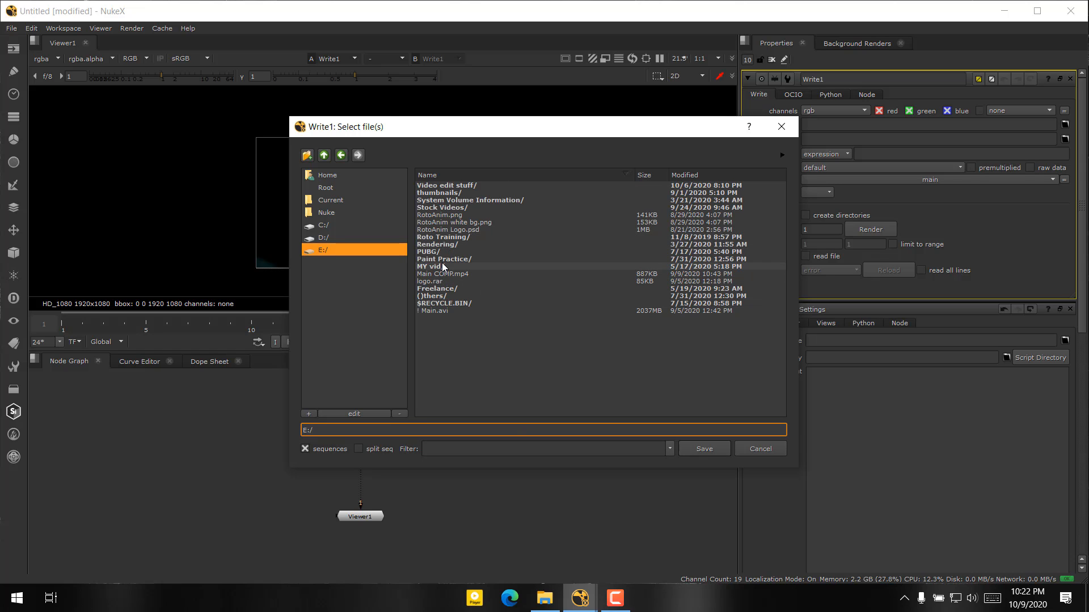
double_click(441, 208)
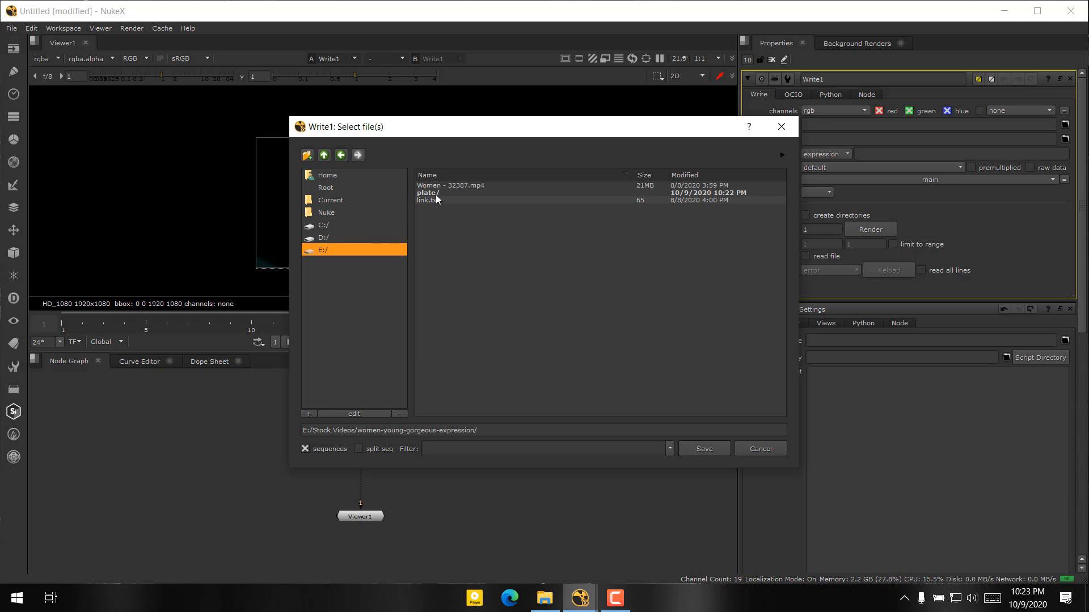
double_click(431, 193)
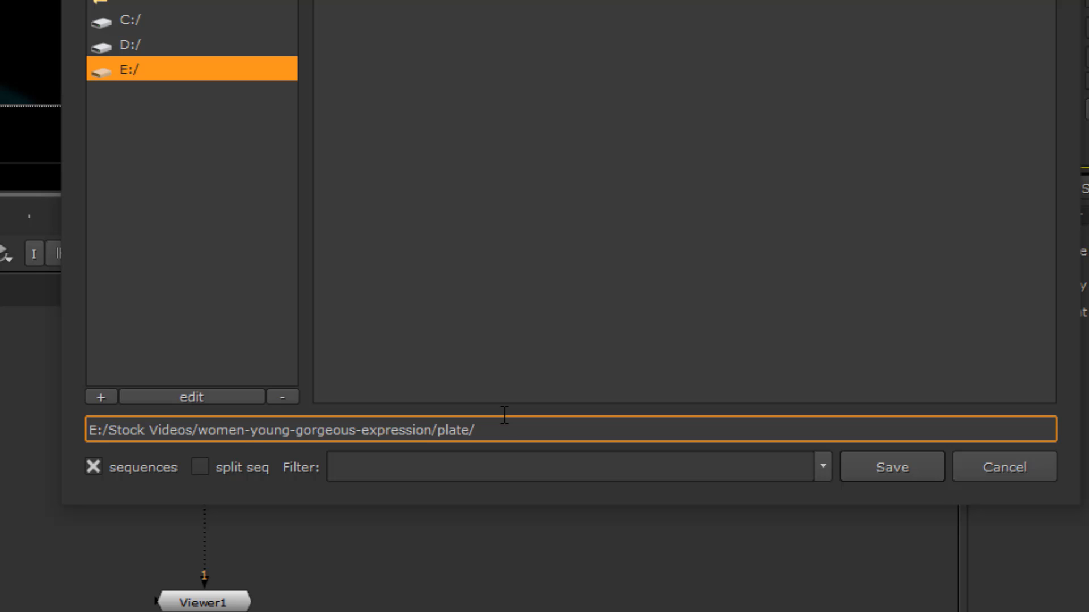
mouse_move(505, 431)
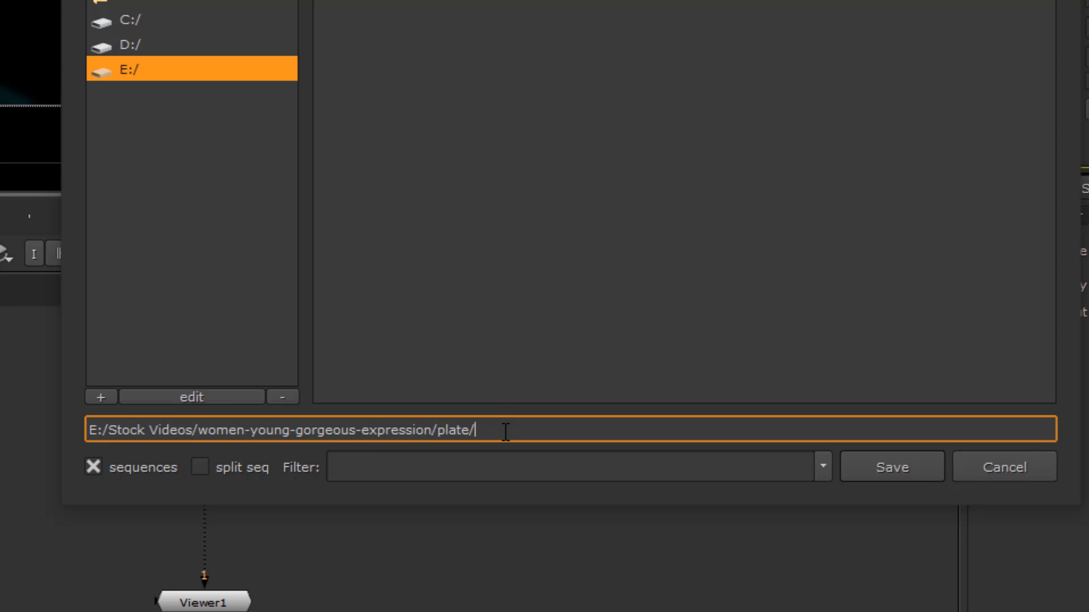
Name the output frame sequence GIRL30.#### after the plate folder path, trying exr then pg extensions.
text(G)
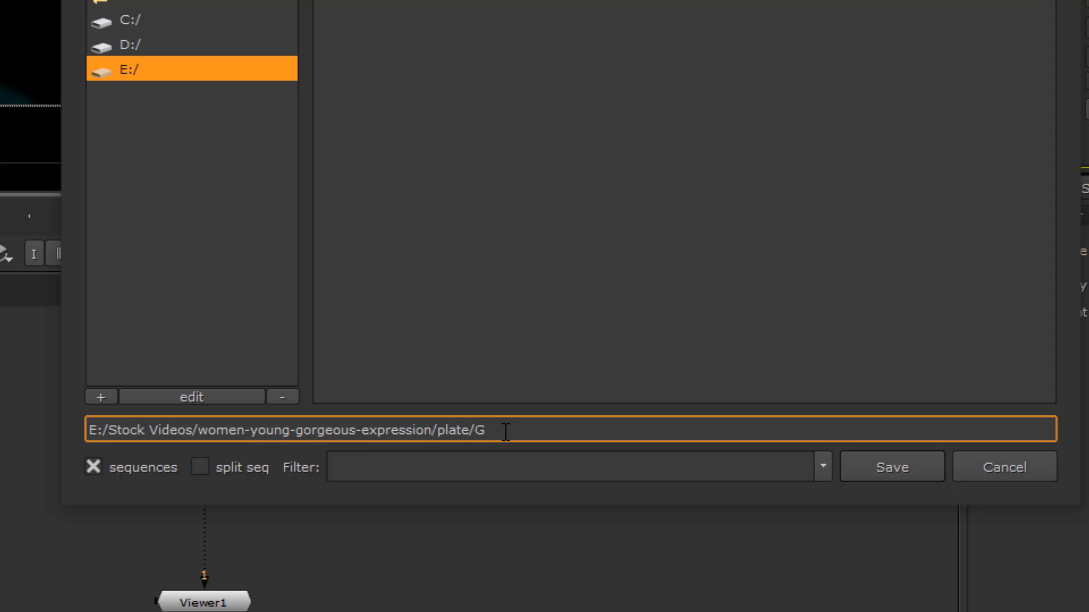
text(IRL)
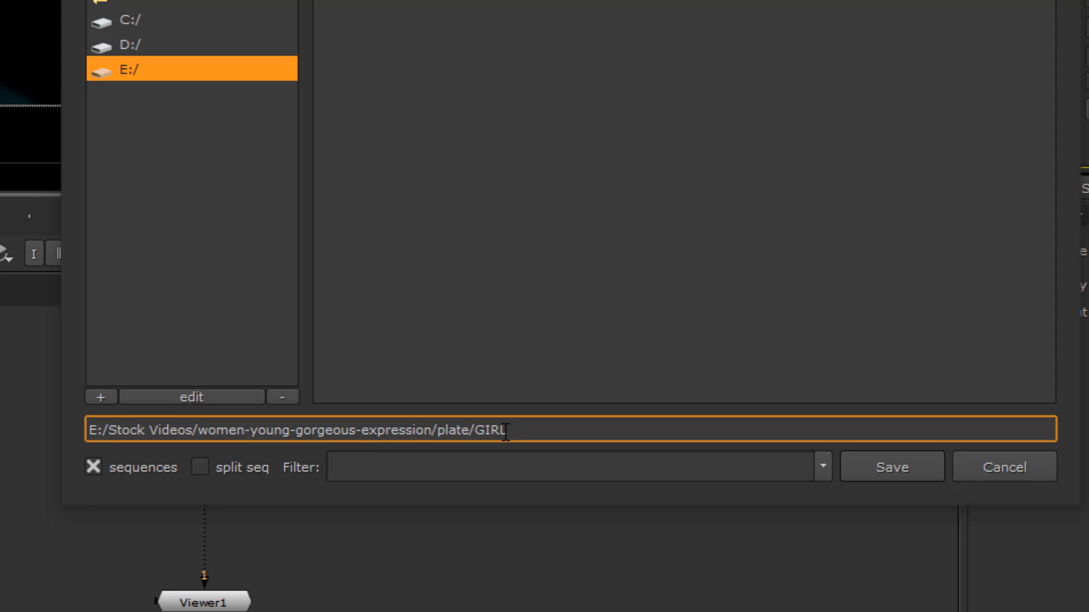
text(30)
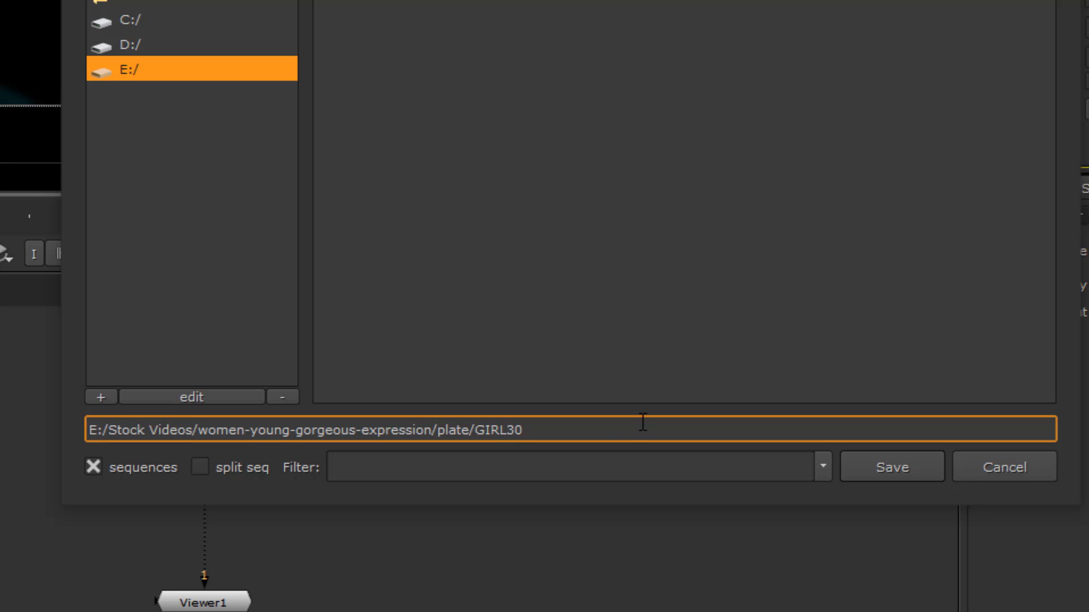
mouse_move(622, 431)
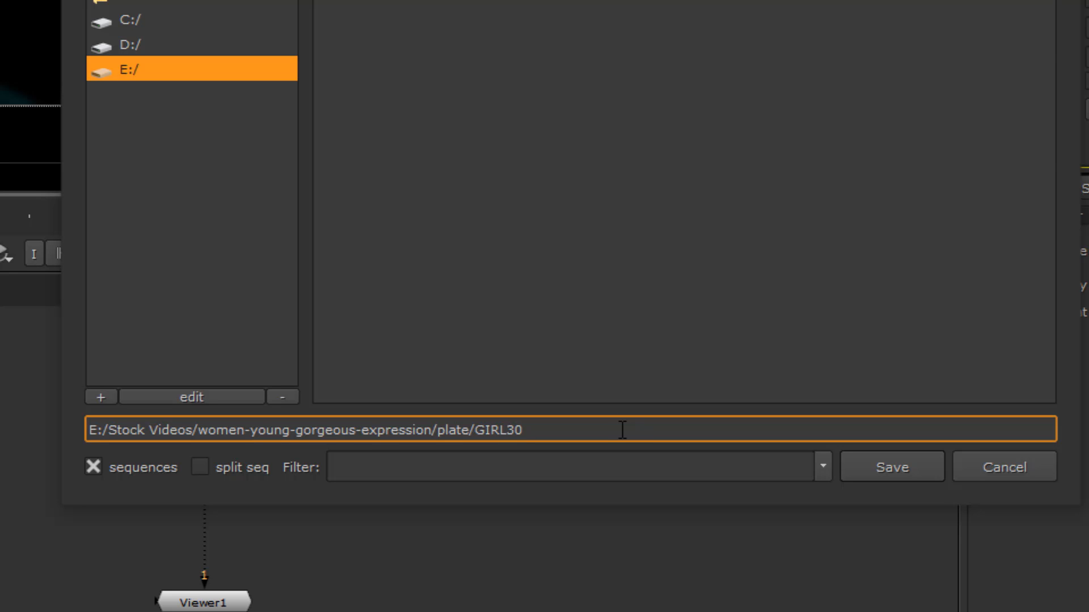
text(.)
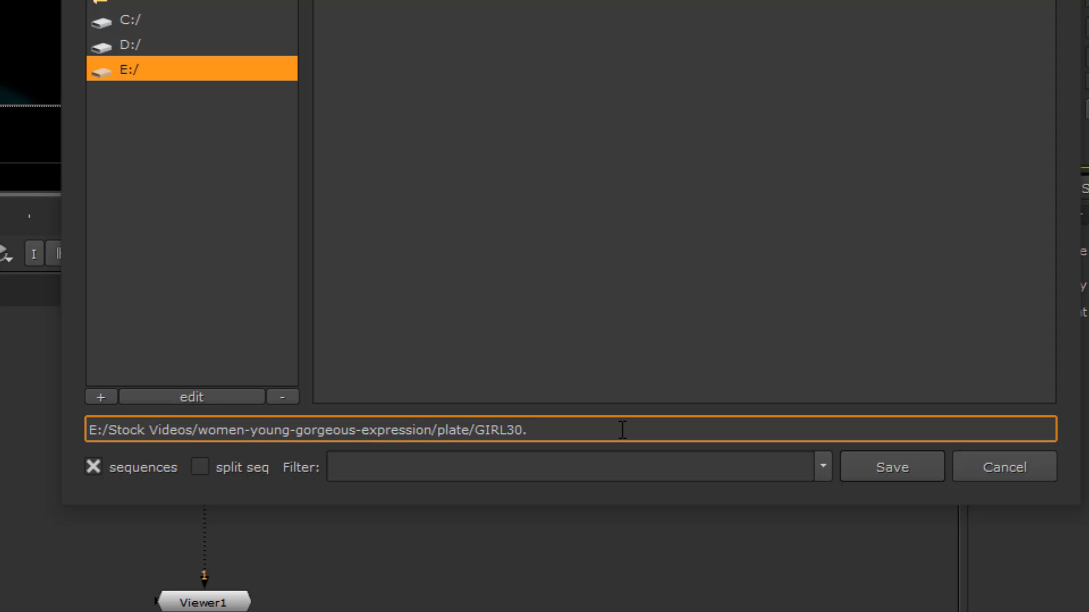
text(#)
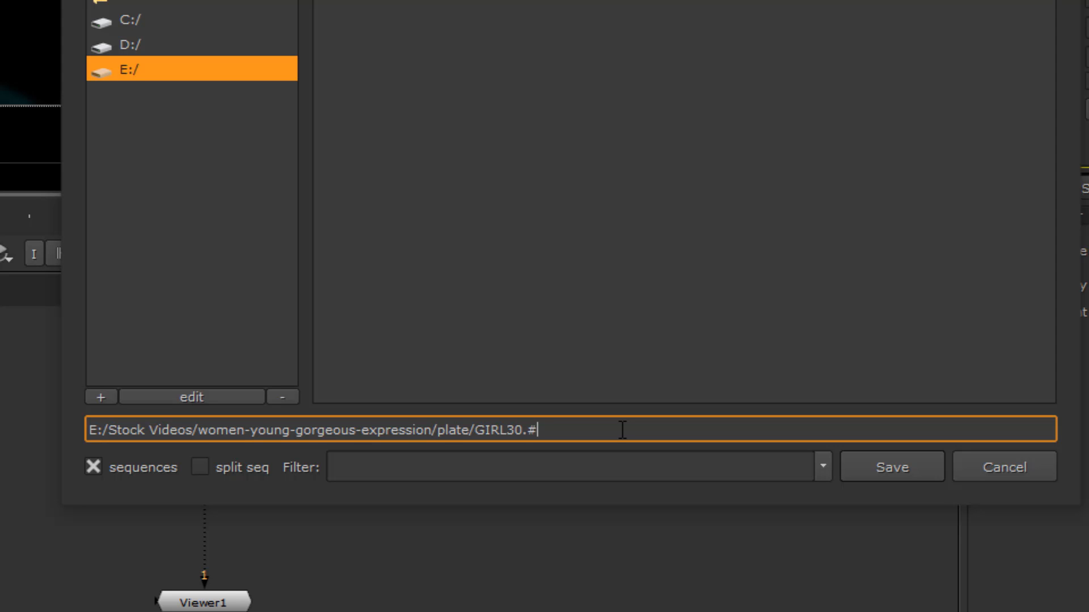
text(###)
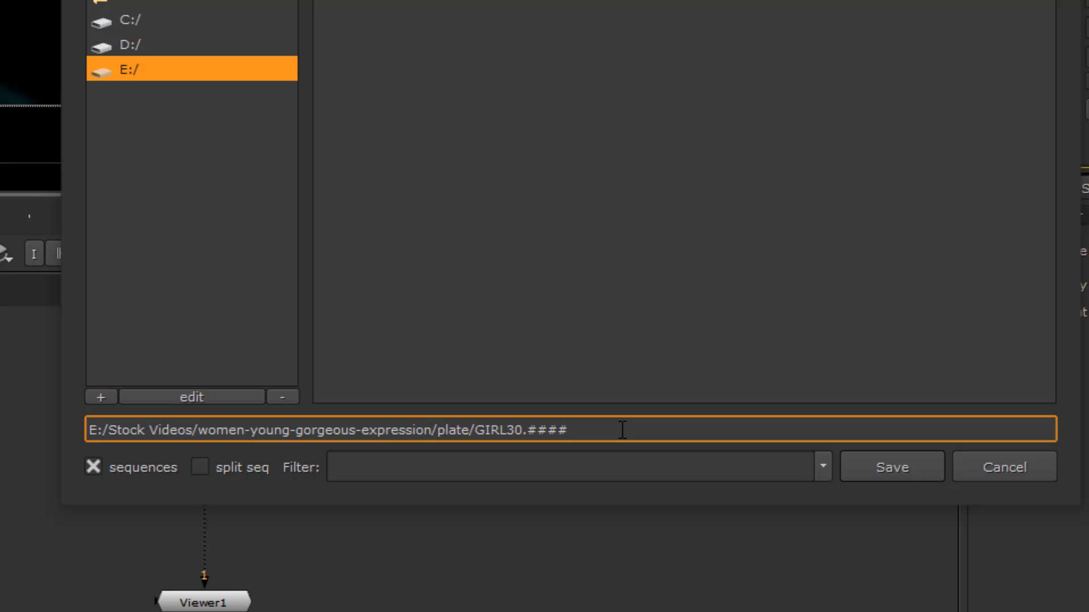
text(.)
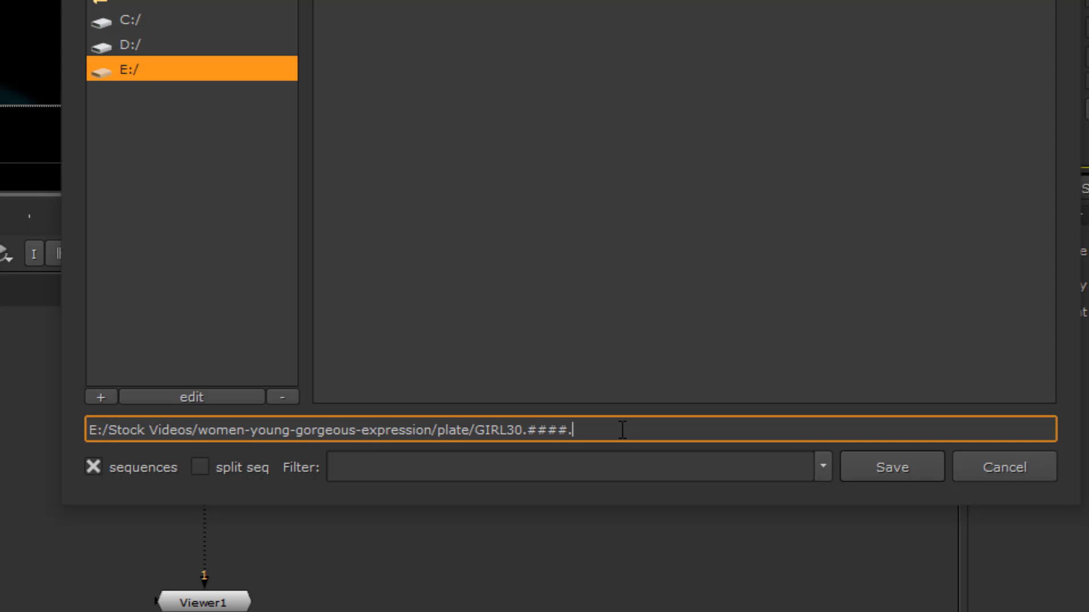
text(exr)
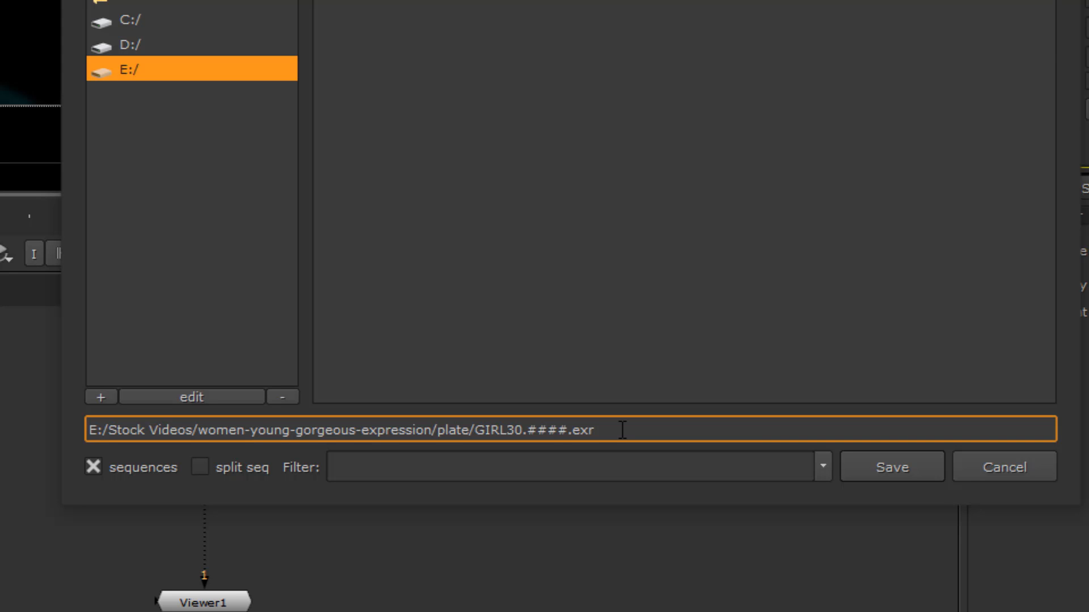
key(Backspace)
text(j)
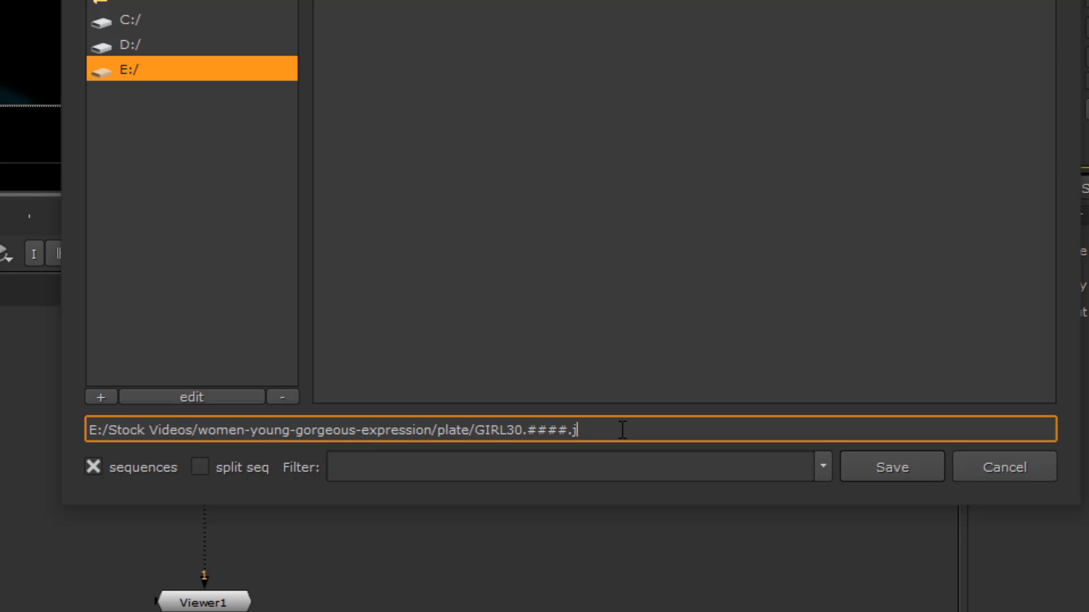
text(pg)
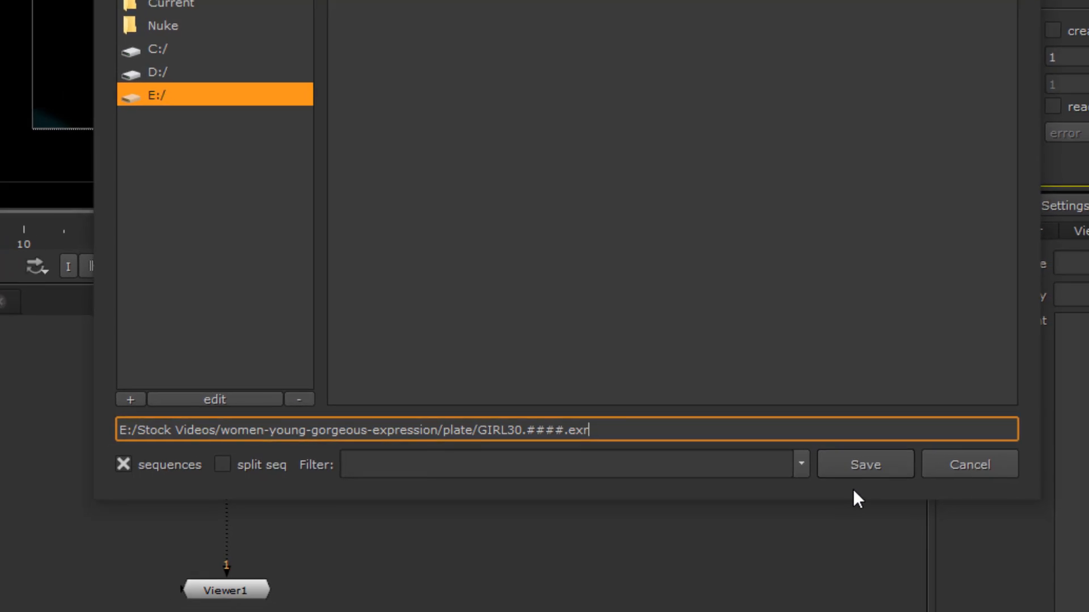
Save the Write1 output path as GIRL30.####.exr in the plate folder.
click(864, 464)
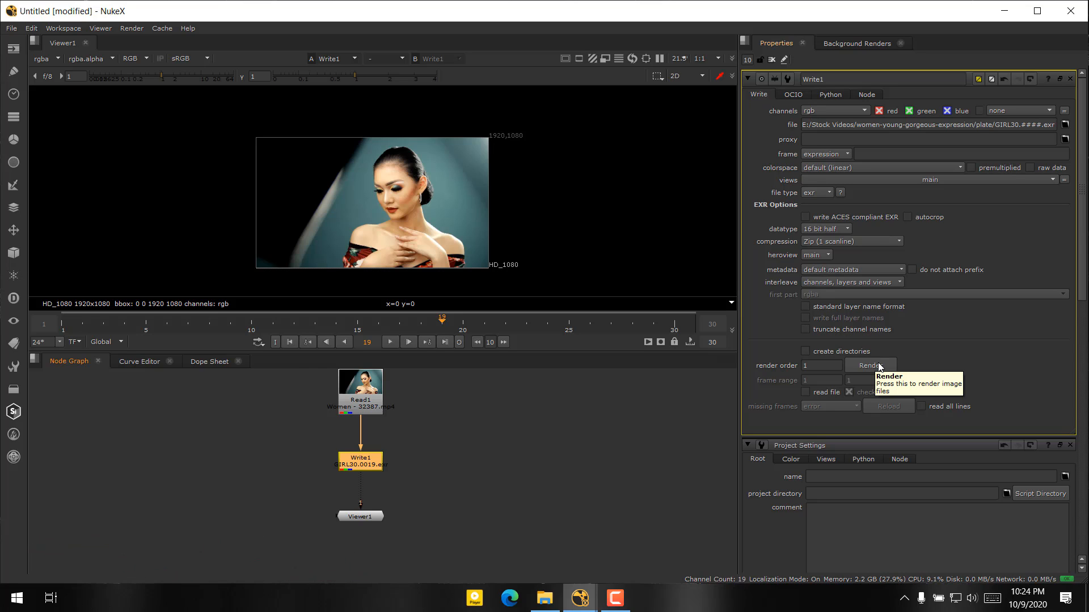
Render Write1 with the global 1-30 frame range after comparing input and custom ranges.
click(870, 365)
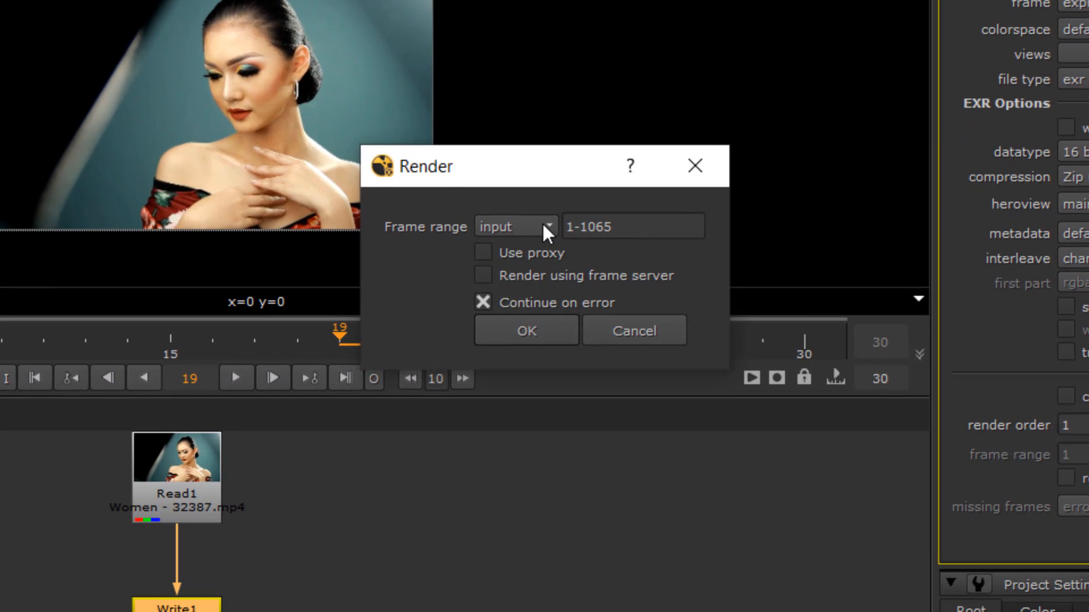
mouse_move(542, 228)
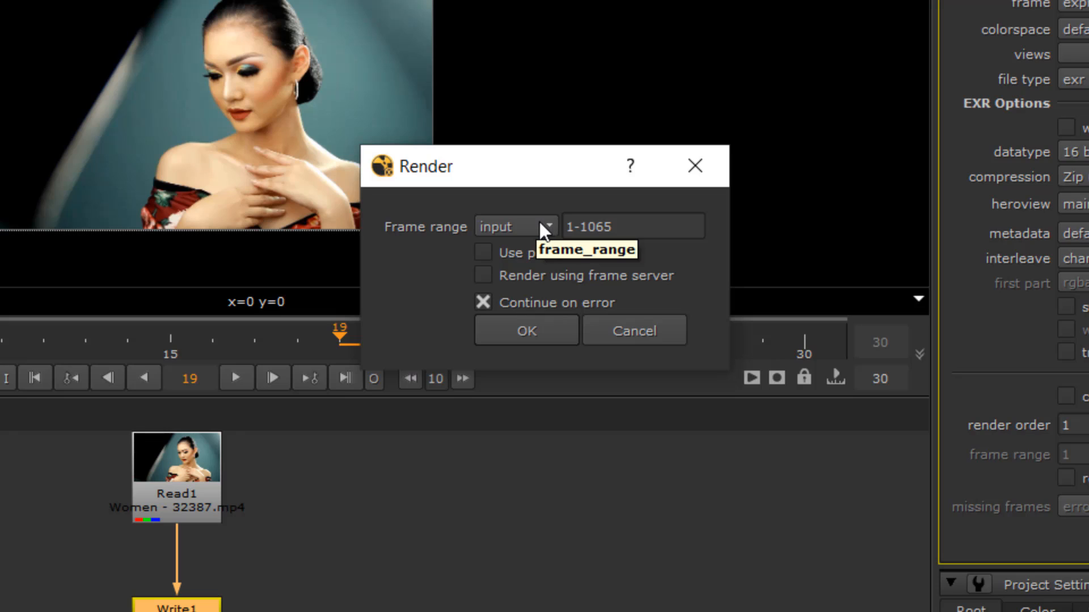
click(533, 227)
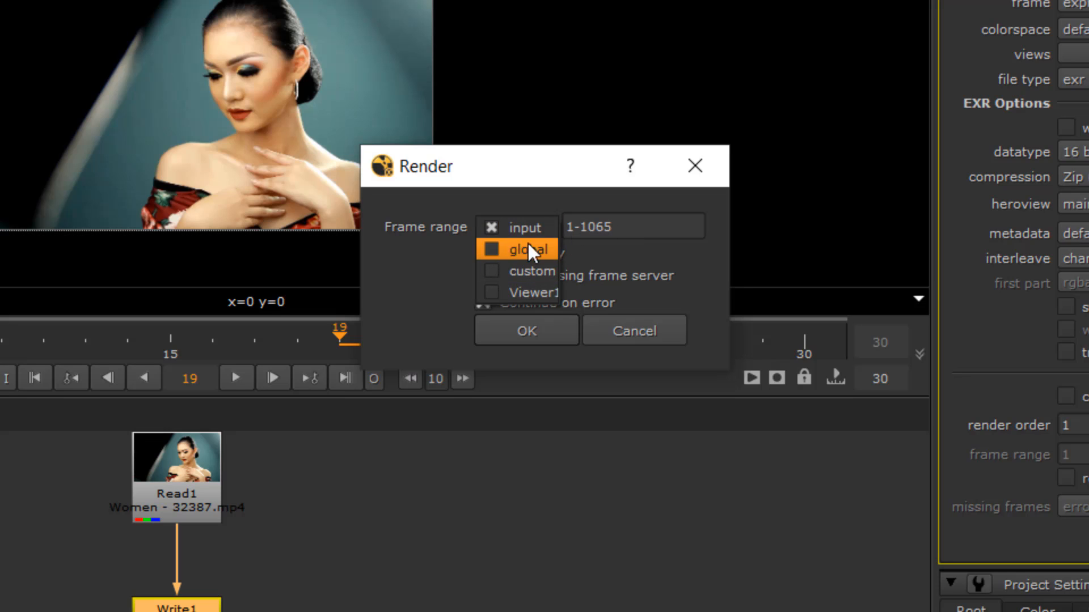
click(529, 249)
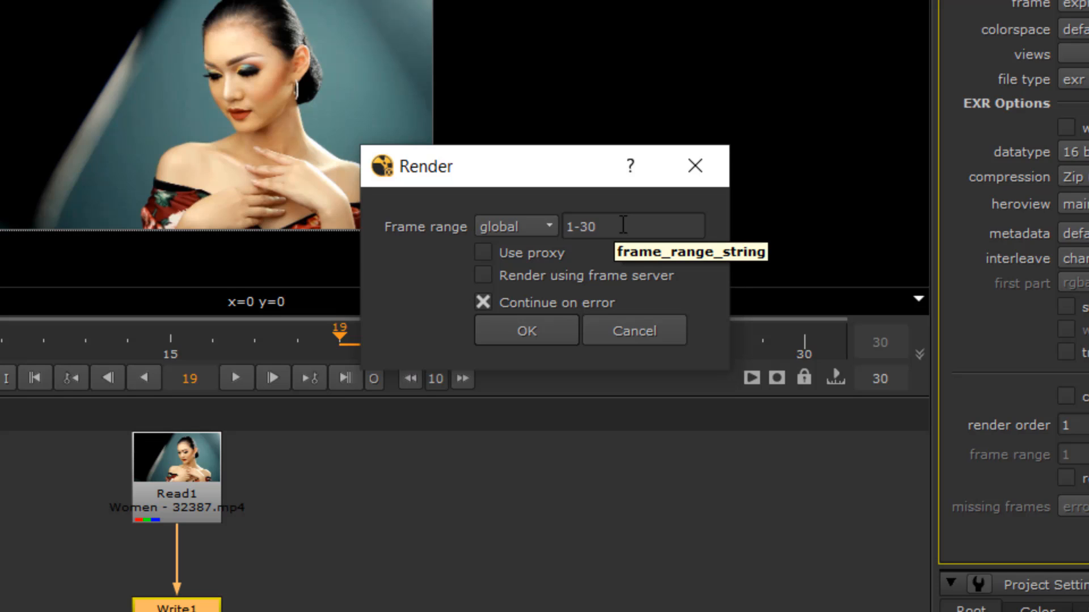
mouse_move(534, 219)
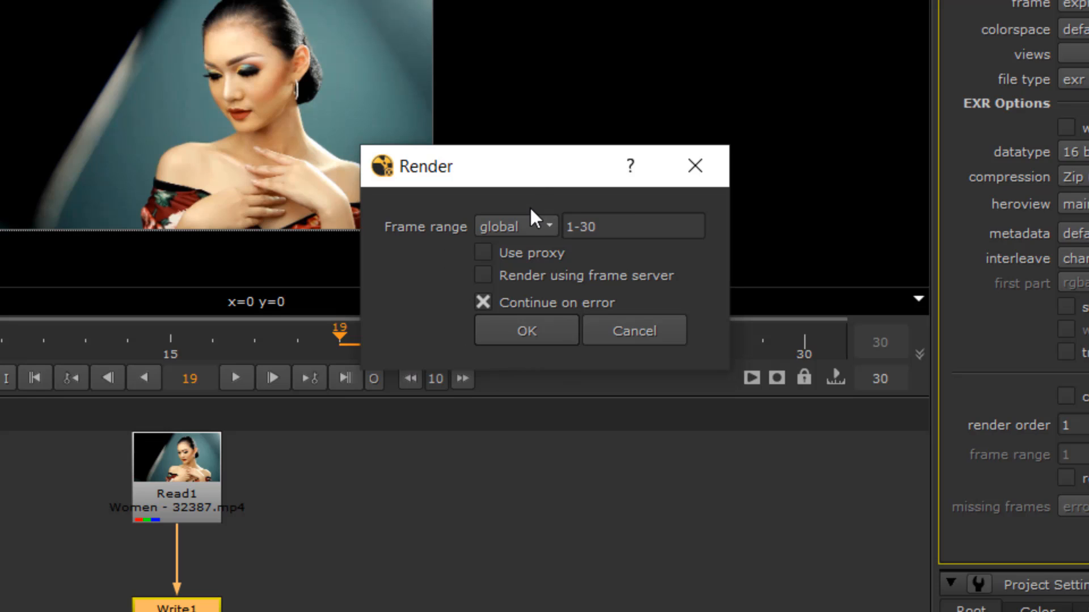
click(514, 226)
text(20-2)
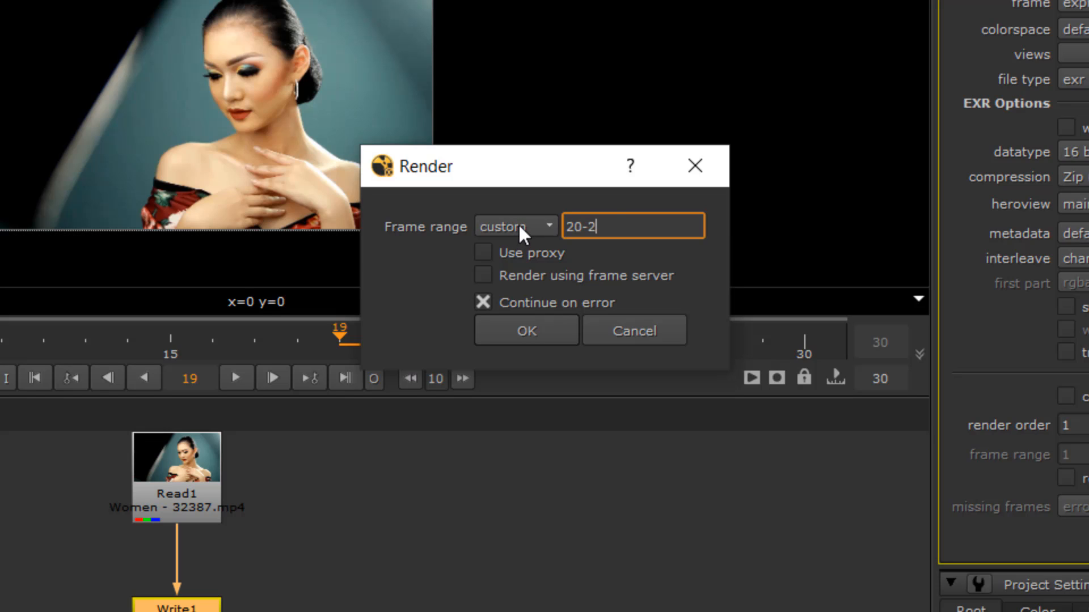
click(514, 226)
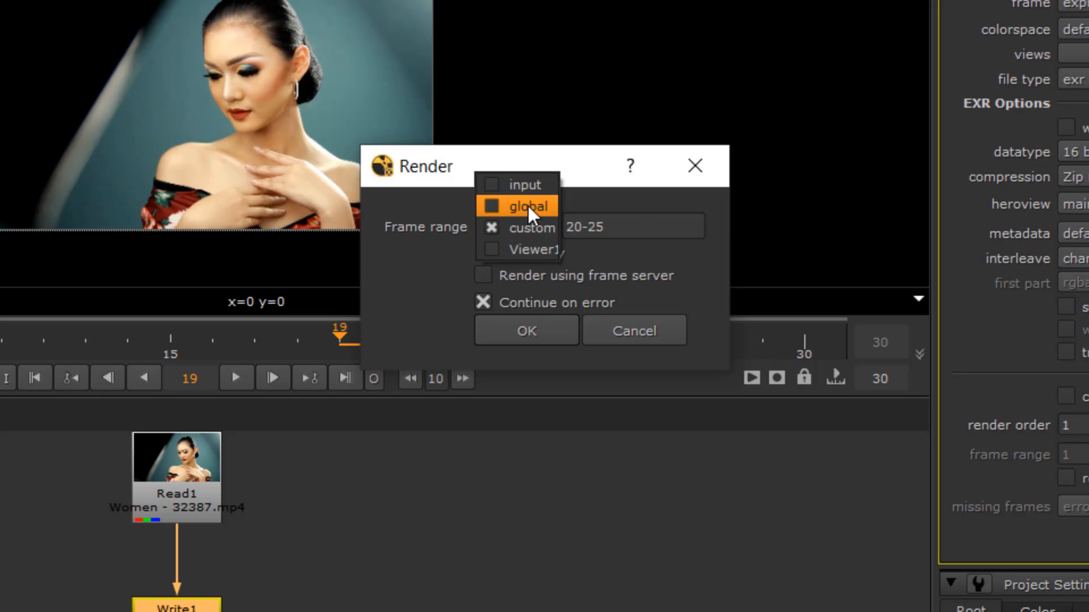
mouse_move(506, 219)
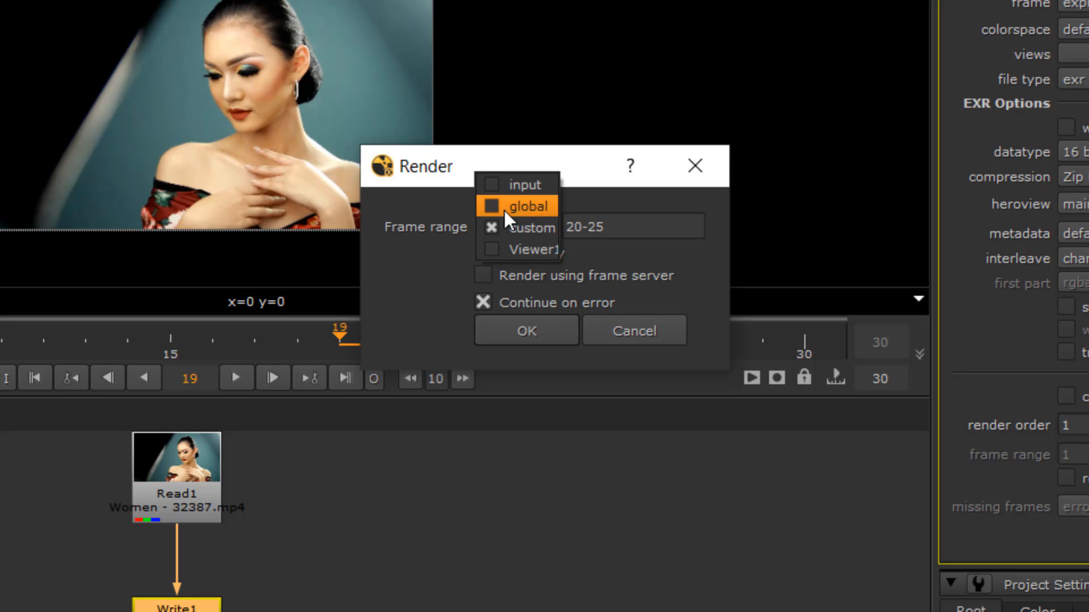
click(526, 205)
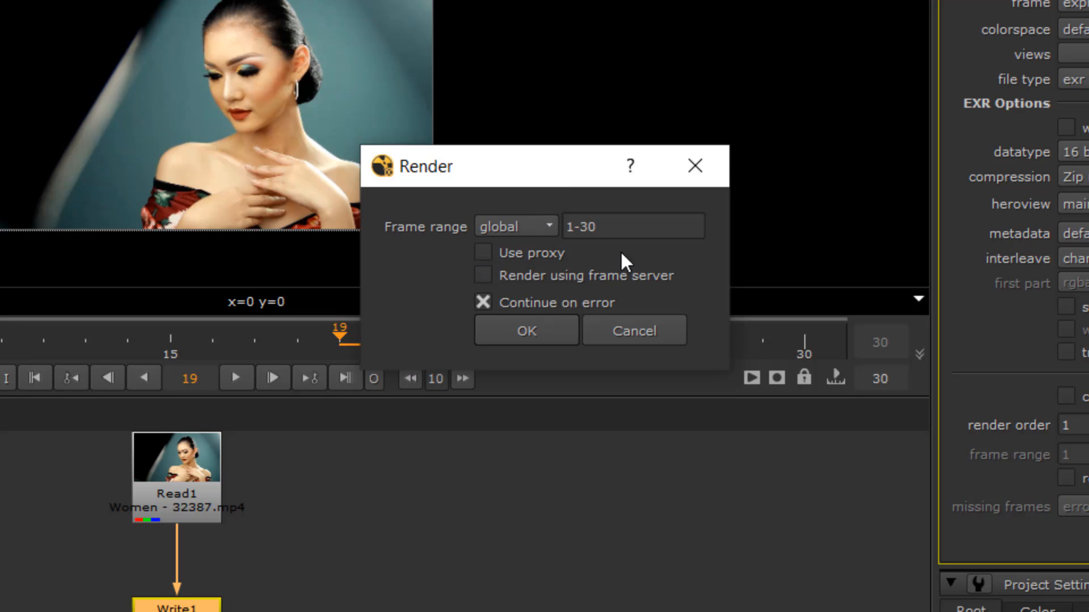
click(525, 330)
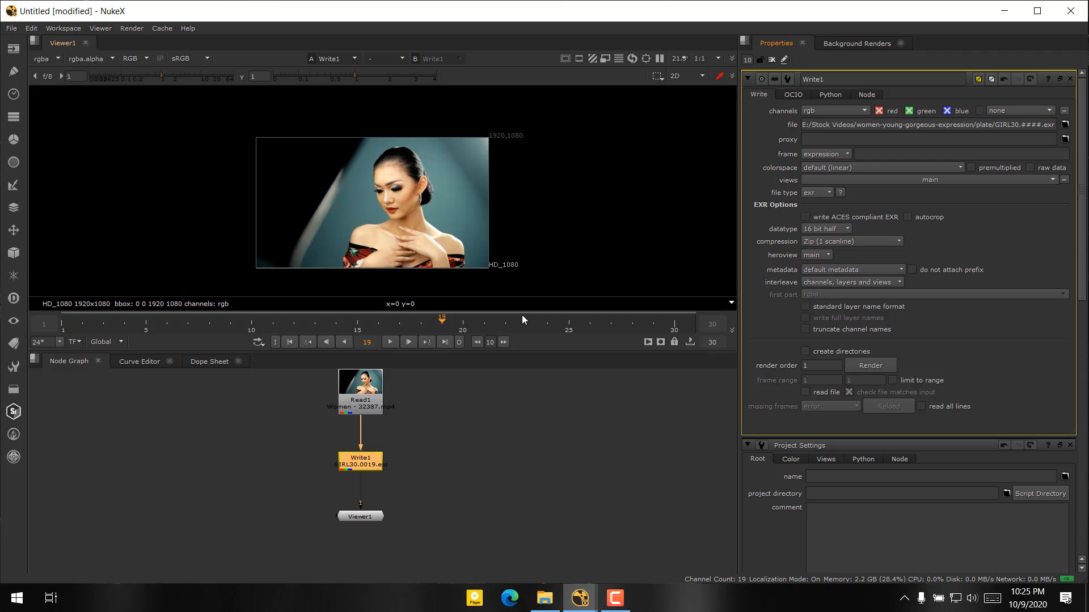
mouse_move(534, 245)
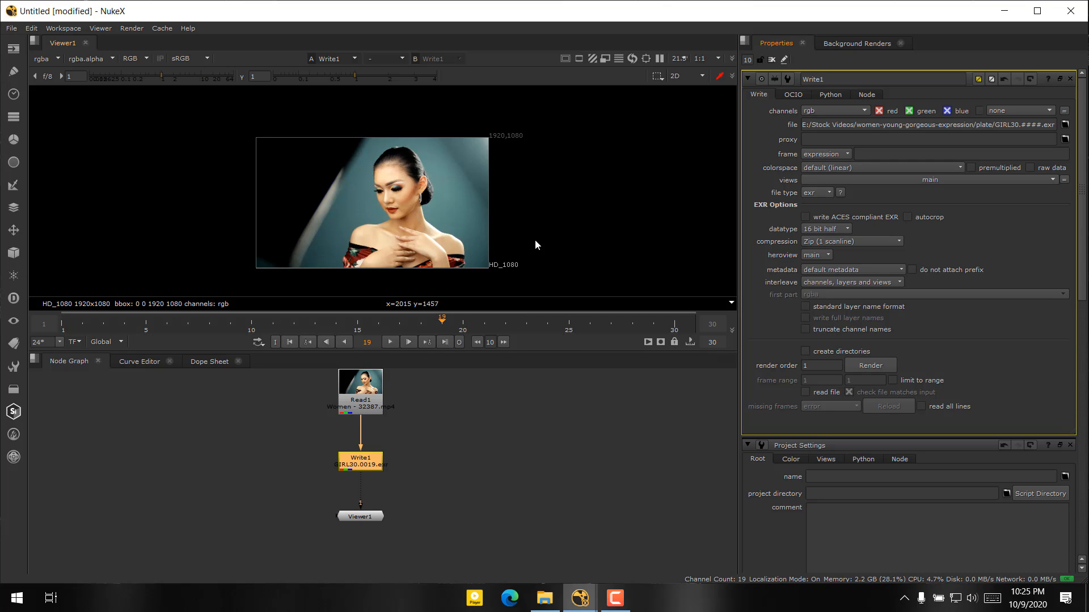
mouse_move(562, 576)
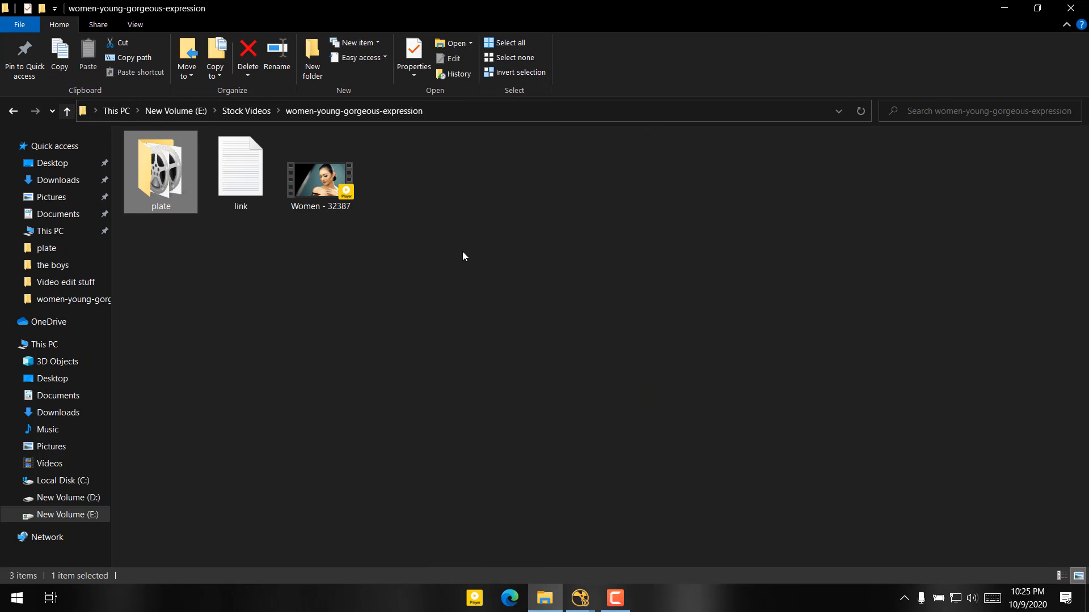
Open the plate folder and select the first rendered frame GIRL30.0001.
double_click(160, 167)
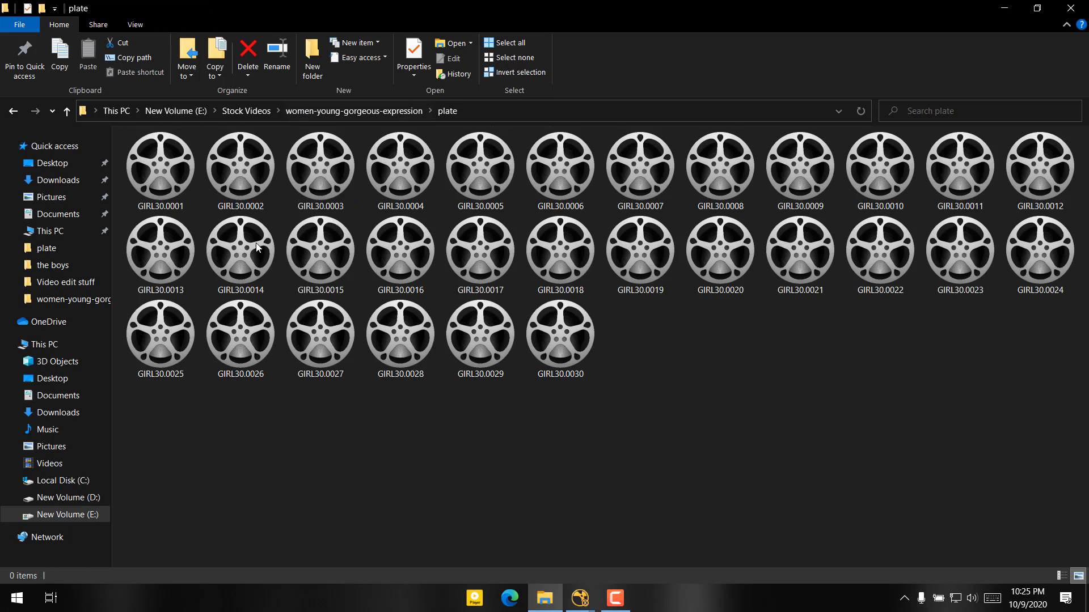
click(160, 170)
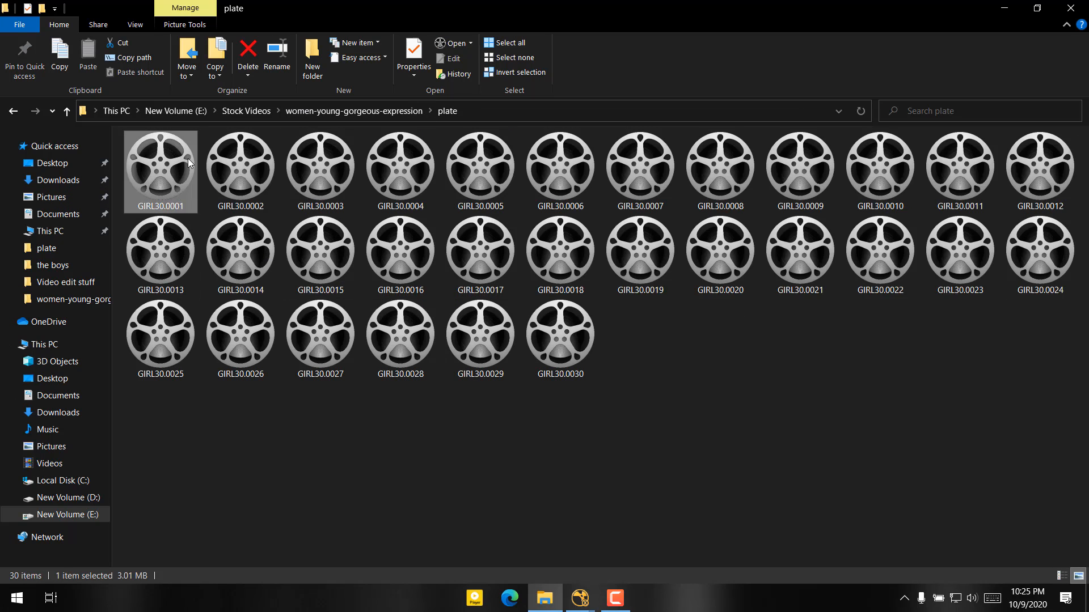
mouse_move(182, 203)
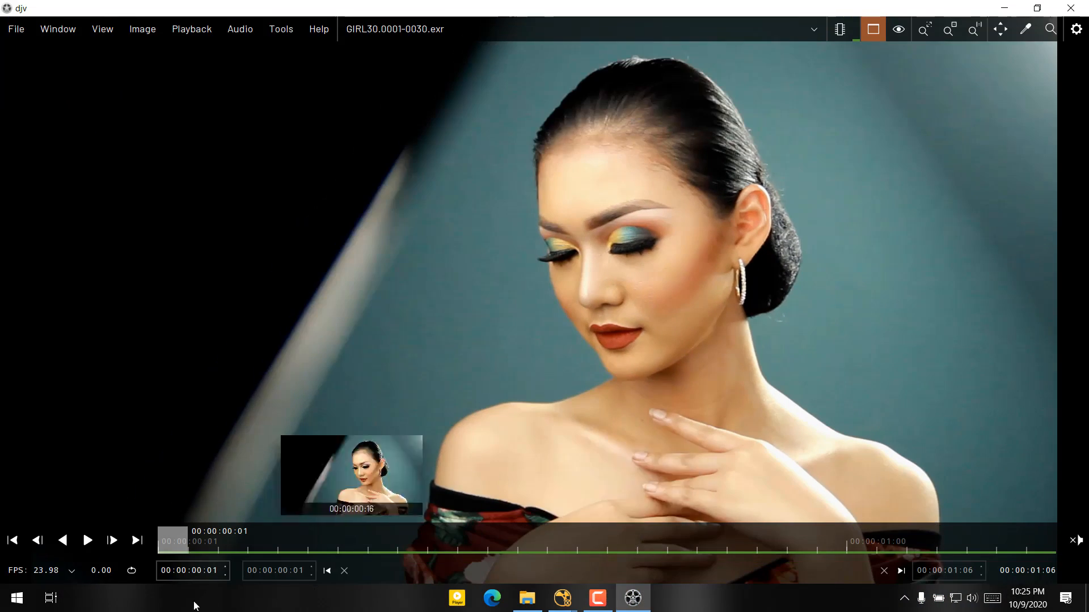
Play back the GIRL30.0001-0030.exr sequence in djv.
click(88, 541)
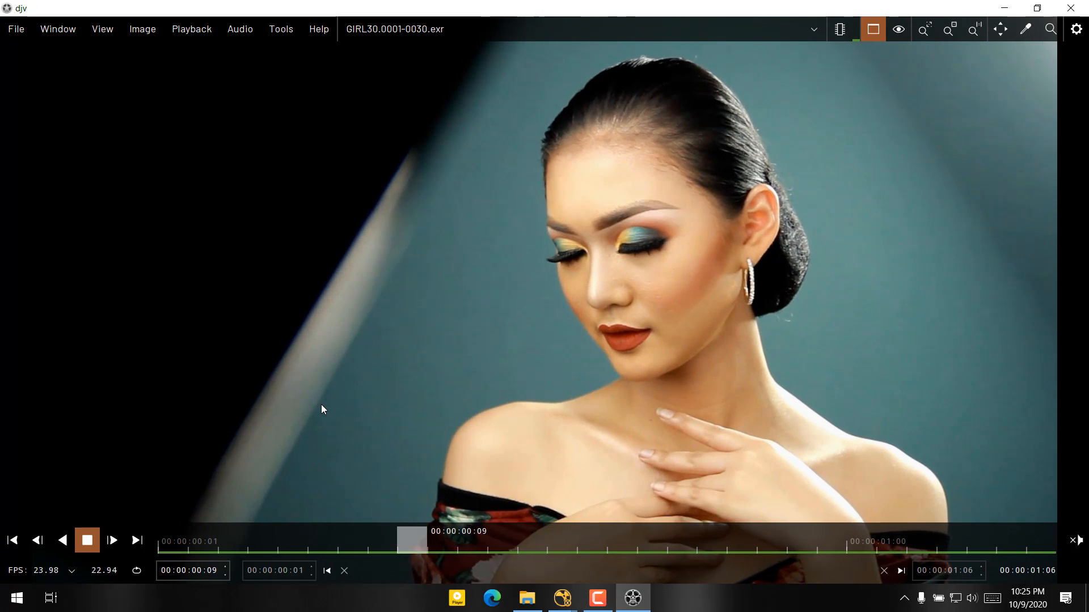
Close djv and minimize the plate folder window to return to NukeX.
click(525, 598)
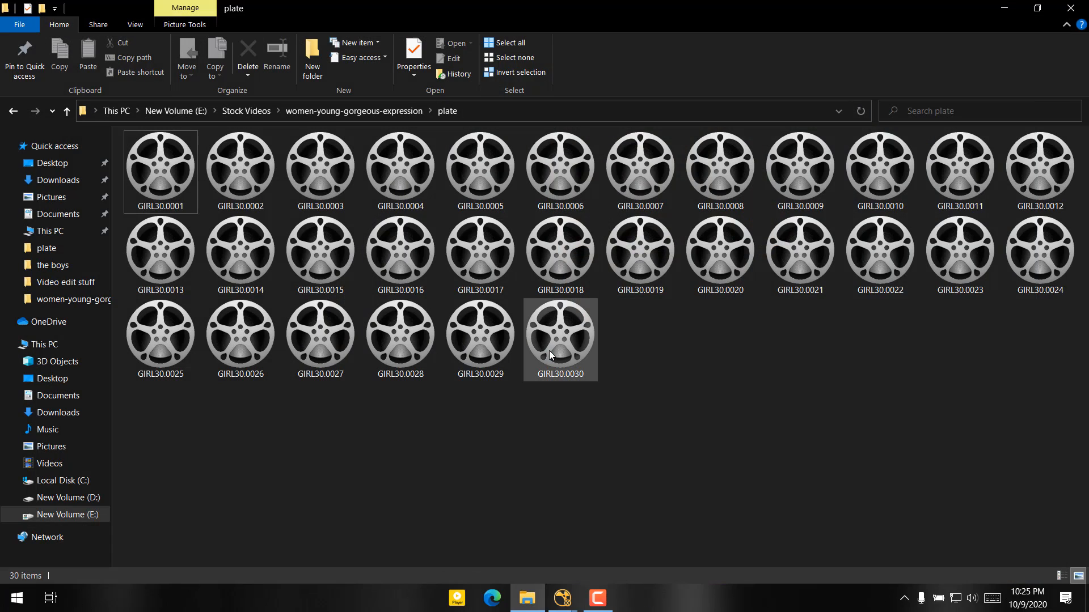
mouse_move(562, 356)
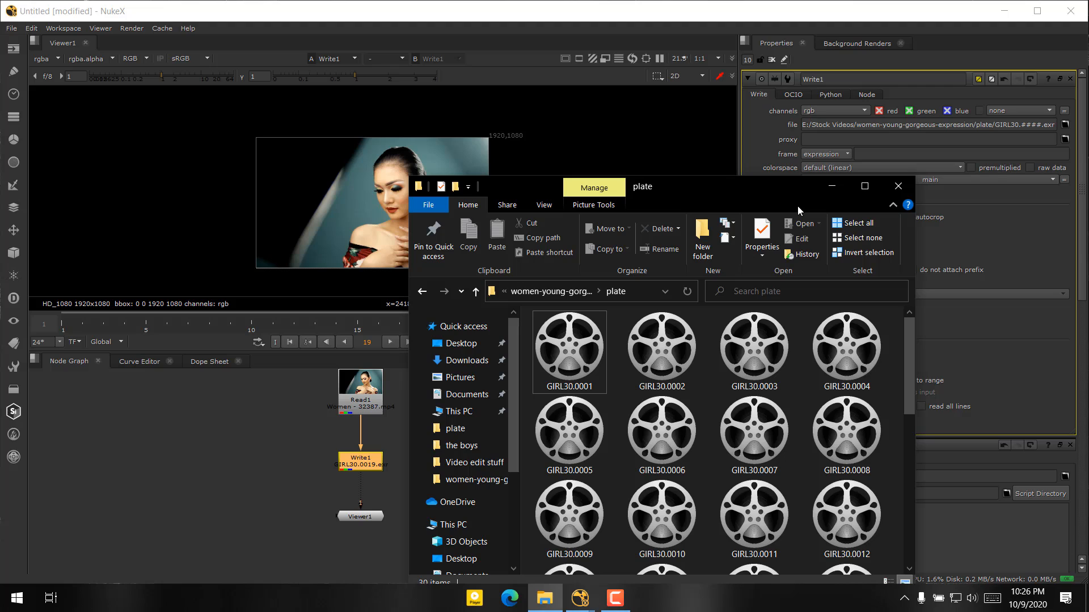
click(896, 186)
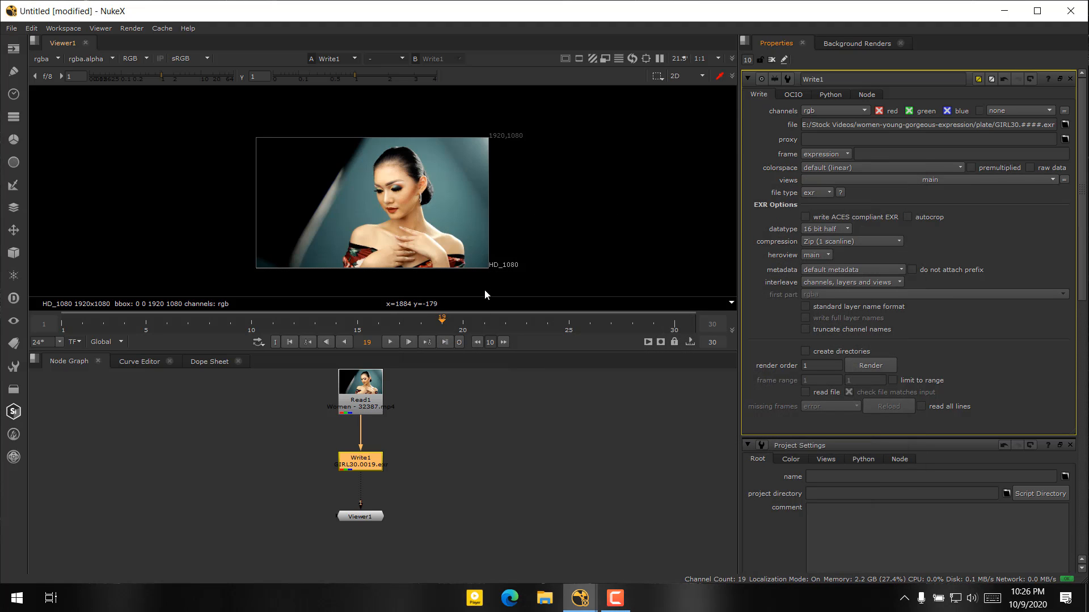
mouse_move(504, 429)
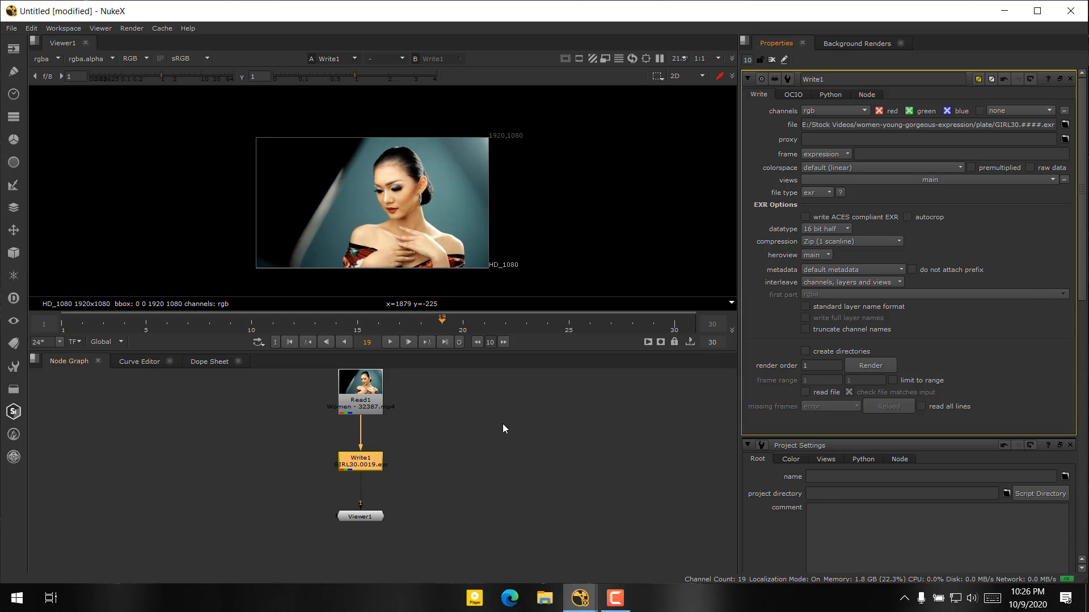
mouse_move(407, 472)
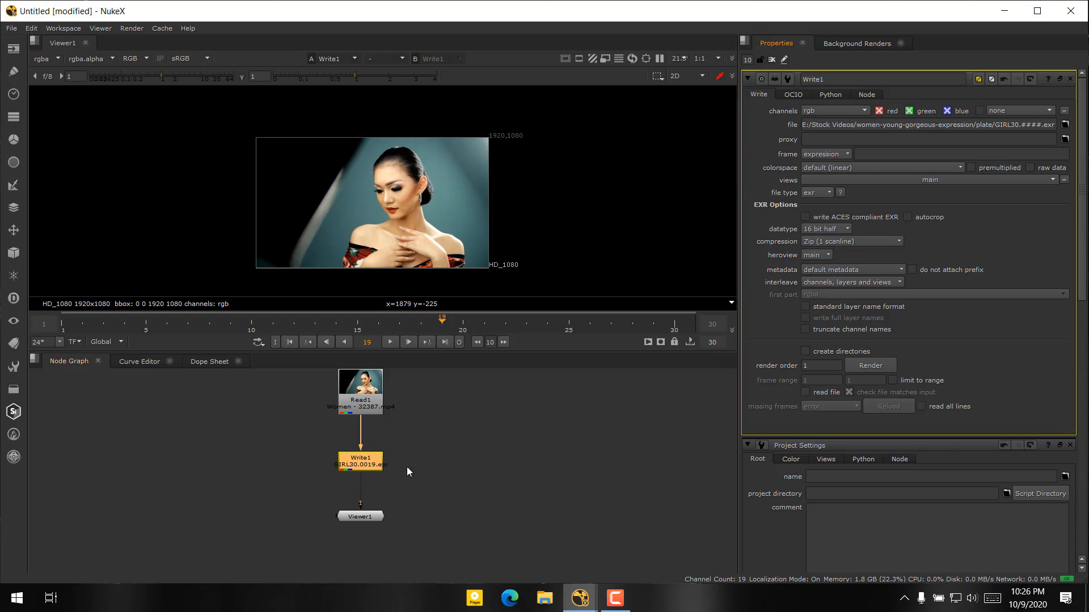
Check the Weapons - 45282 clip's properties in the weapons folder, confirming 3840x2160 at 25 fps.
click(543, 597)
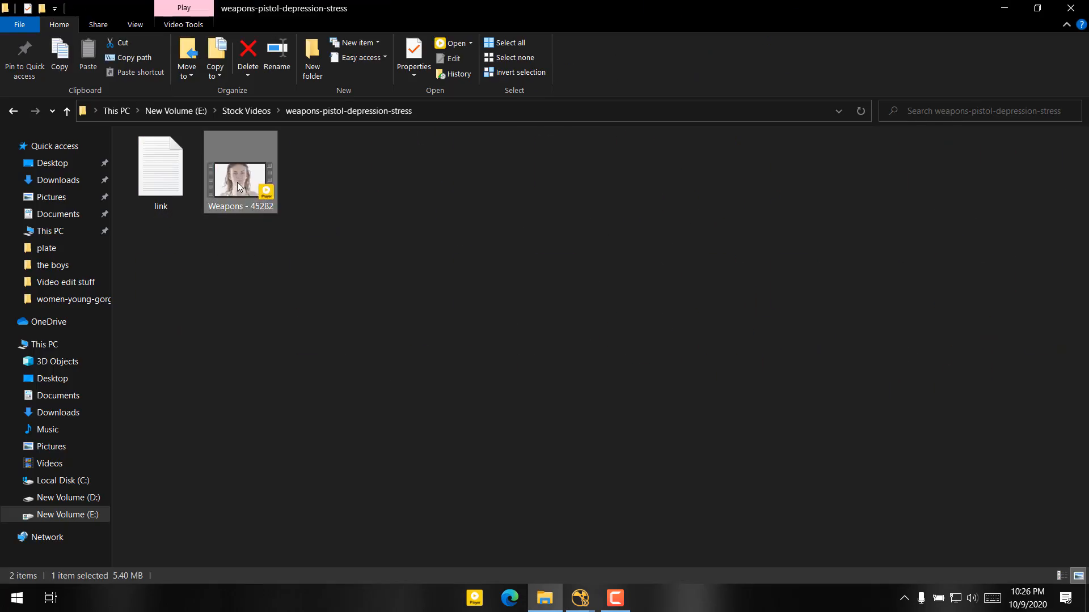
click(1037, 8)
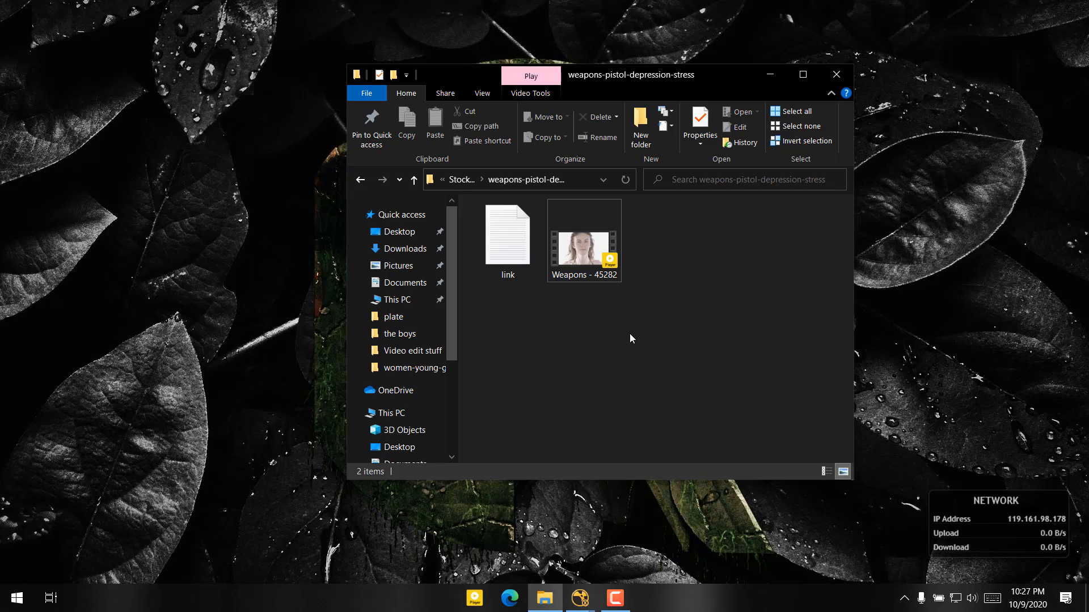
click(583, 239)
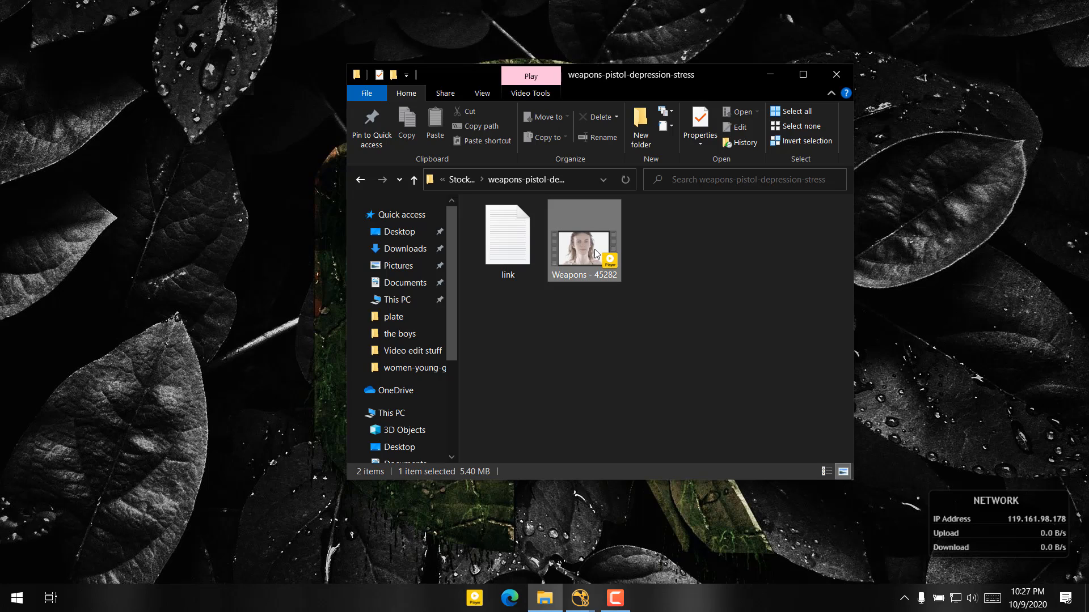
mouse_move(640, 262)
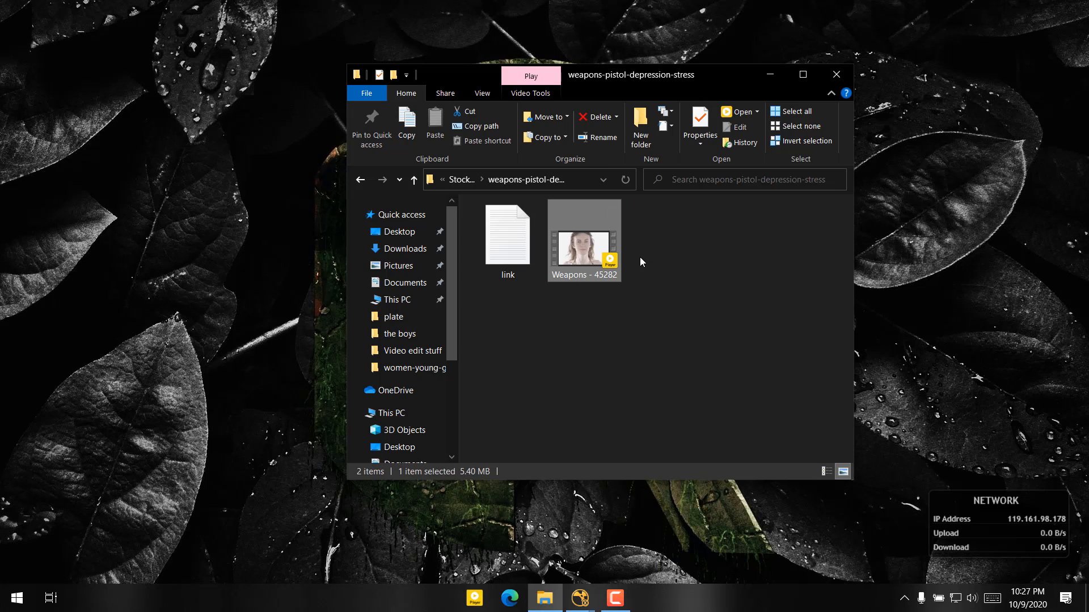
double_click(583, 234)
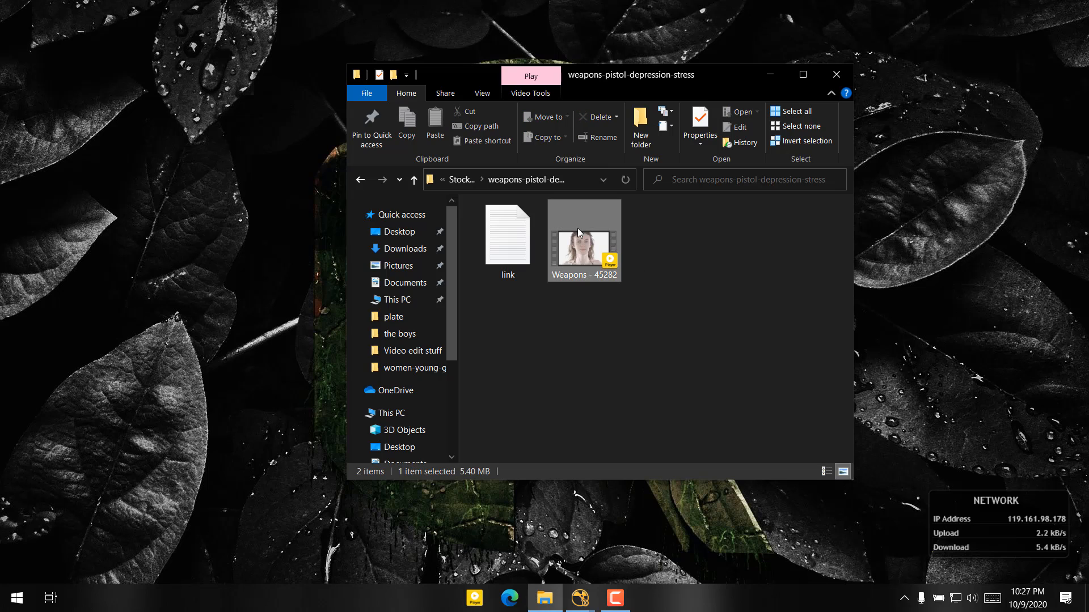
click(698, 126)
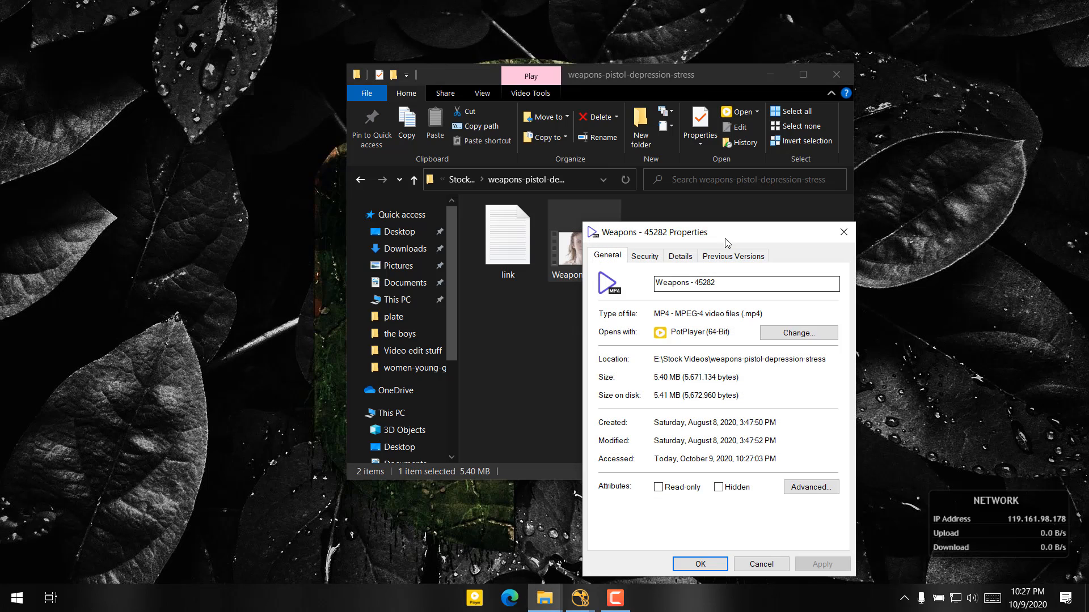
click(679, 256)
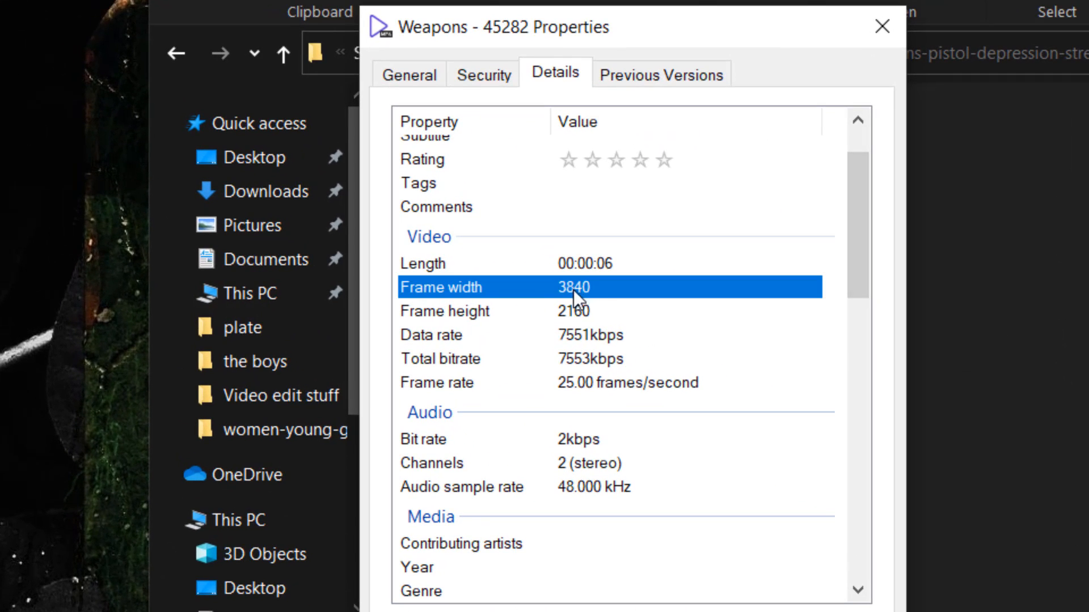
mouse_move(575, 299)
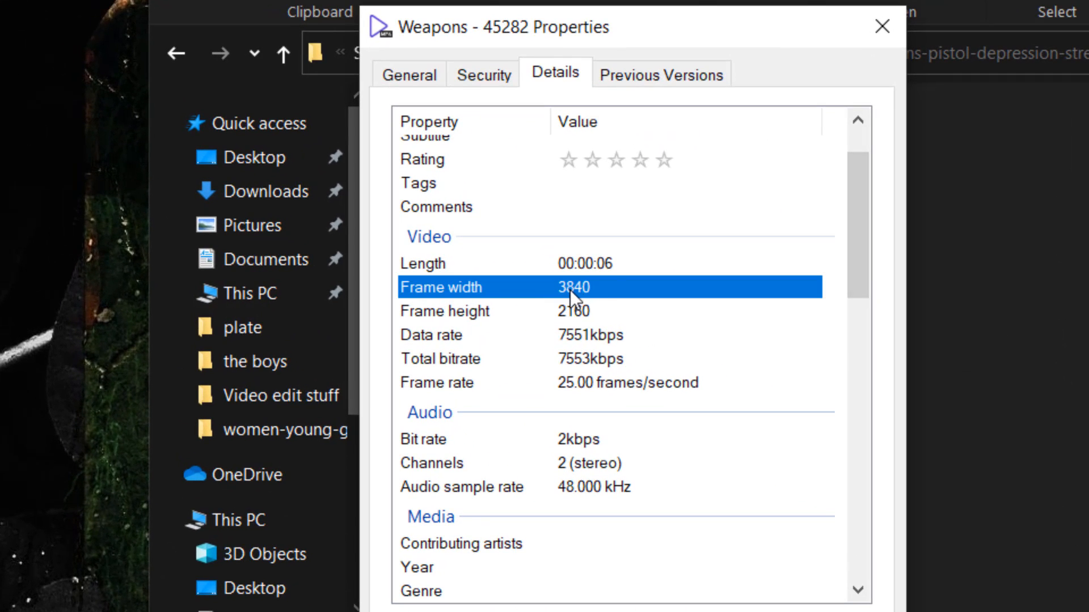
mouse_move(699, 327)
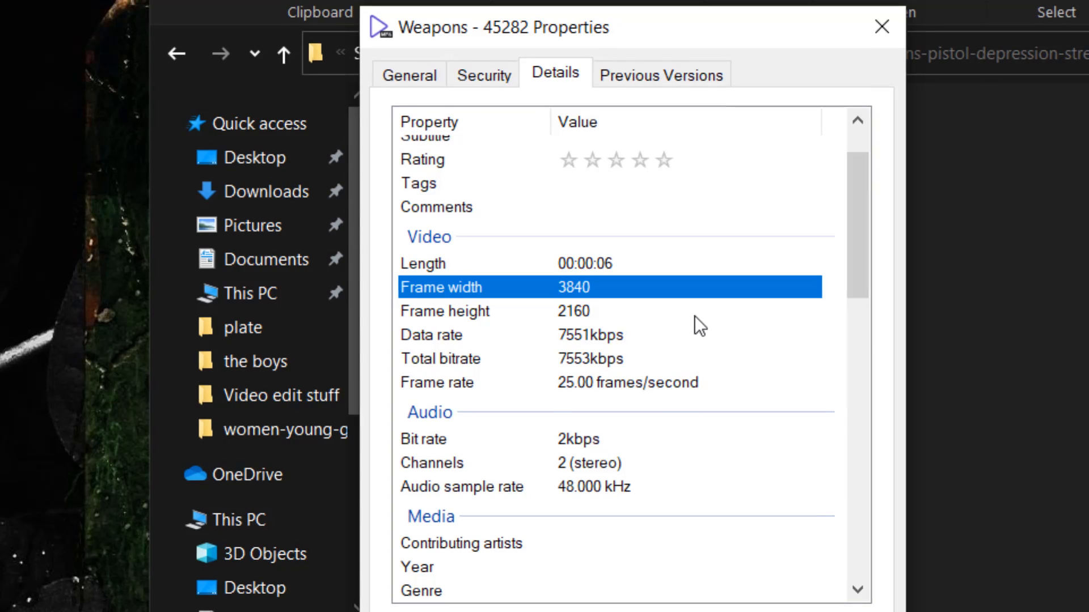
click(880, 28)
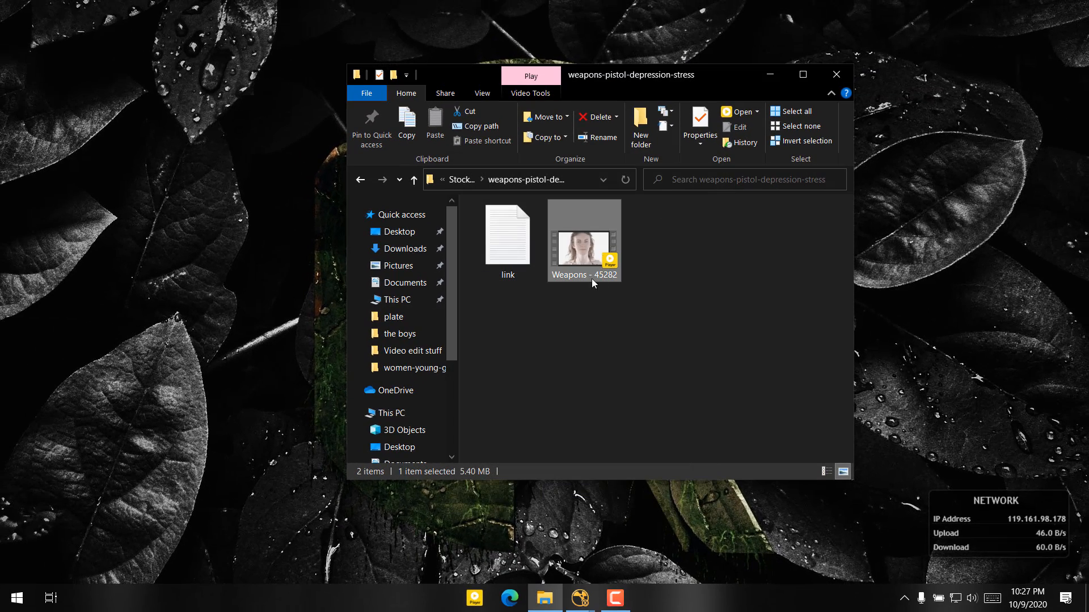
mouse_move(593, 242)
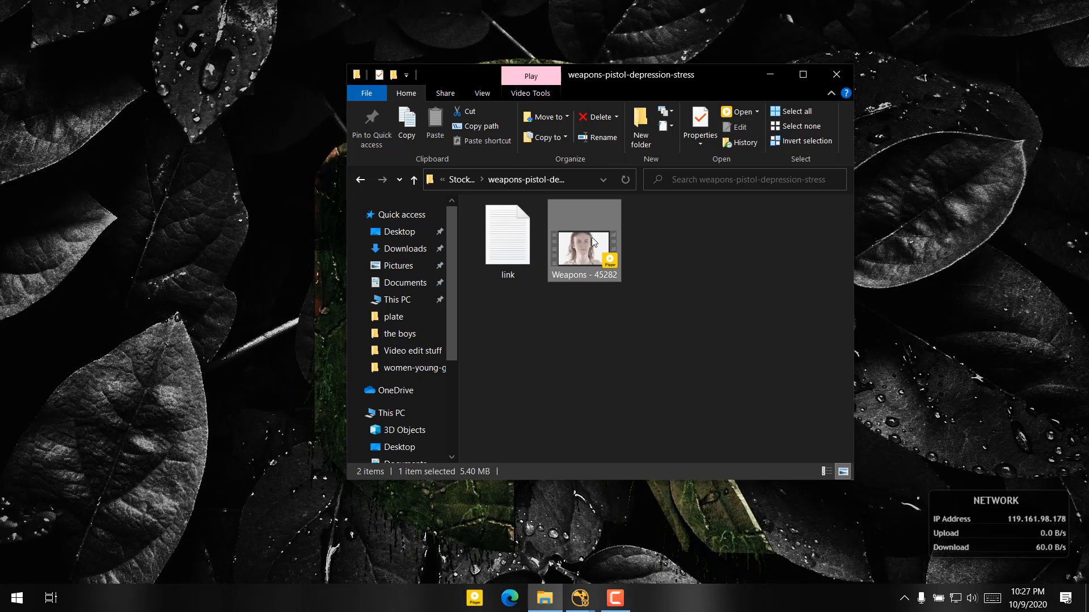
Drag the Weapons - 45282 clip into the Node Graph as Read2 feeding the viewer.
drag(584, 239, 623, 489)
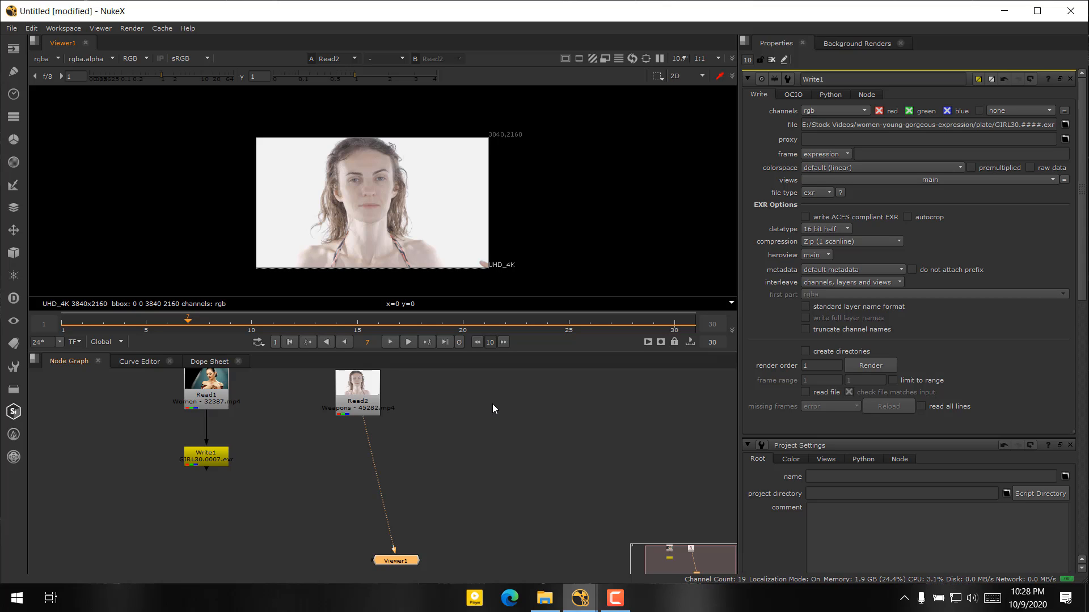
mouse_move(458, 382)
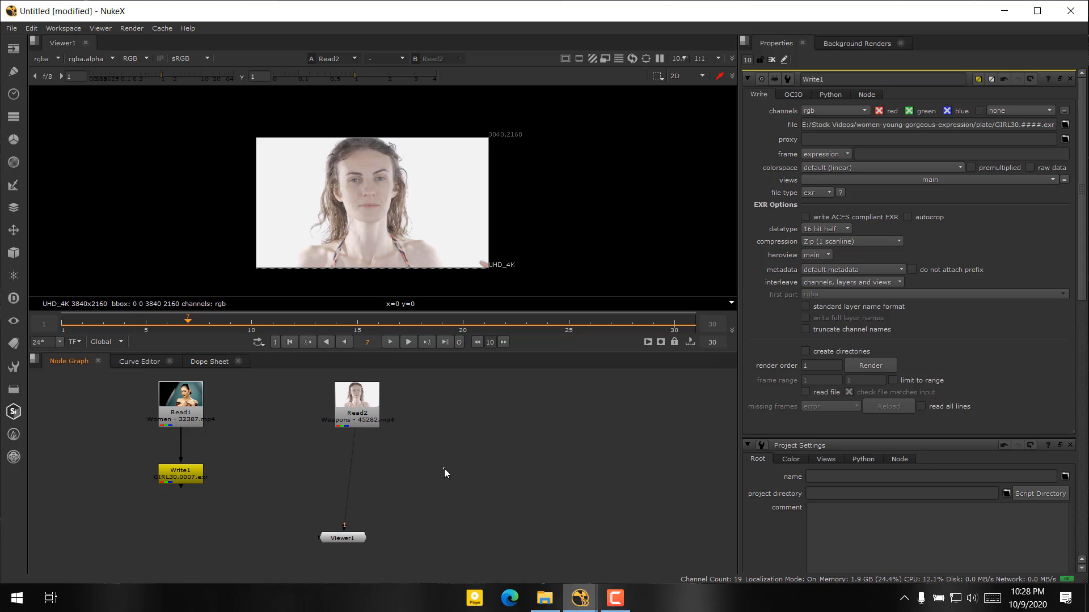
mouse_move(491, 458)
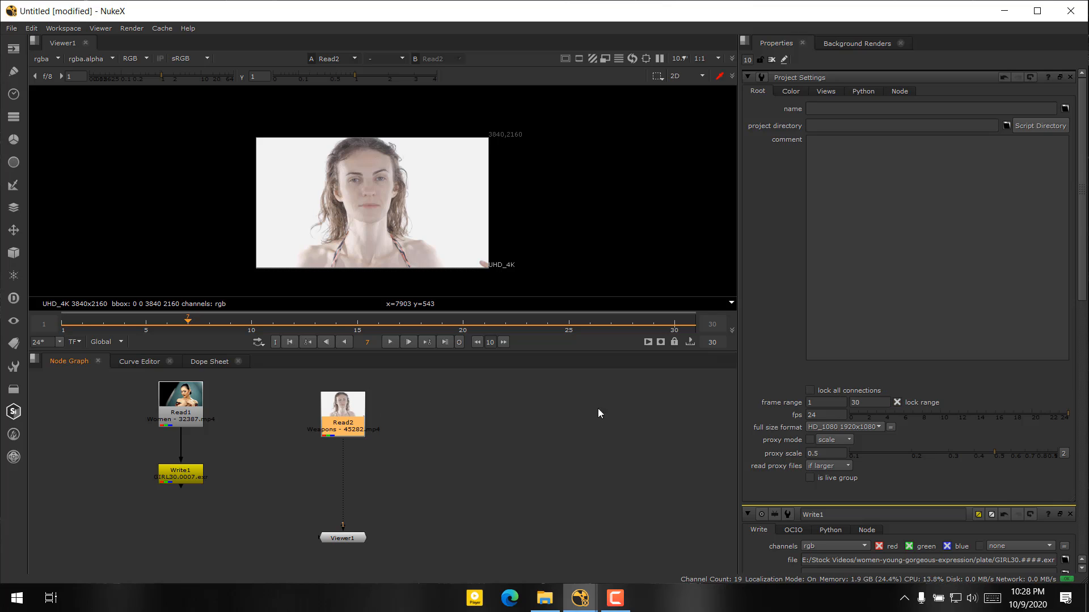
Switch the project full size format to UHD_4K, then back to HD_1080 1920x1080.
click(843, 426)
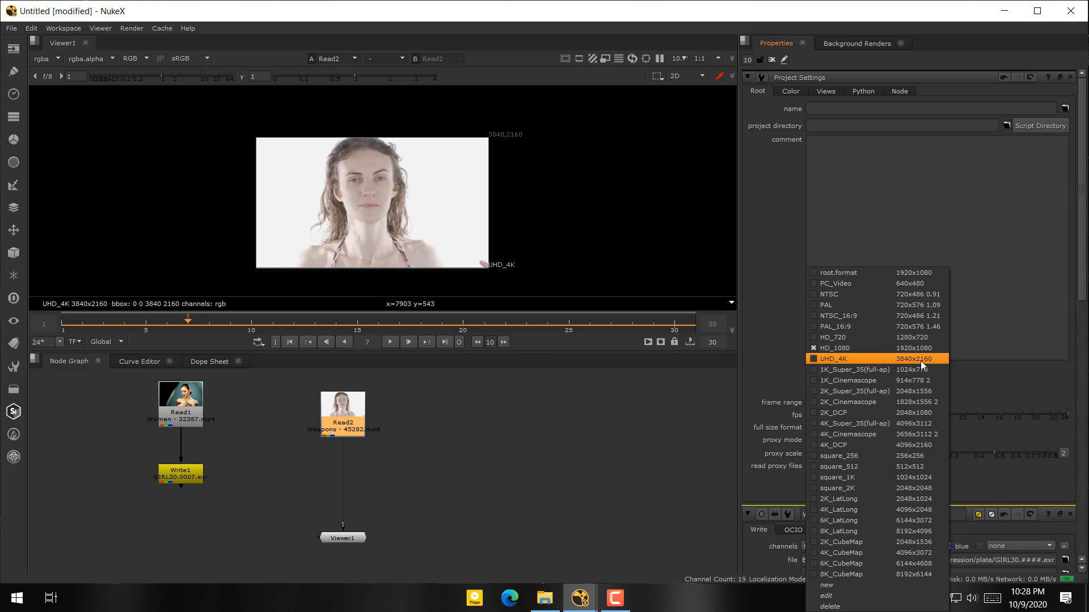
click(834, 358)
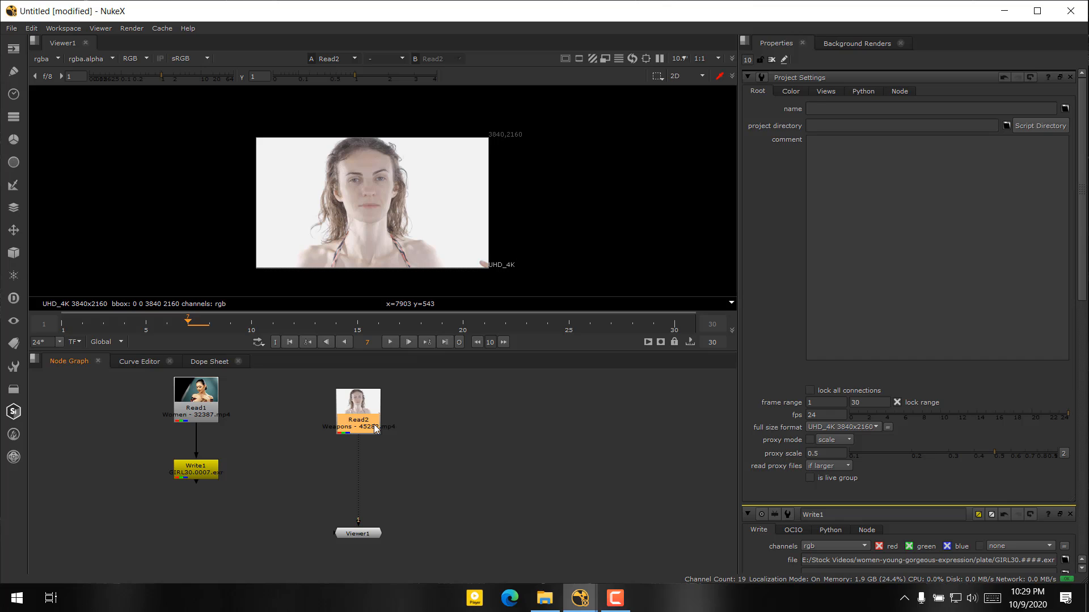
mouse_move(695, 460)
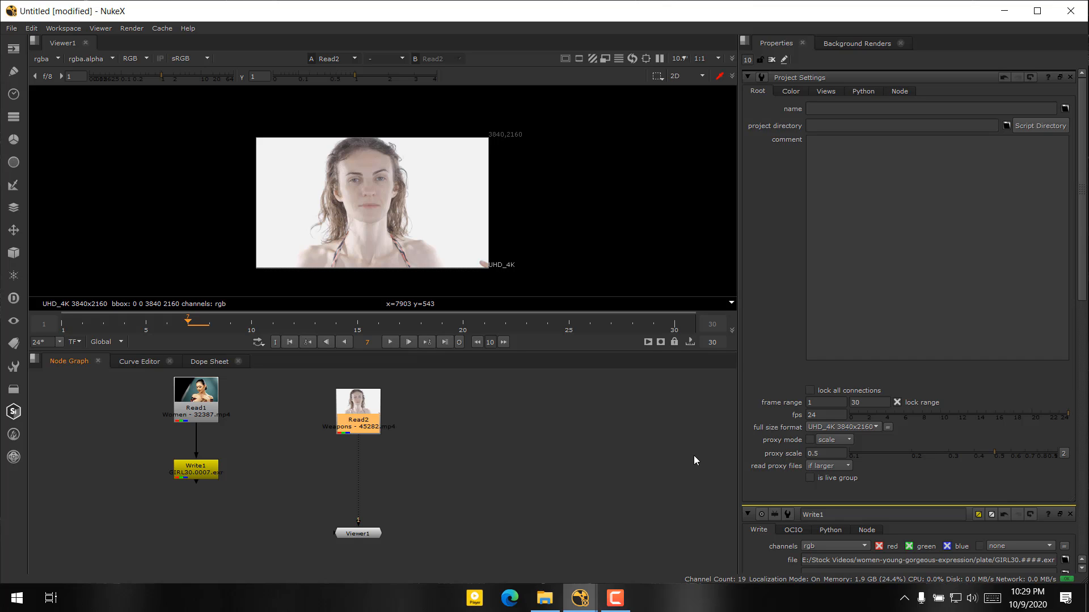
mouse_move(682, 445)
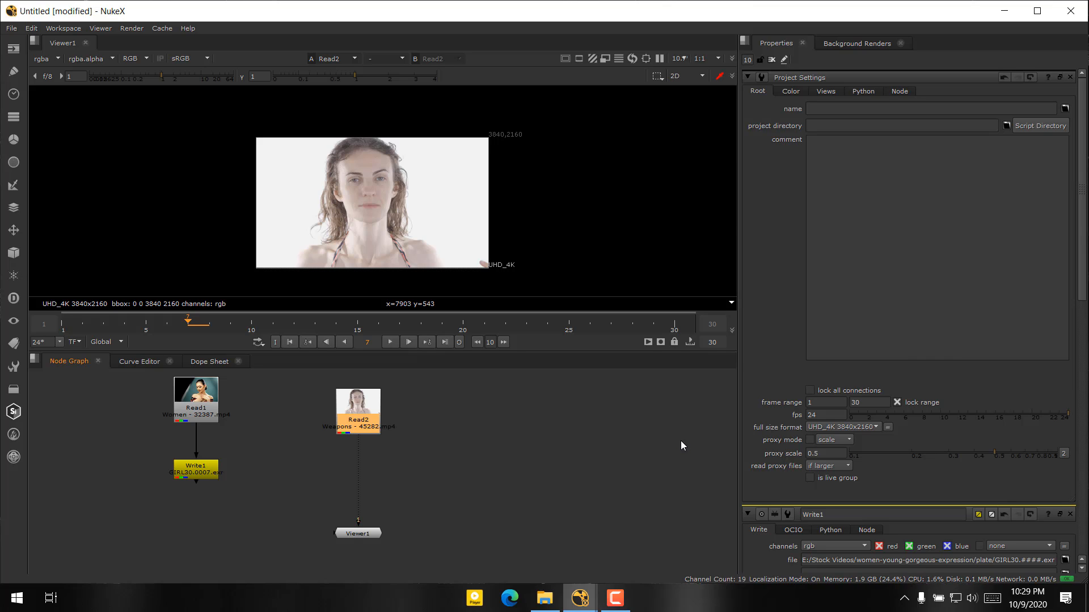
mouse_move(763, 438)
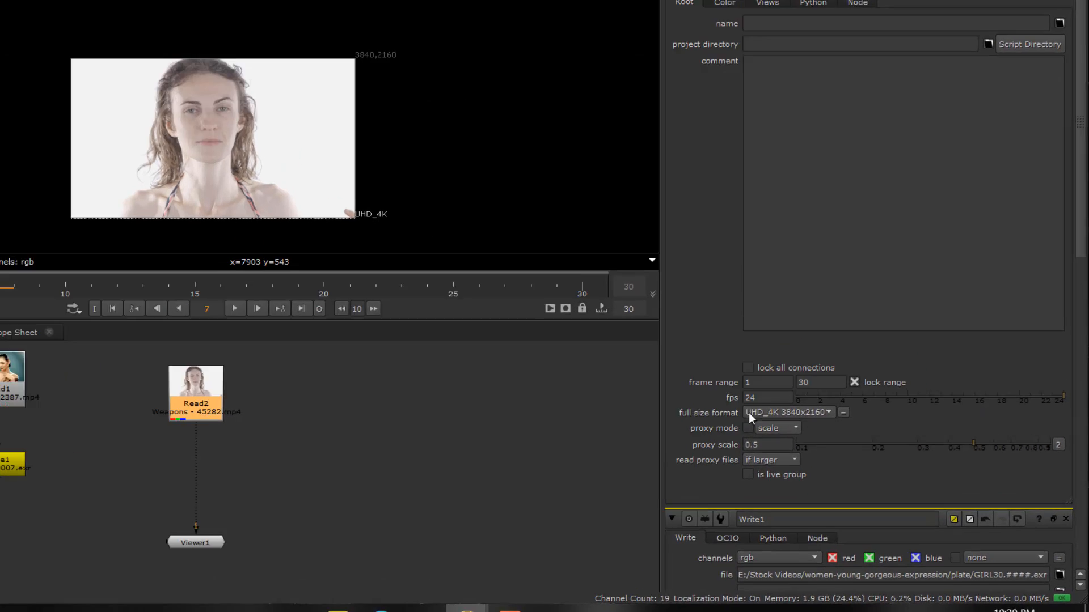
click(788, 412)
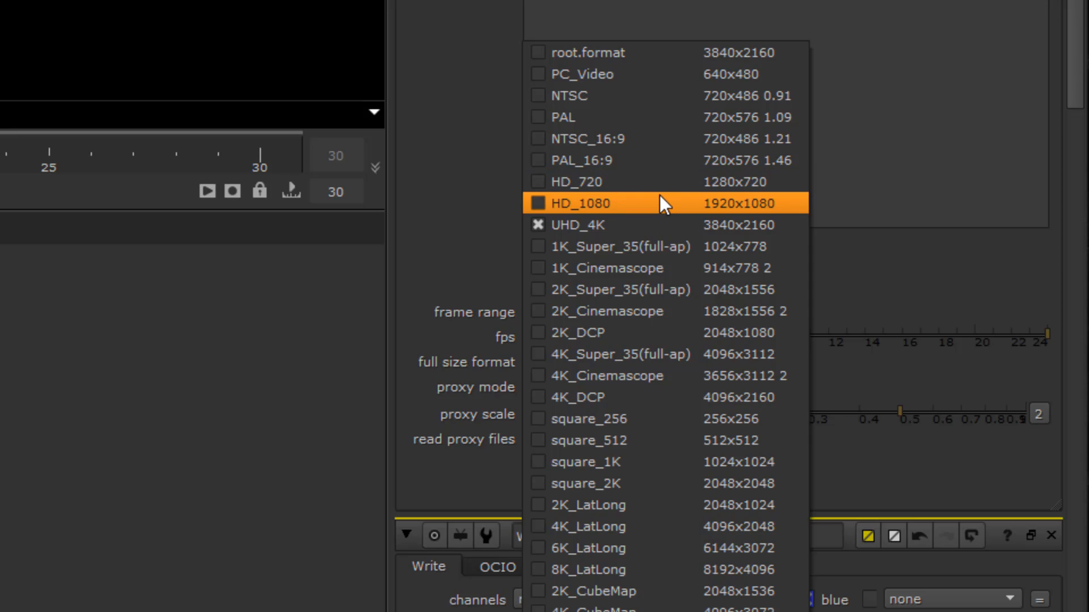
click(576, 203)
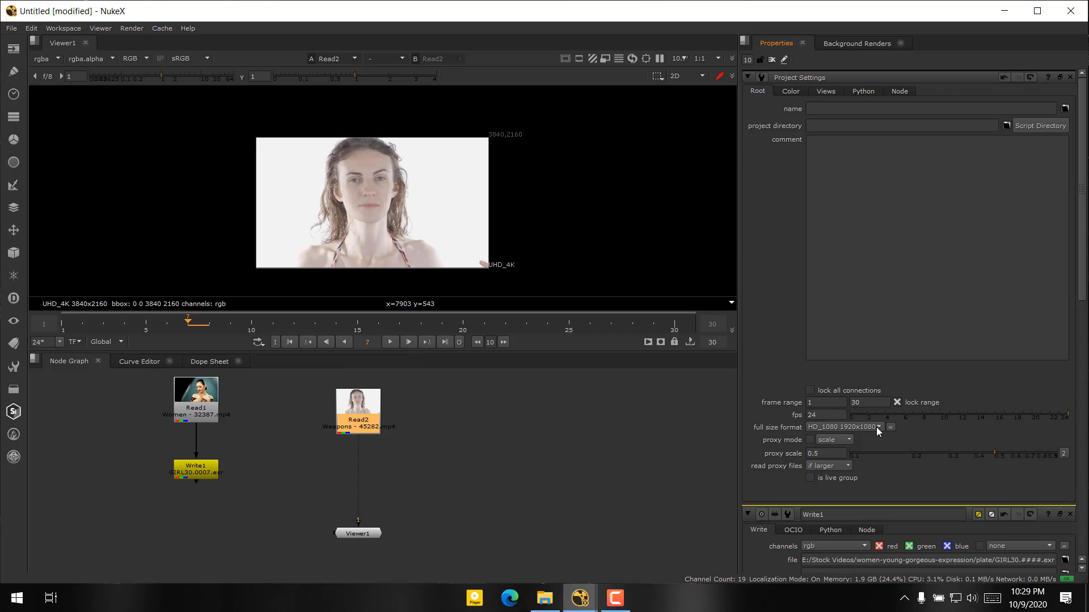
mouse_move(878, 428)
text(r)
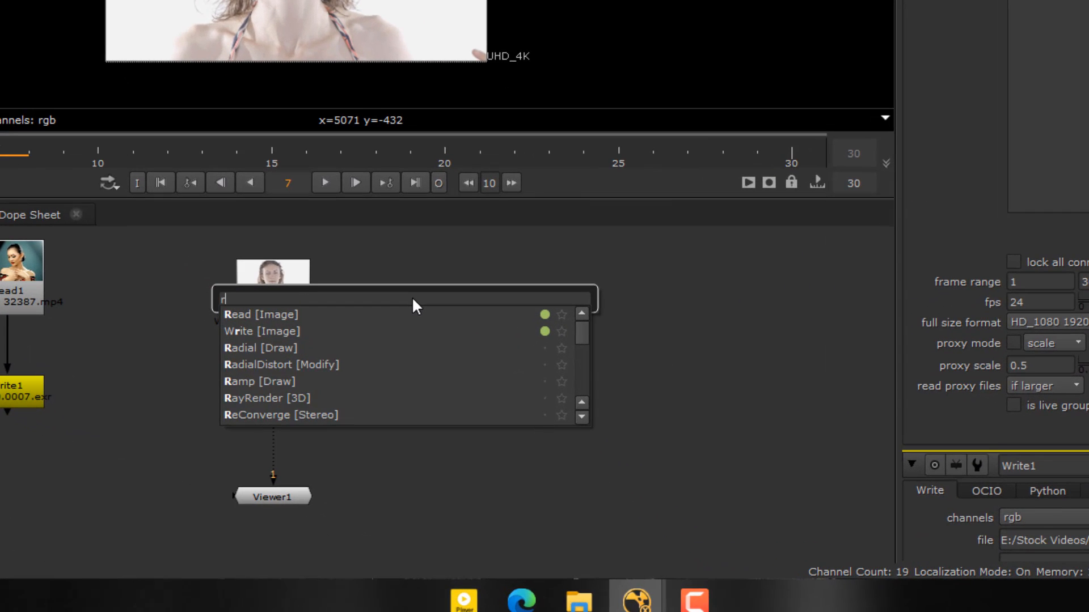
Add a Reformat node and place it under Read2.
text(eform)
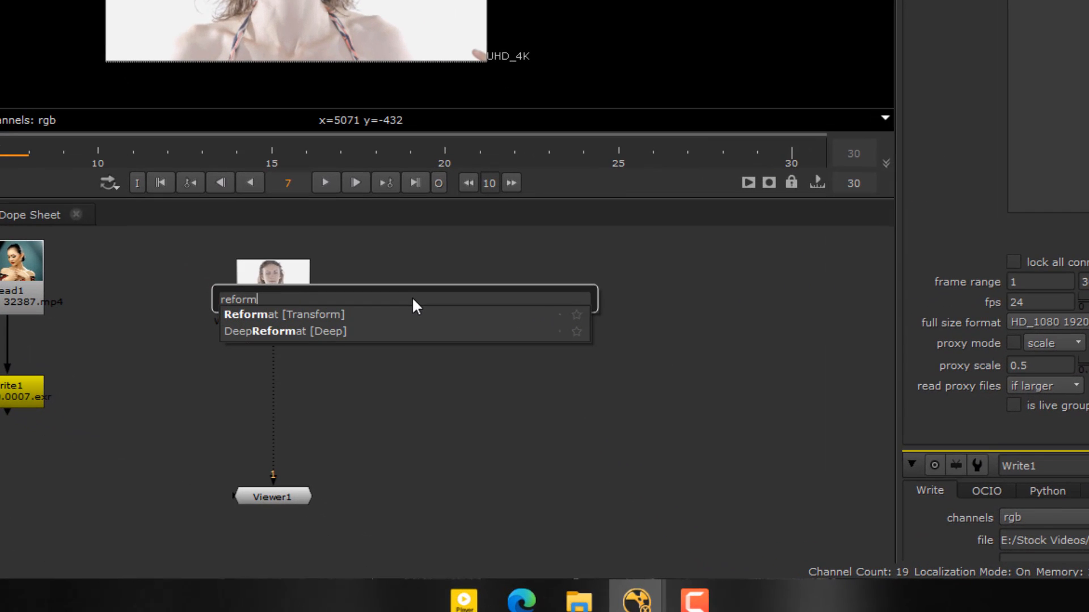
click(284, 314)
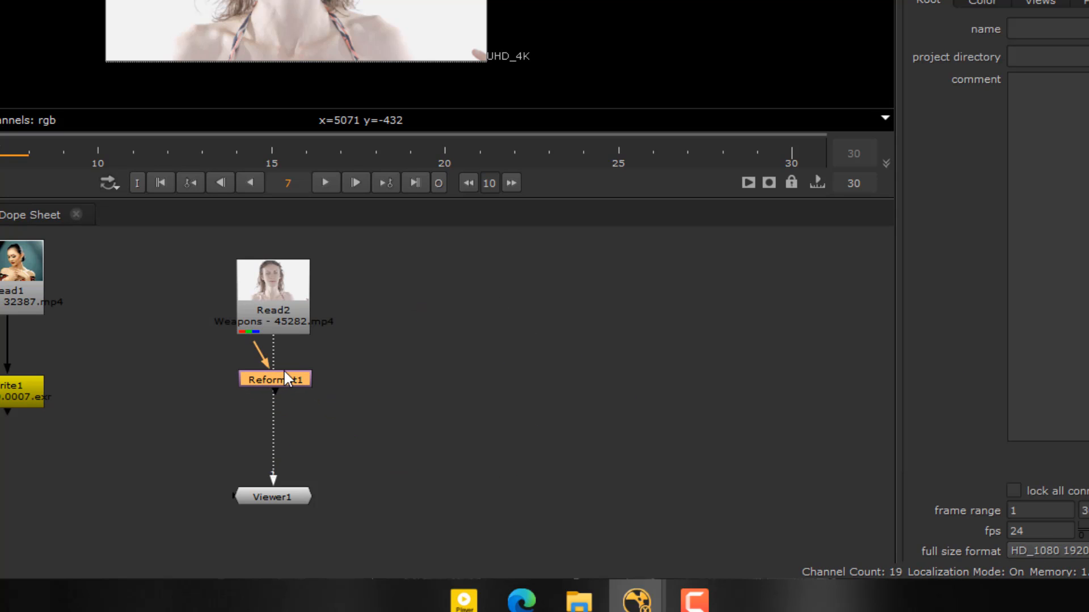
click(273, 293)
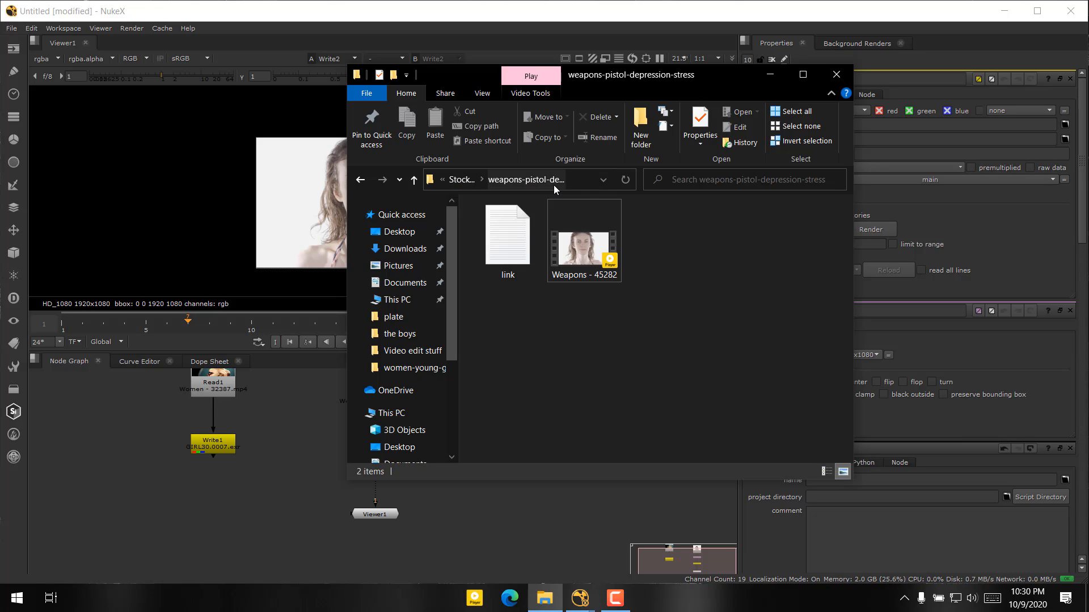
Select the weapons clip folder location in Explorer and bring up its options.
click(517, 179)
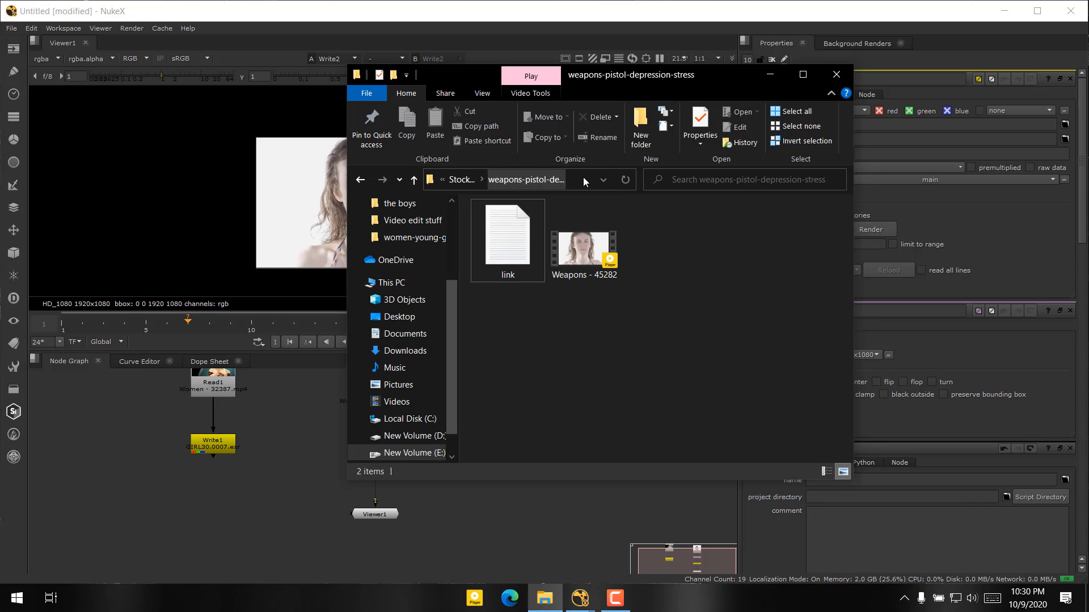
right_click(510, 179)
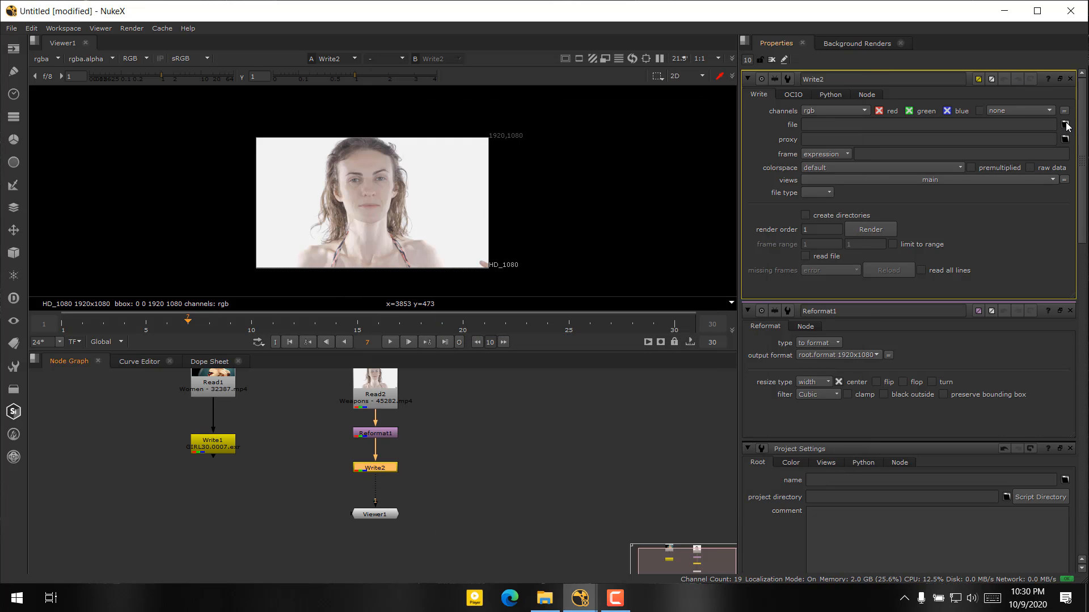
Create a new 'plate' folder beside the Weapons clip from Write2's file browser.
click(1062, 125)
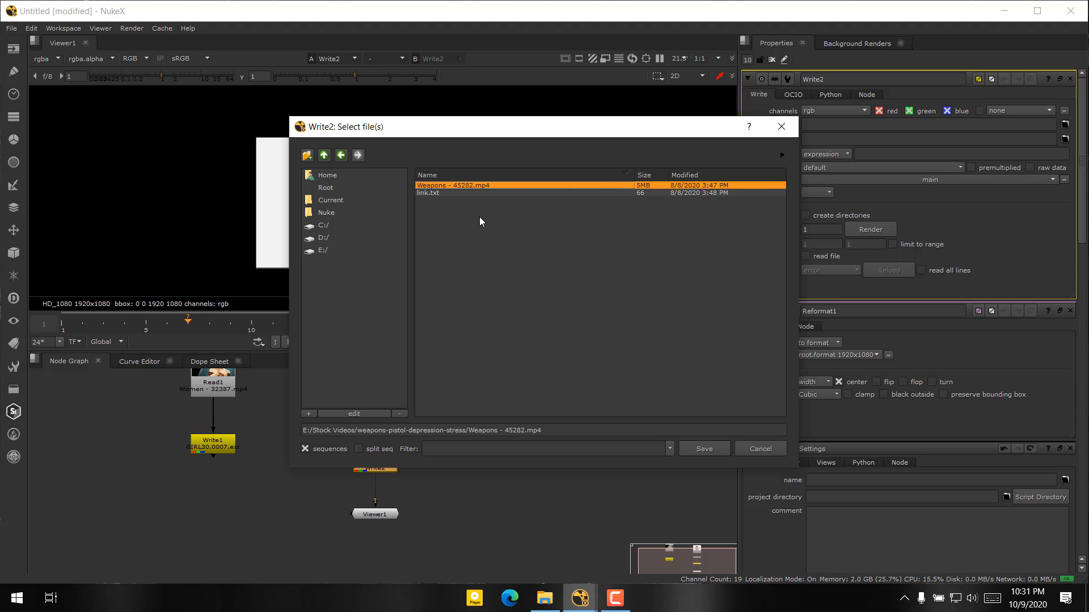
click(307, 412)
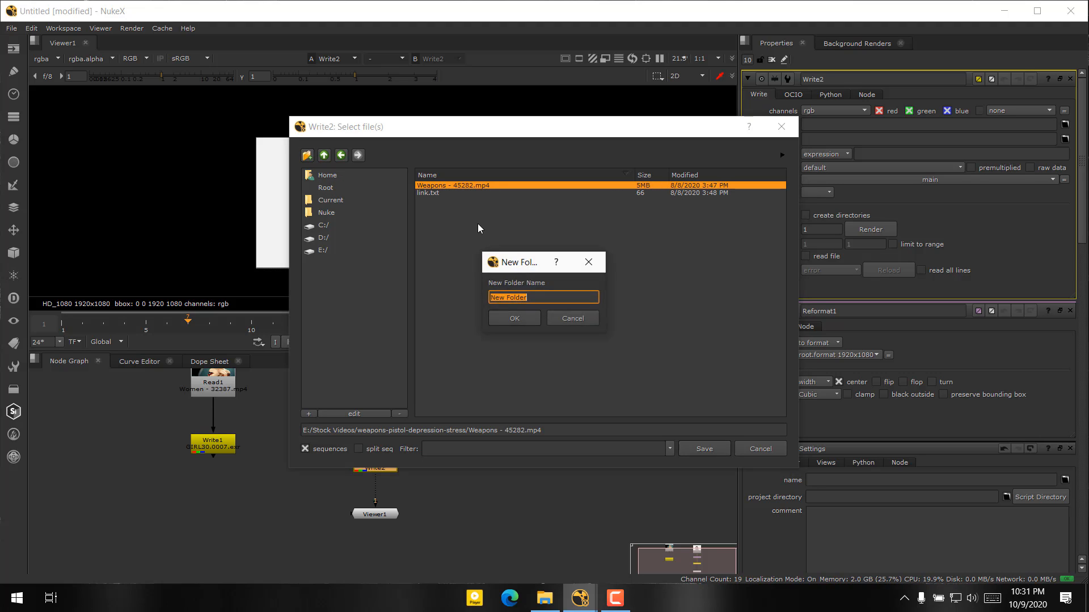
text(p)
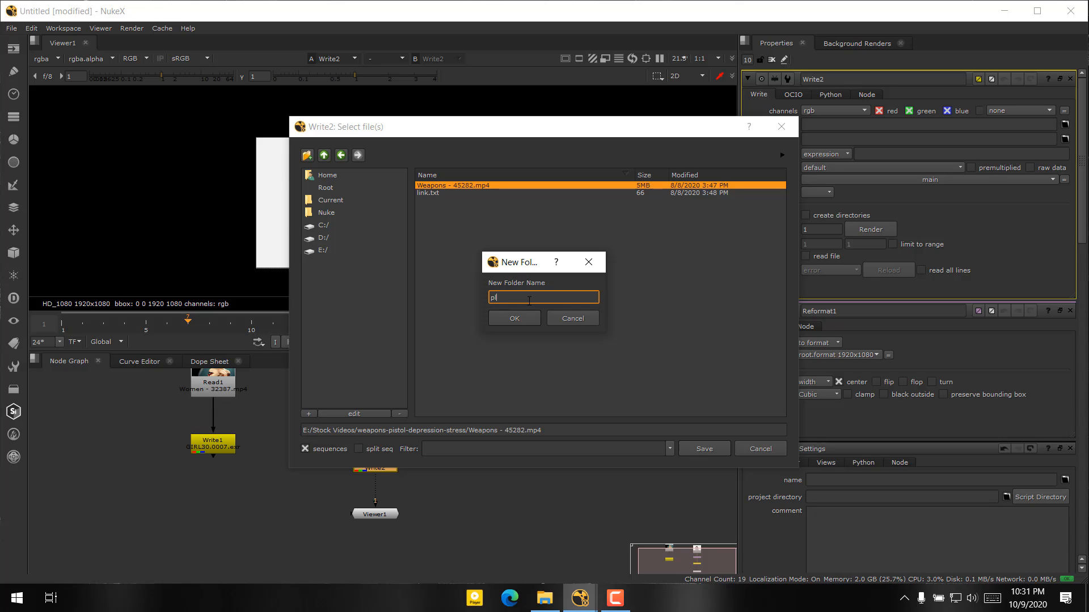
text(late)
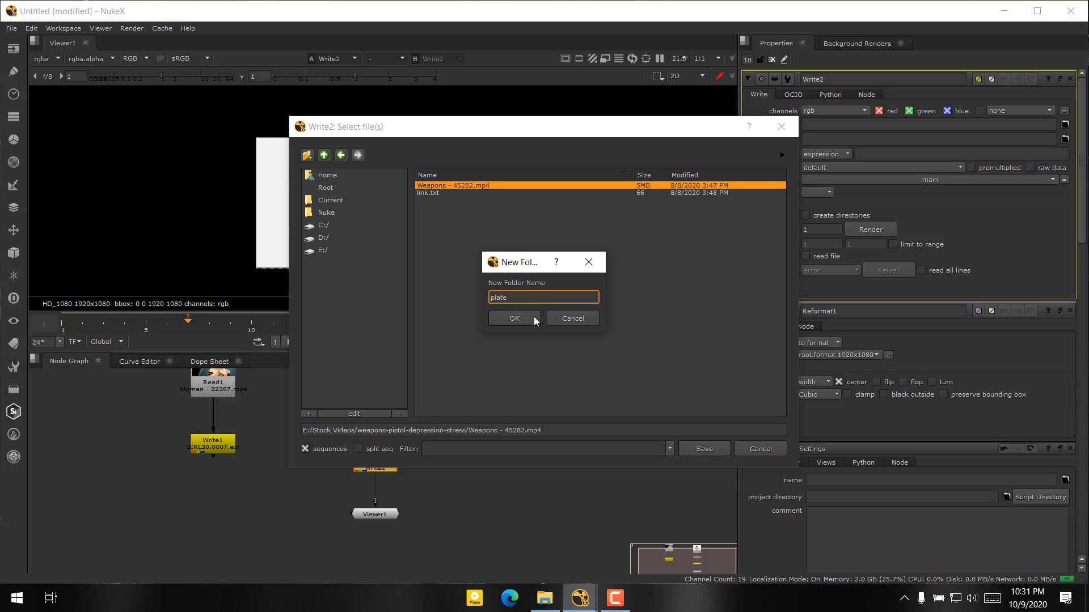
click(514, 317)
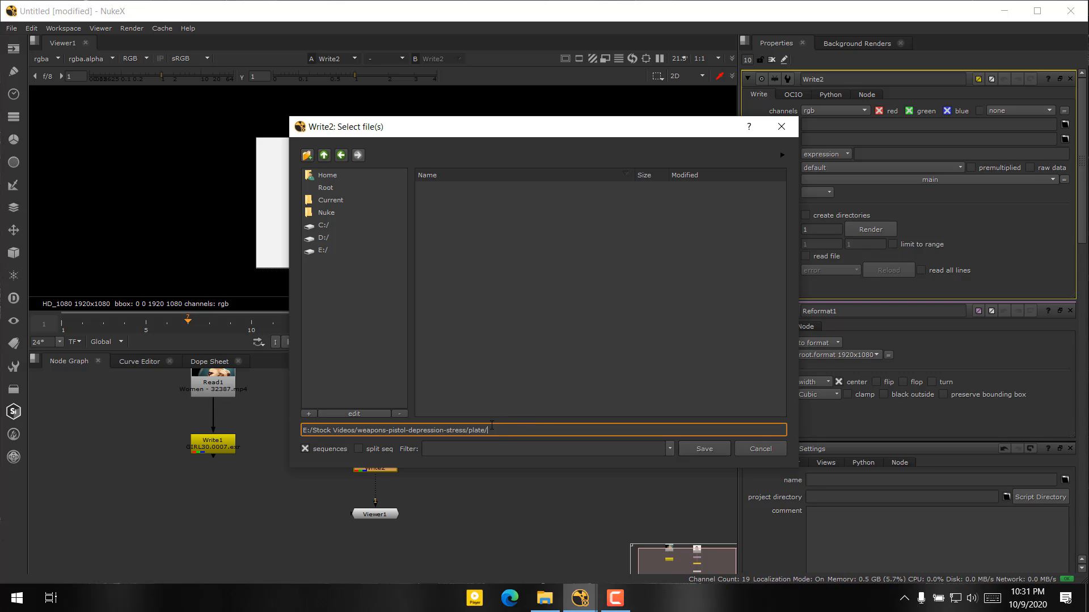
Set Write2's output file to plate/WOHA50.####.jpg and save the path.
text(Wo)
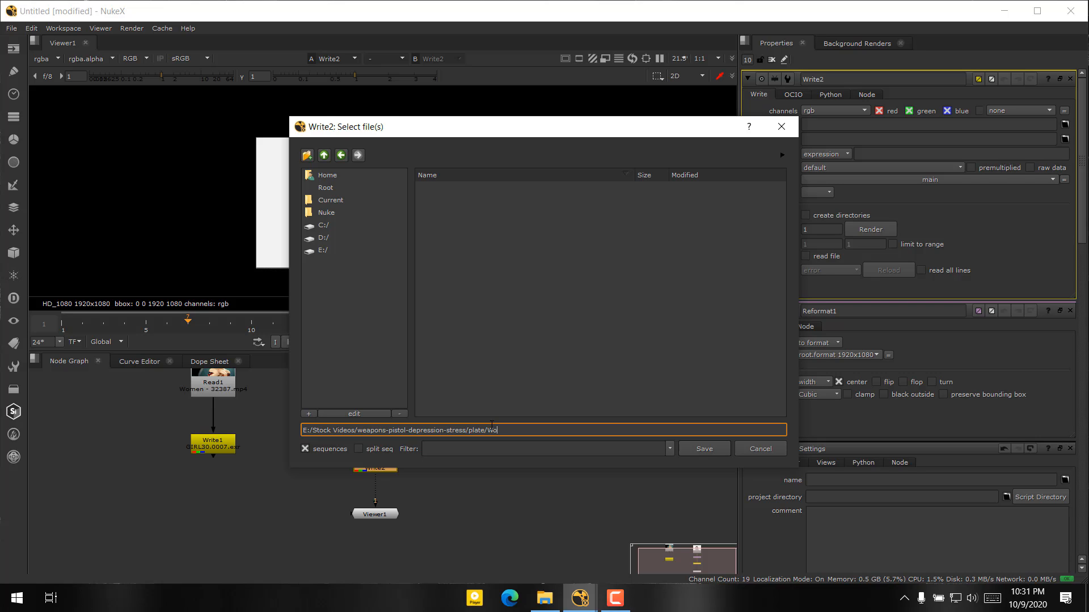
key(Backspace)
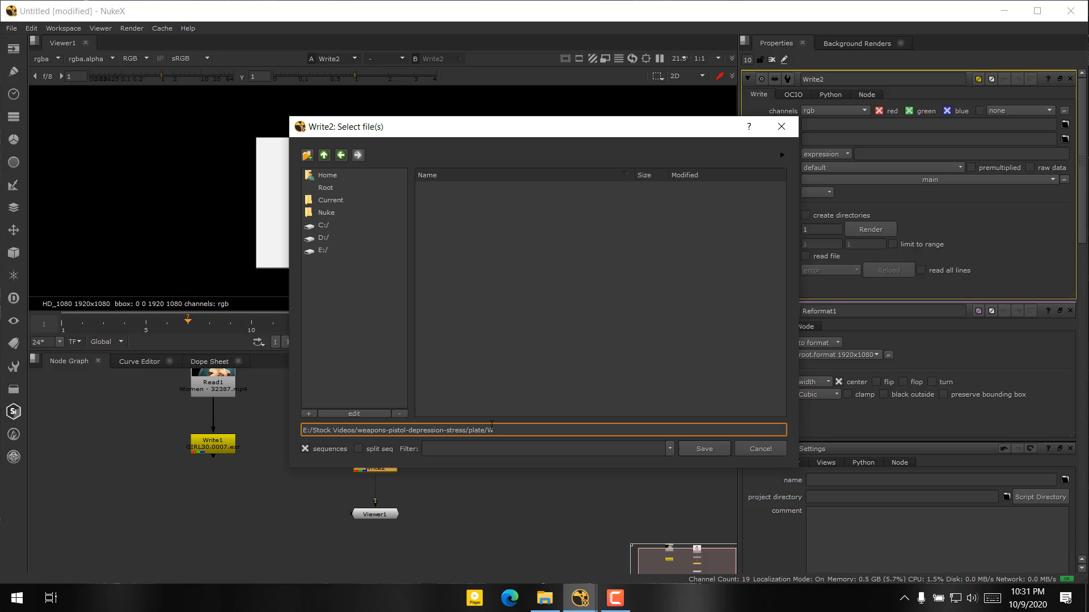
text(OHA50)
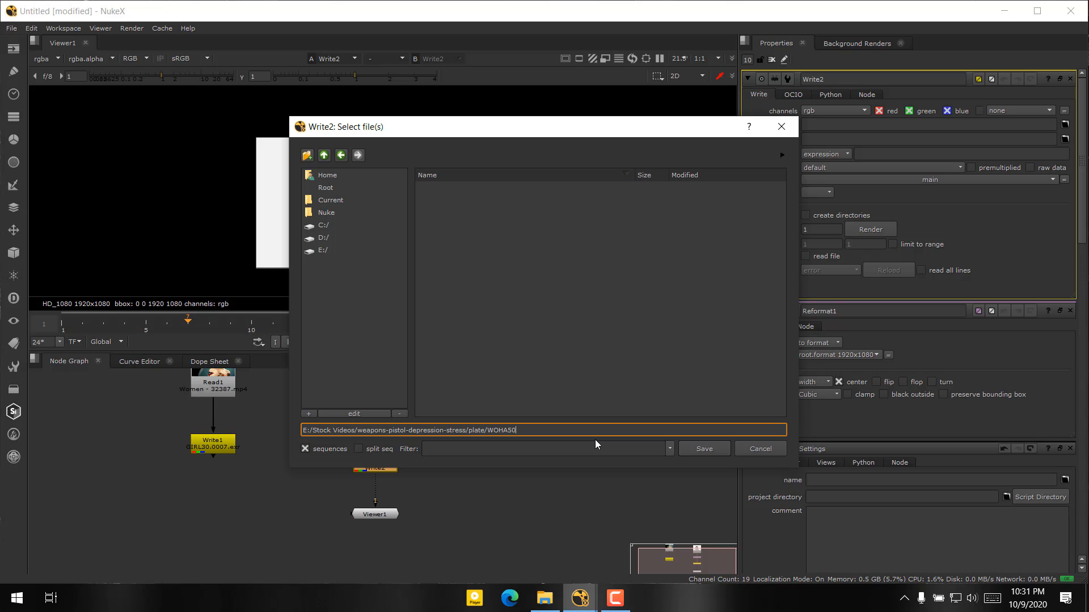
text(#)
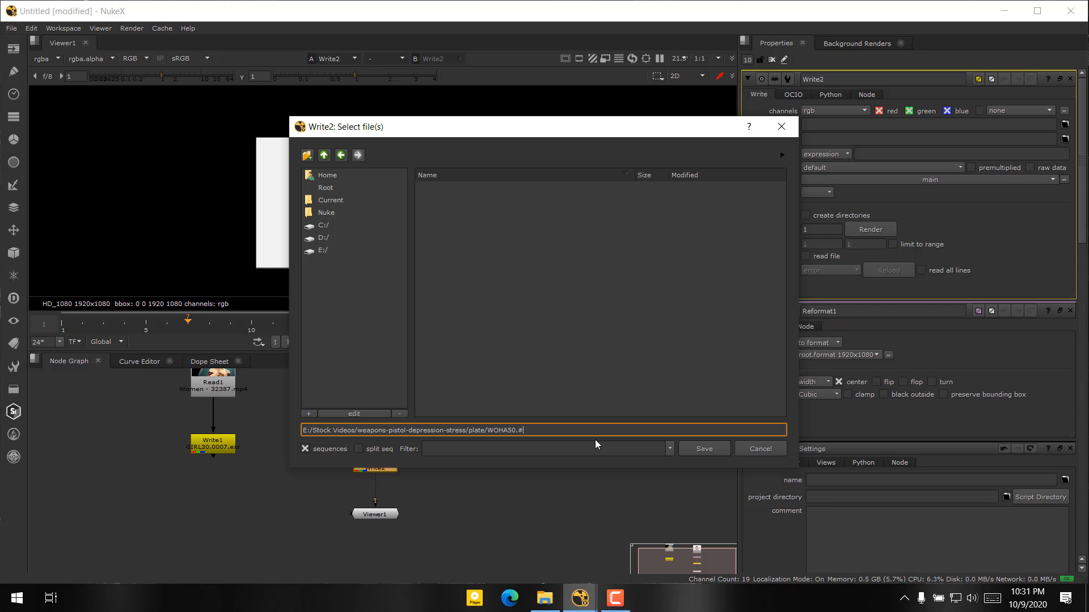
text(###)
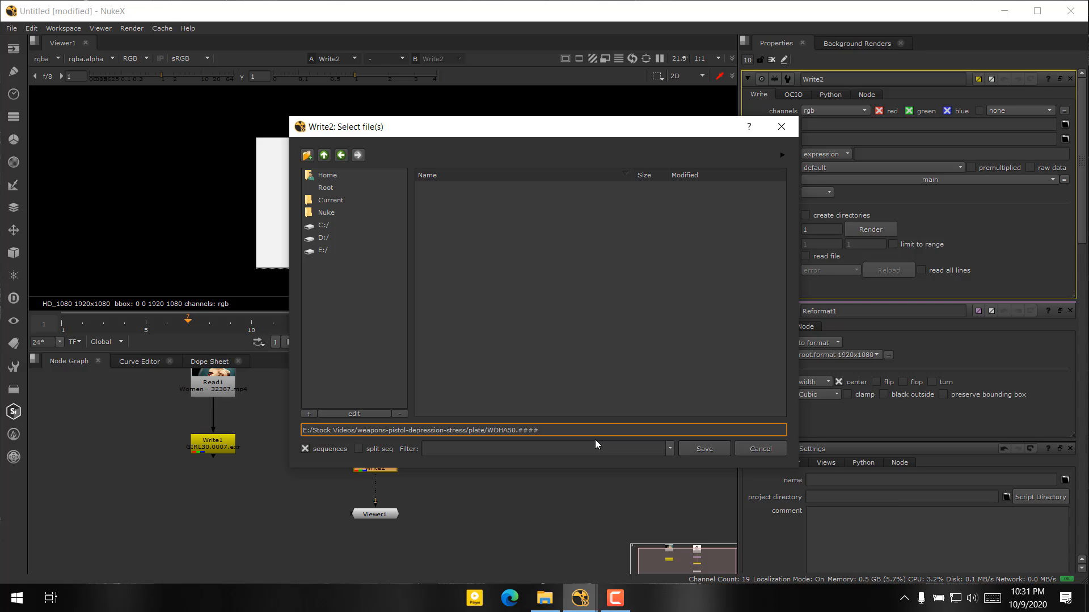
text(E)
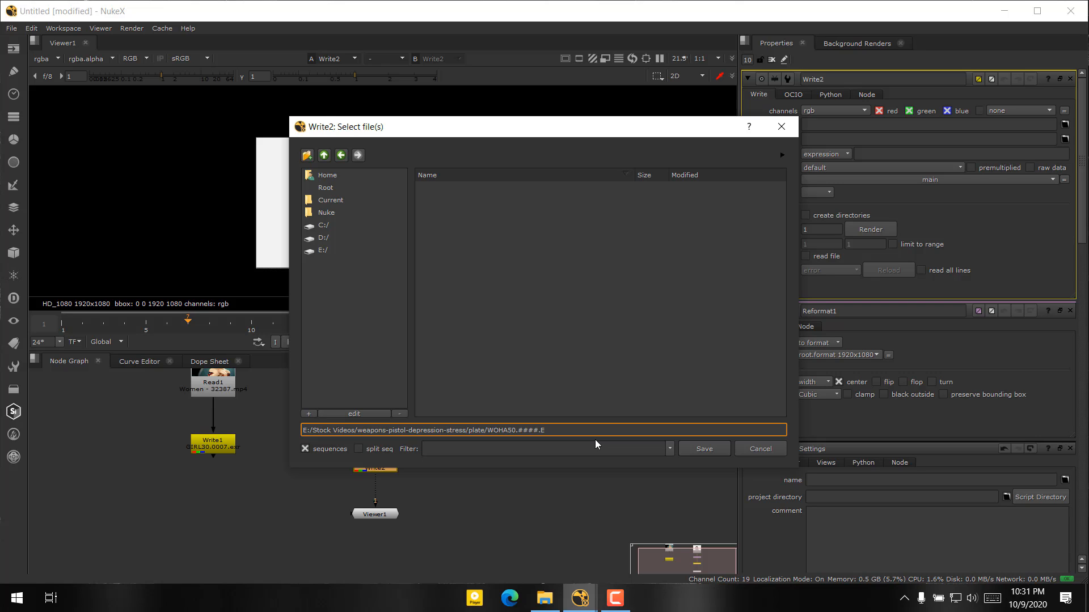
text(jpg)
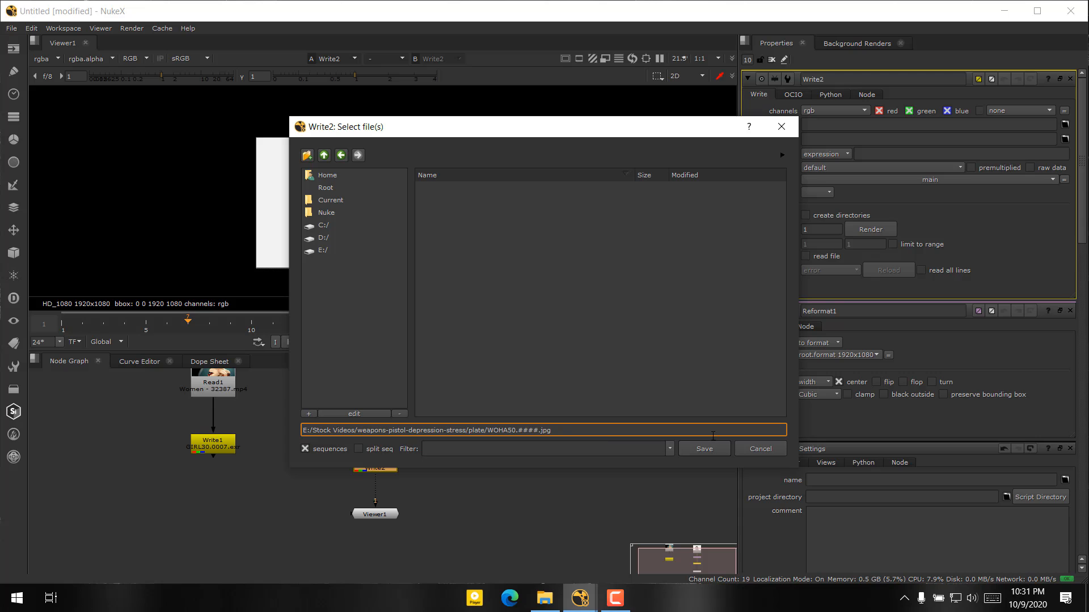
click(702, 449)
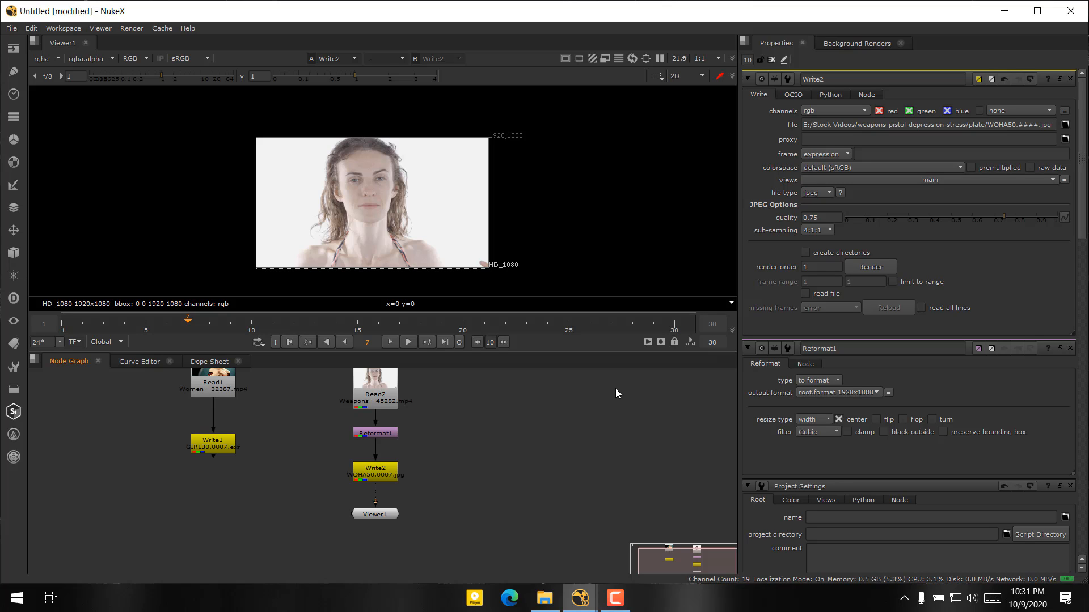
mouse_move(397, 228)
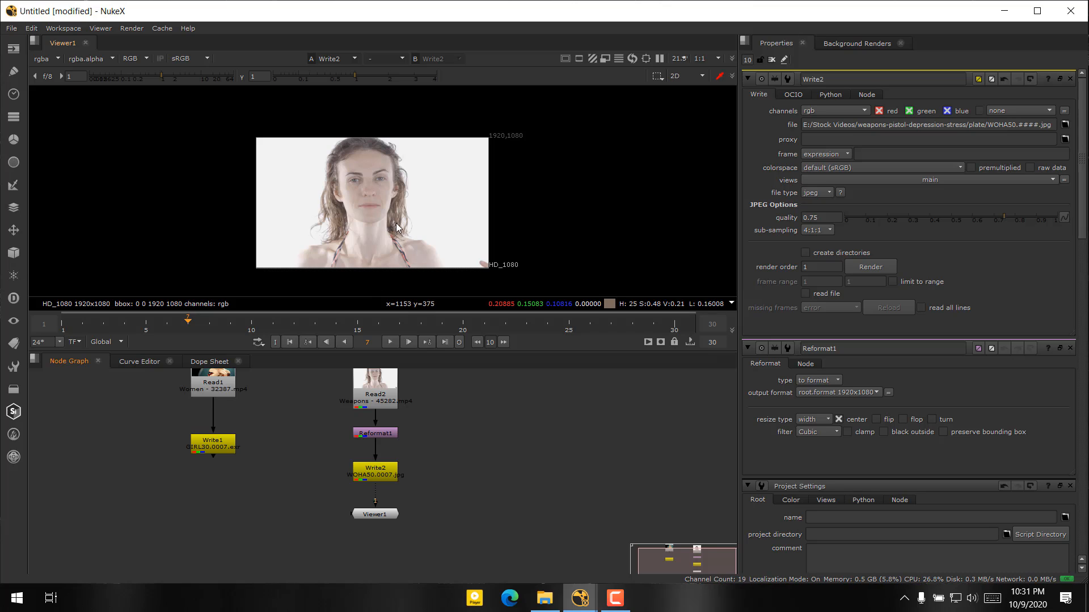
Switch the timeline range from Global to Input (1–152) and play through the reformatted clip.
click(104, 342)
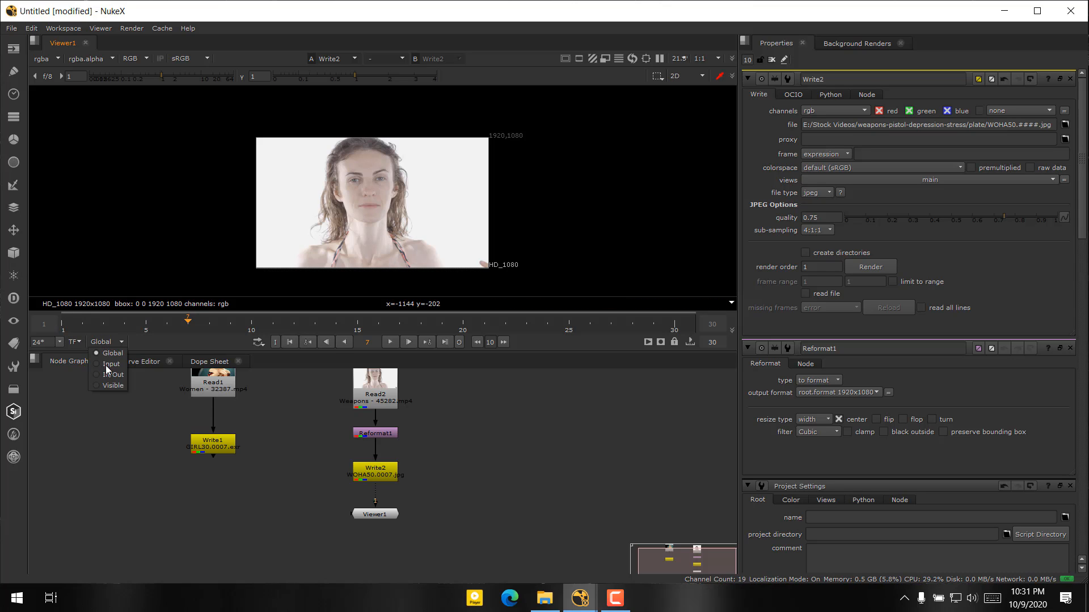
click(110, 364)
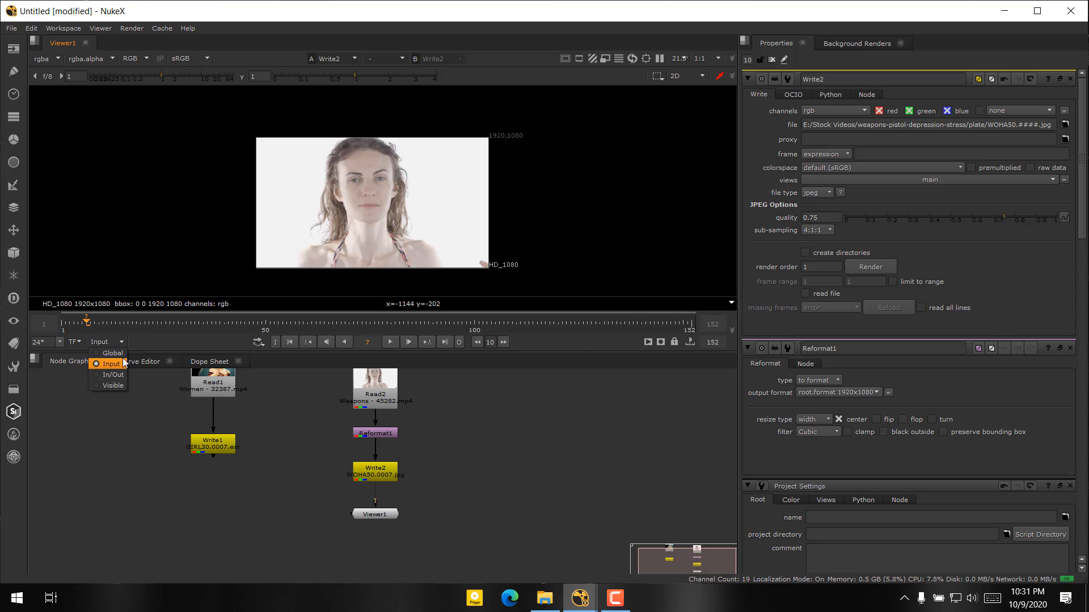
click(108, 364)
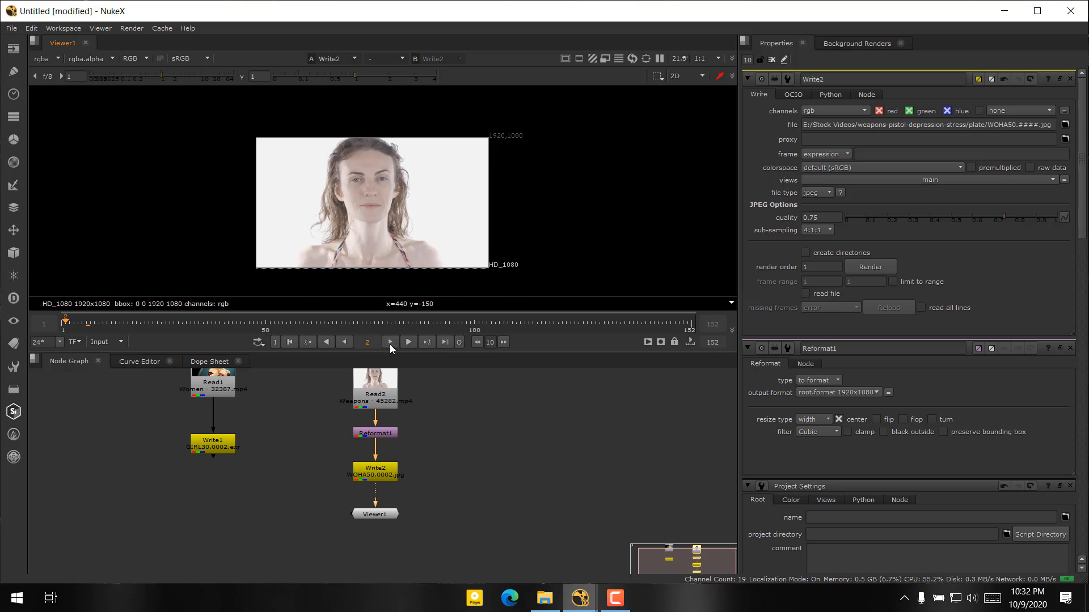
click(408, 342)
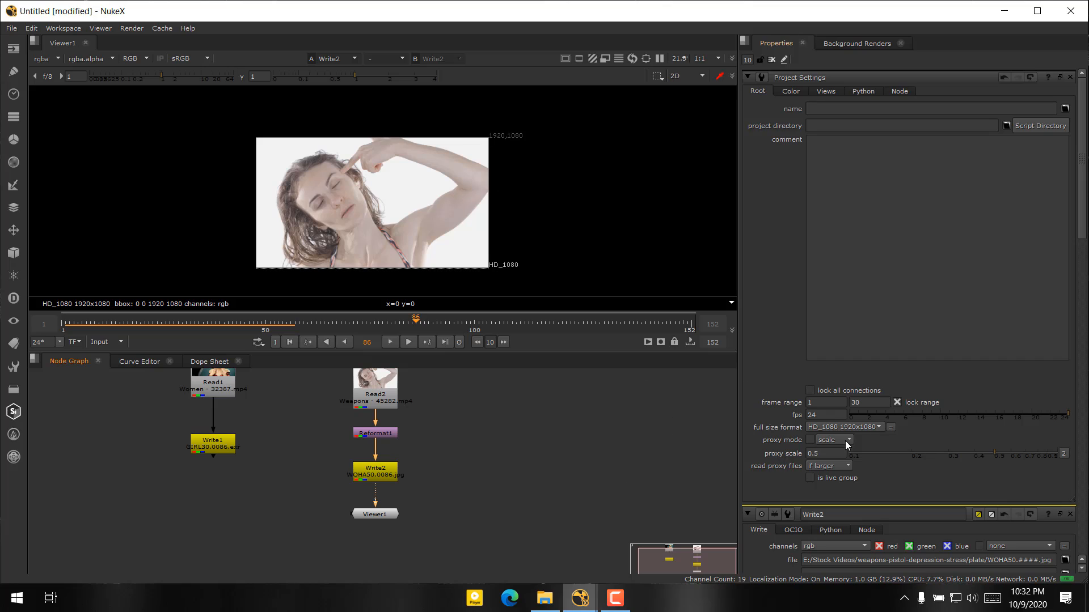
Set the project frame range start to 50 and end to 100.
click(825, 402)
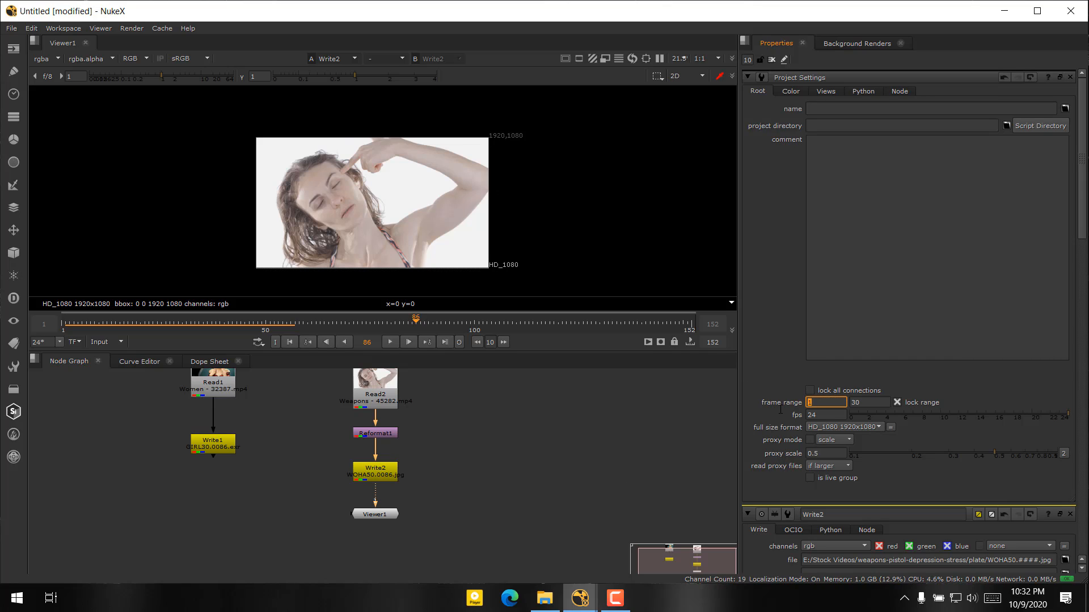
click(868, 401)
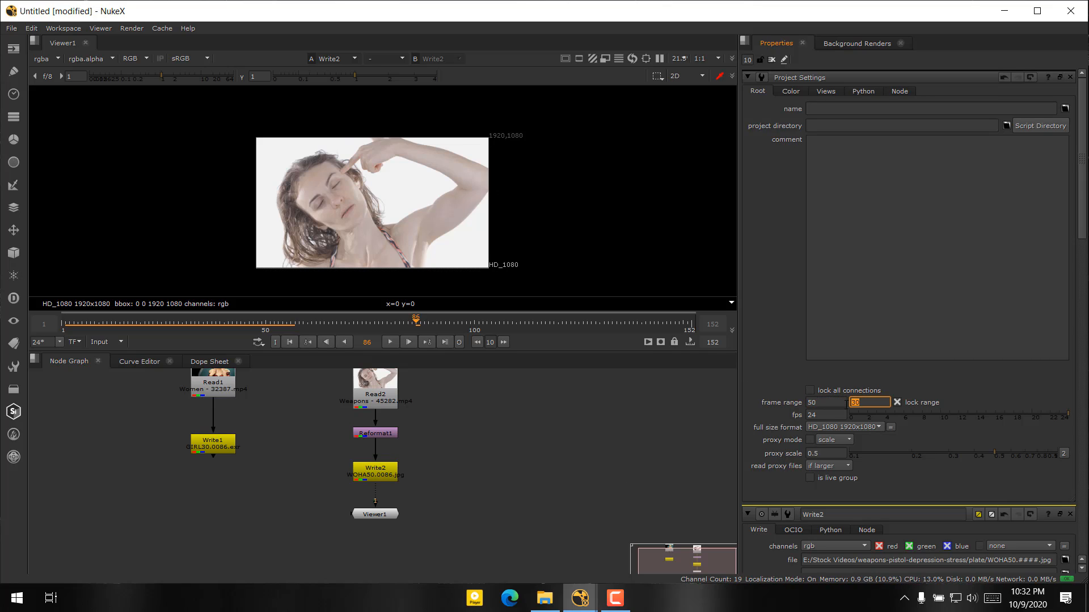
text(100)
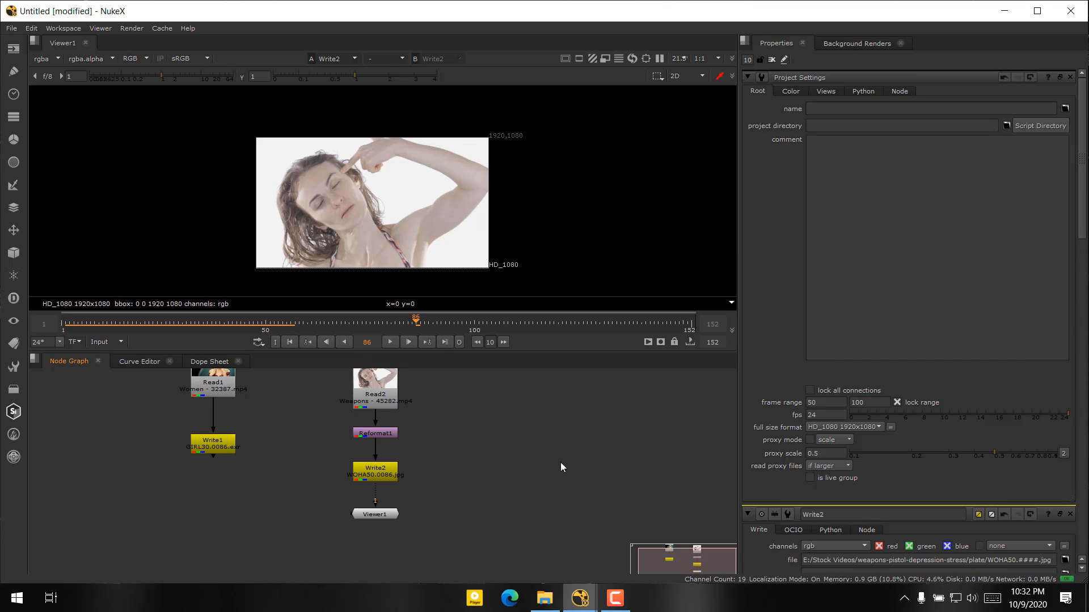
mouse_move(804, 448)
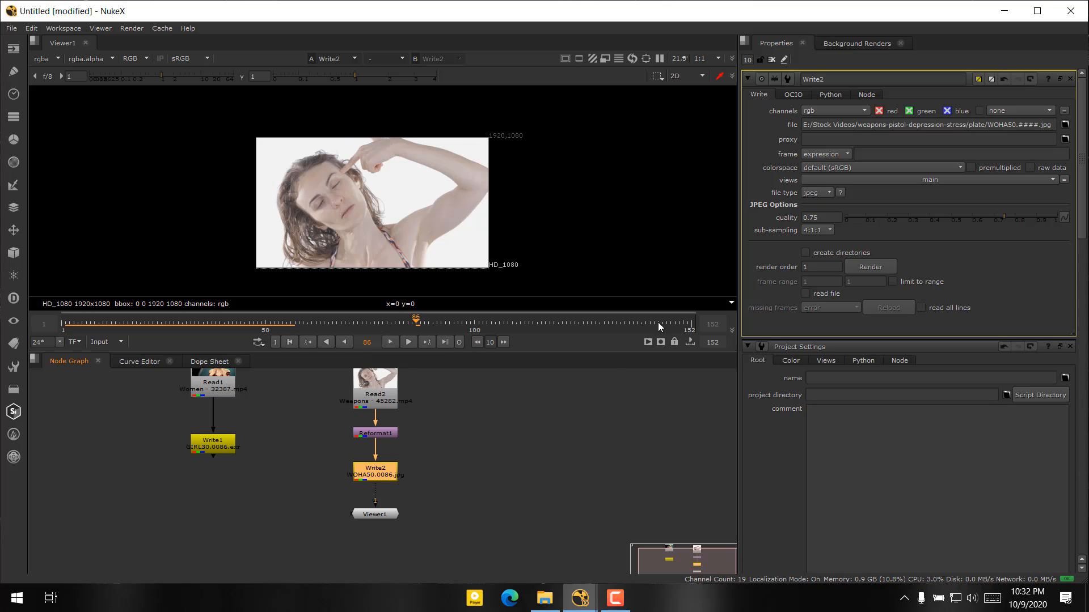
mouse_move(650, 391)
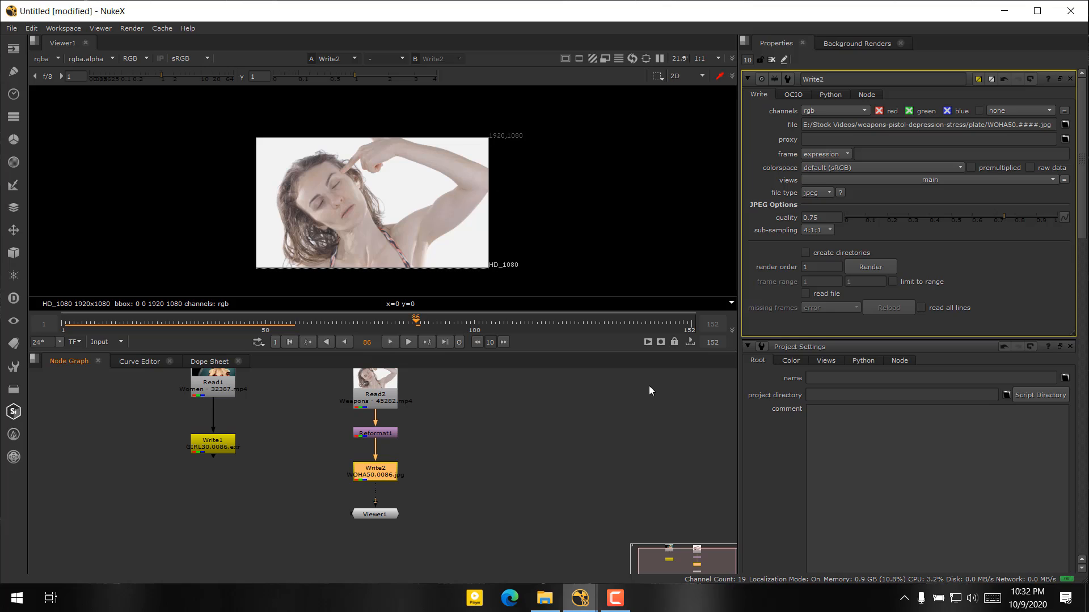
mouse_move(872, 249)
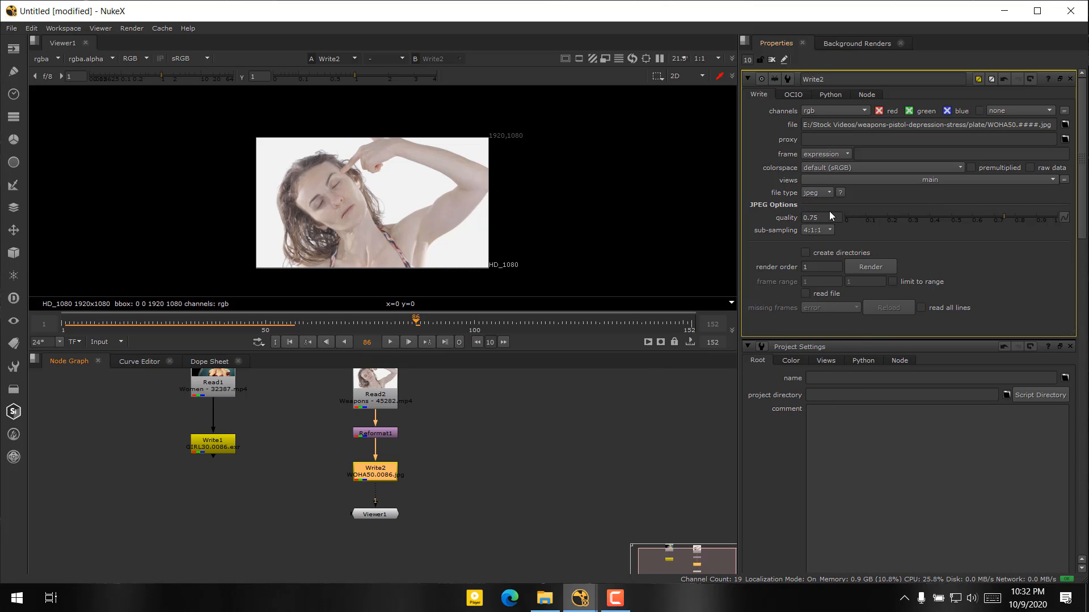
mouse_move(1026, 215)
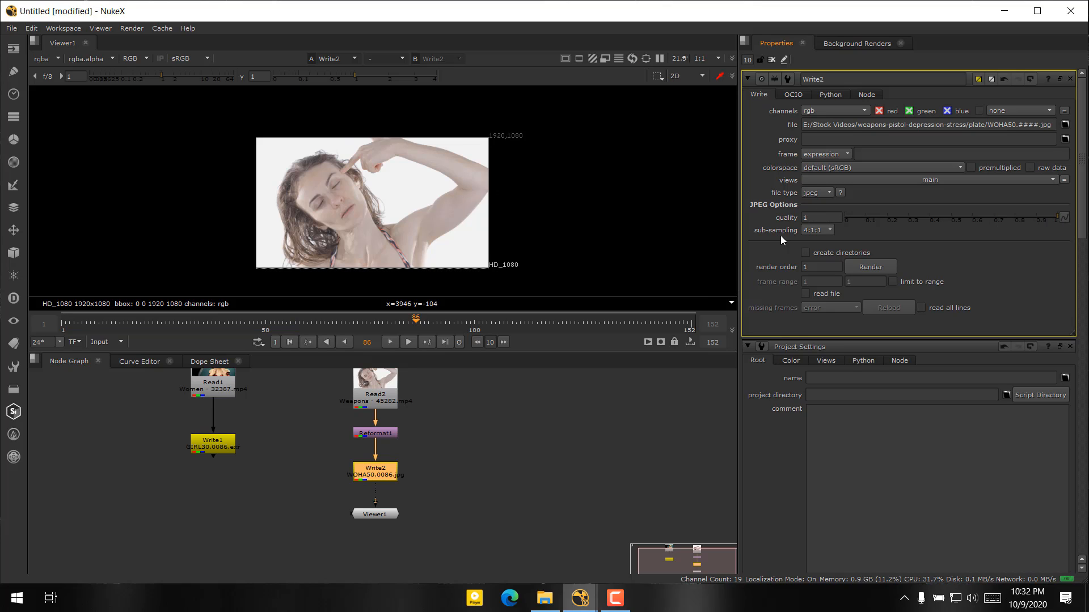
Render Write2 over the global 50–100 frame range after checking the input-range option.
click(870, 267)
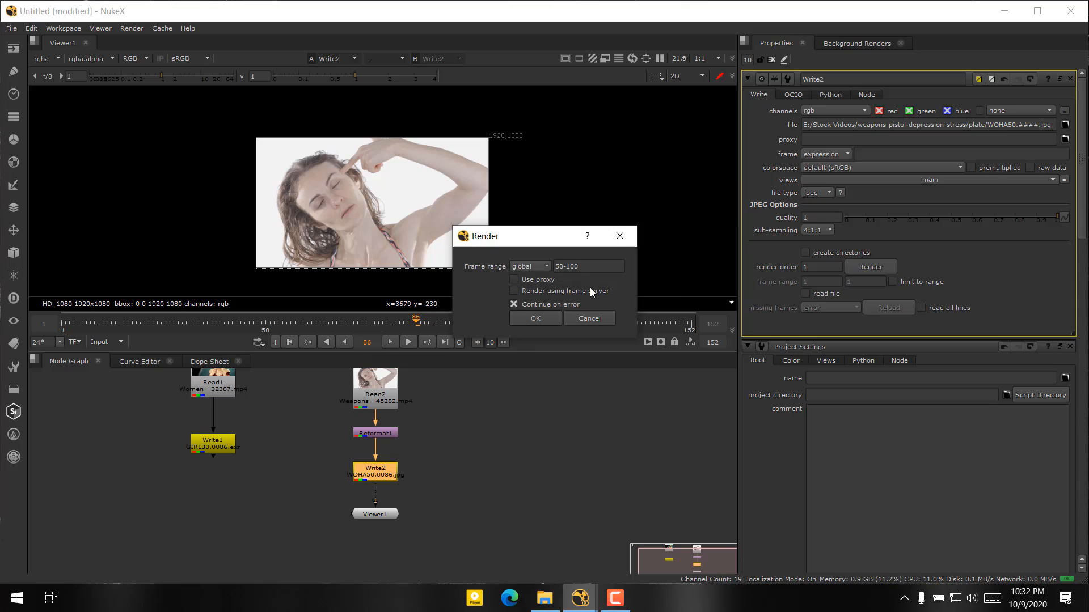
click(529, 265)
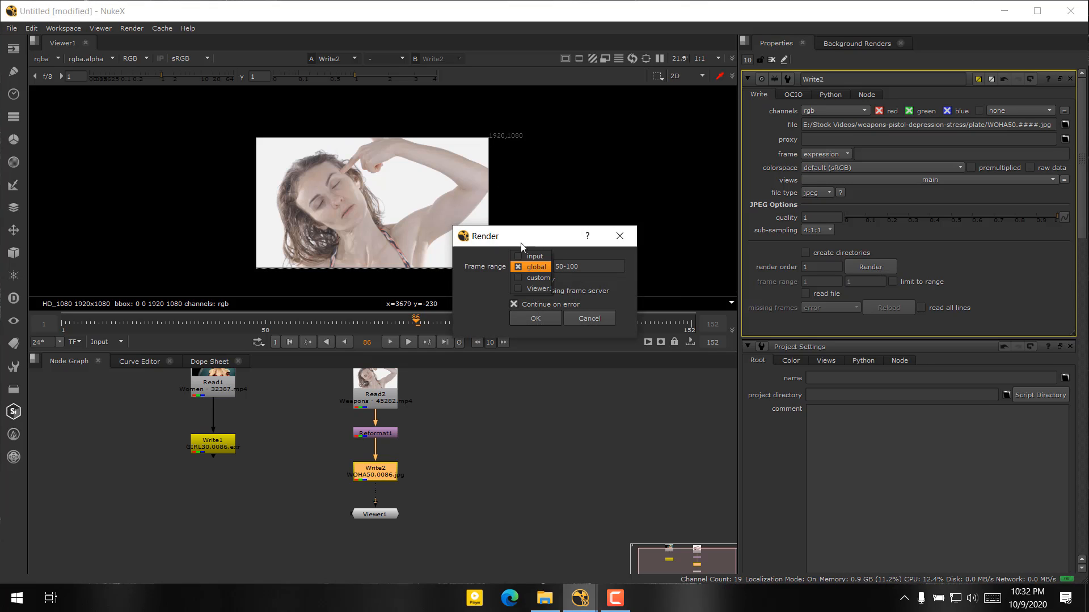
click(535, 256)
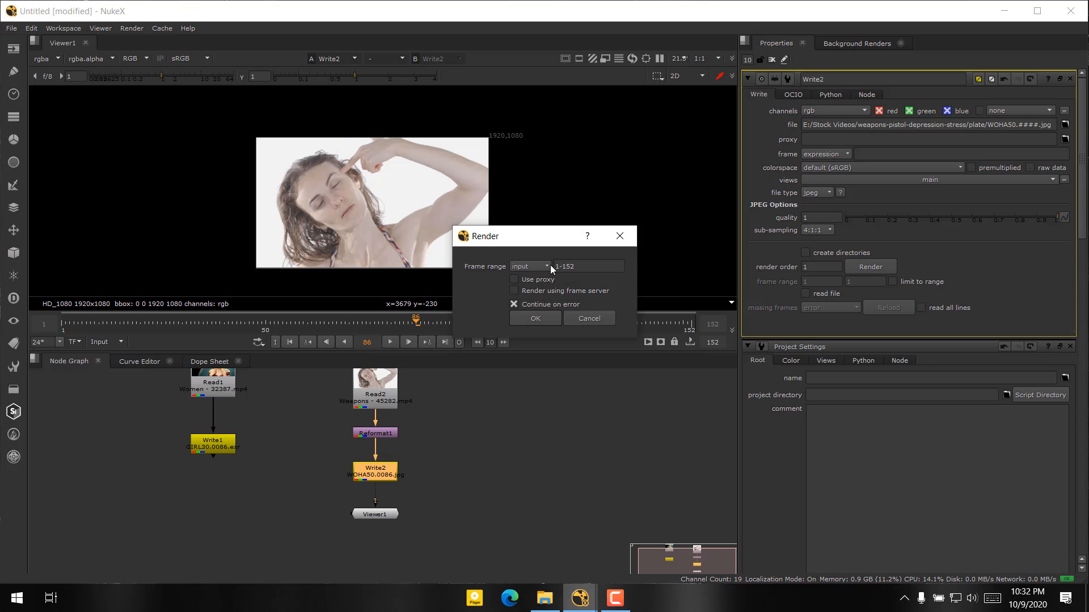
click(530, 265)
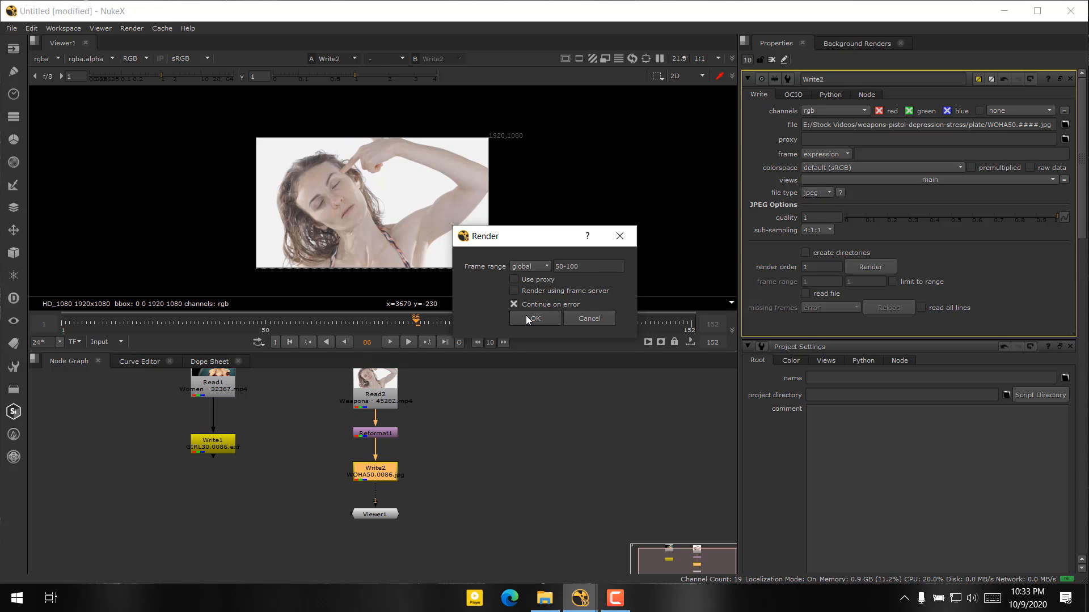
click(534, 318)
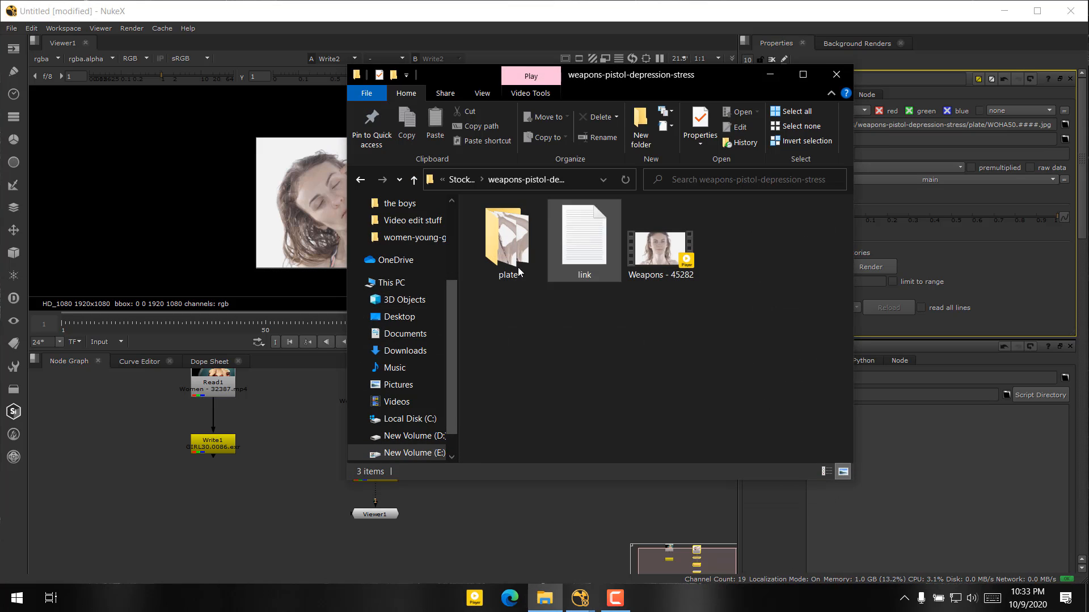
Browse the plate folder's rendered frames and open WOHA50.0050 with another app.
double_click(505, 236)
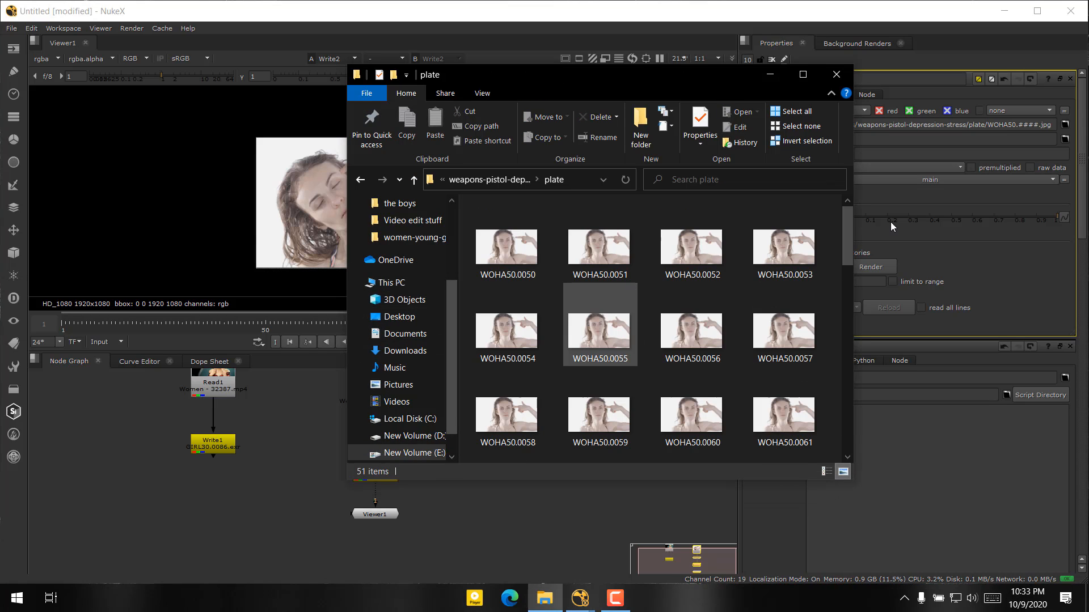
scroll(down, 3)
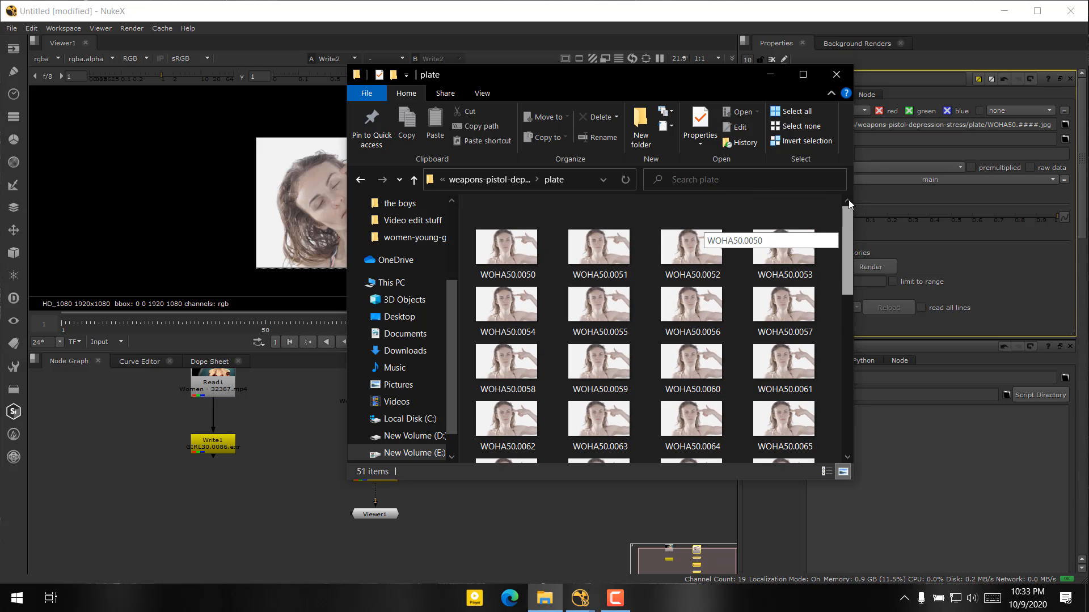
mouse_move(783, 305)
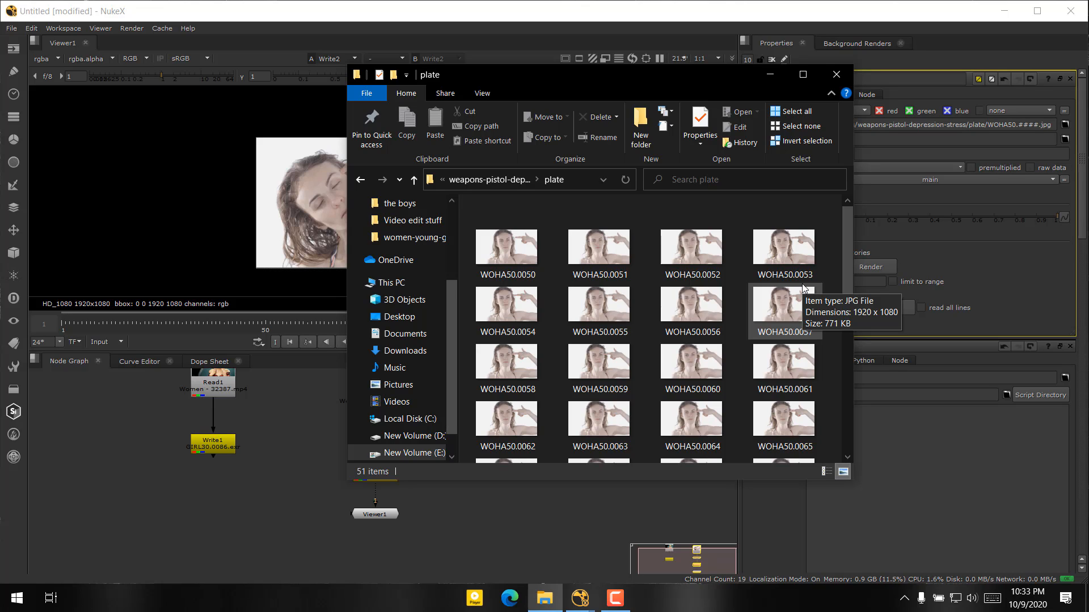
mouse_move(644, 298)
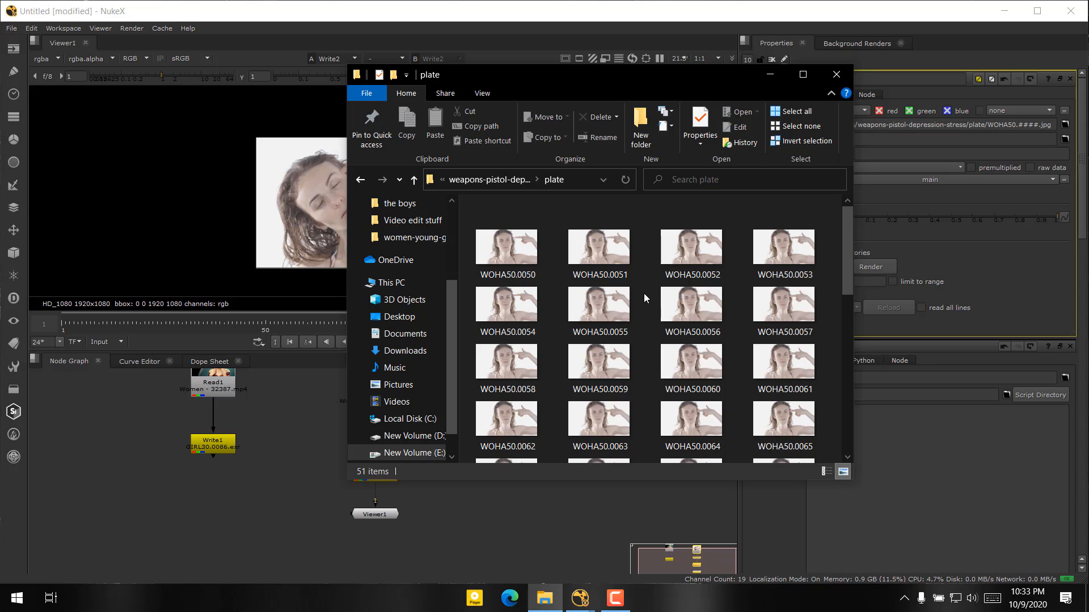
click(505, 248)
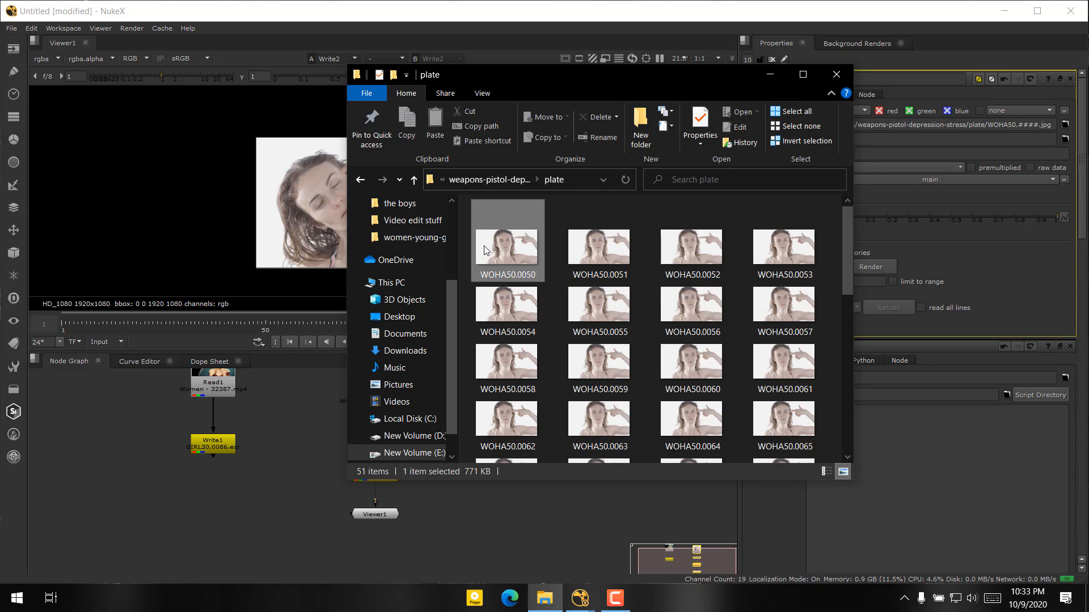
right_click(506, 248)
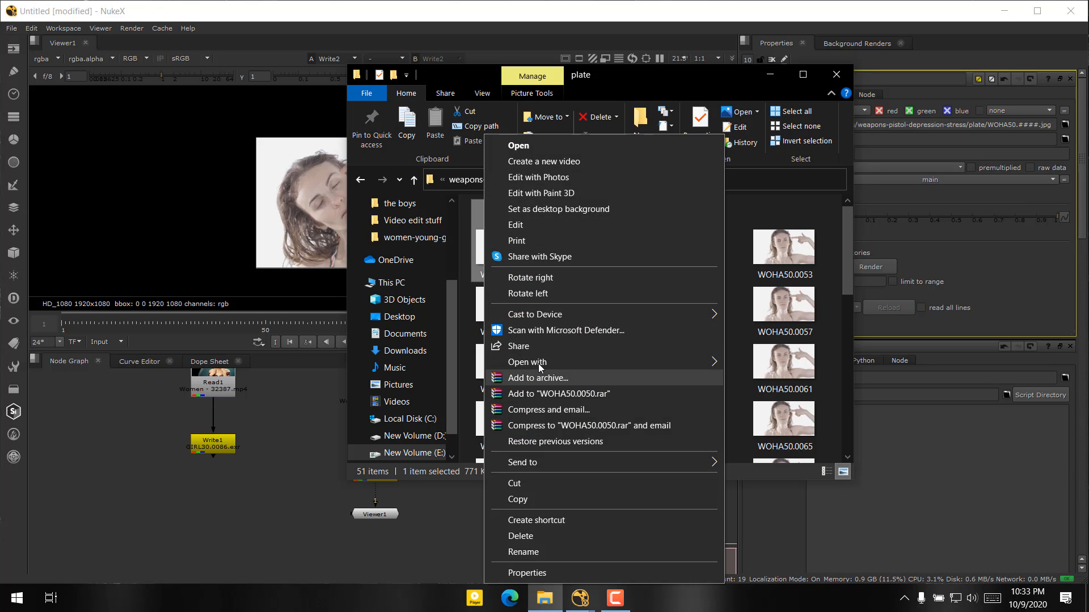
click(526, 362)
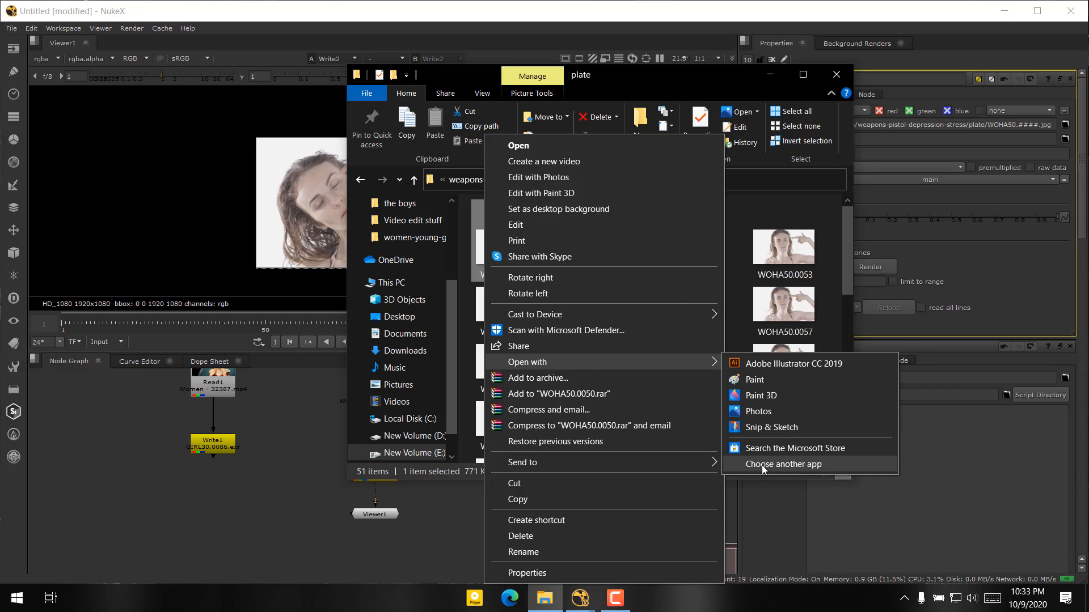
click(783, 464)
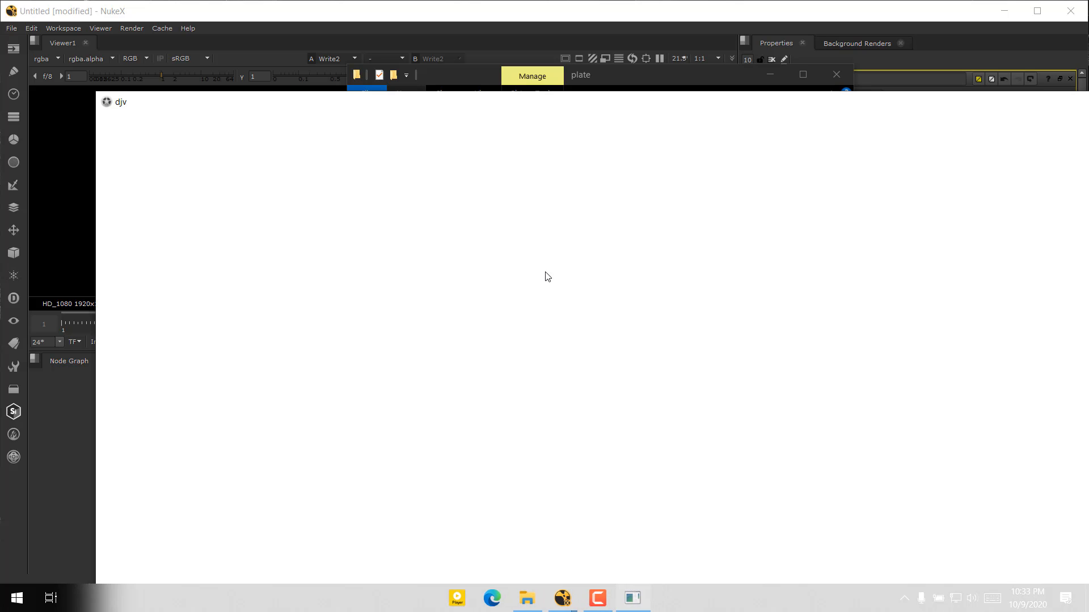
mouse_move(759, 85)
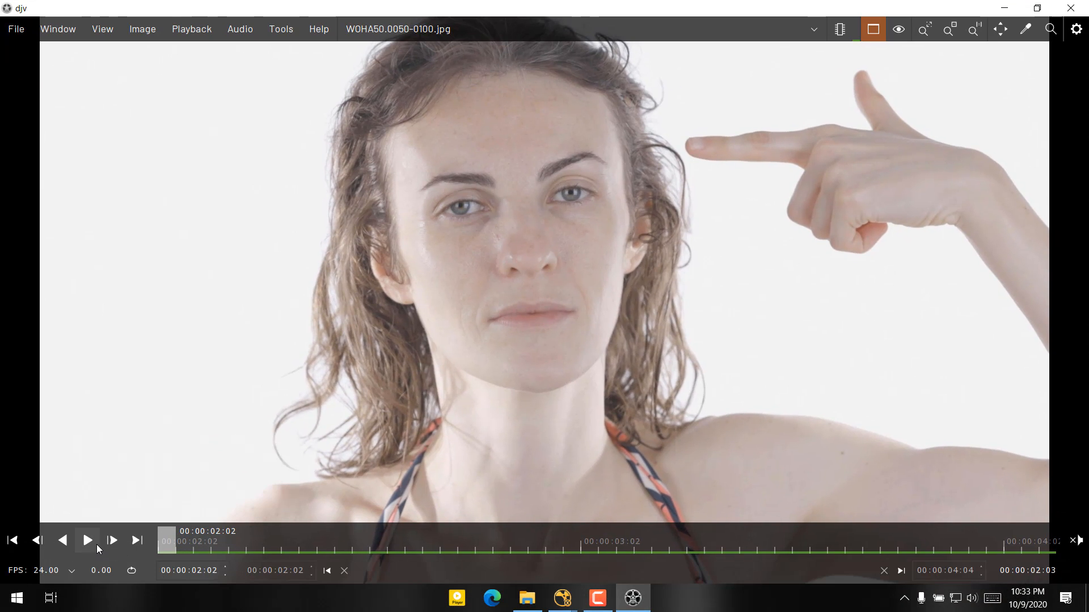
Play back the WOHA50.0050-0100.jpg sequence in djv.
click(87, 539)
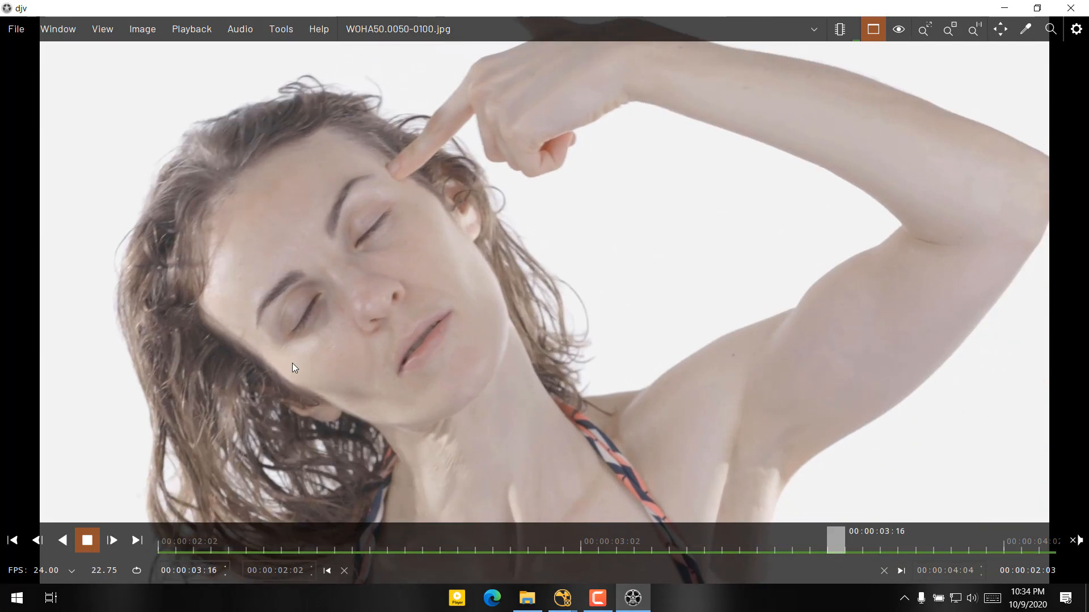